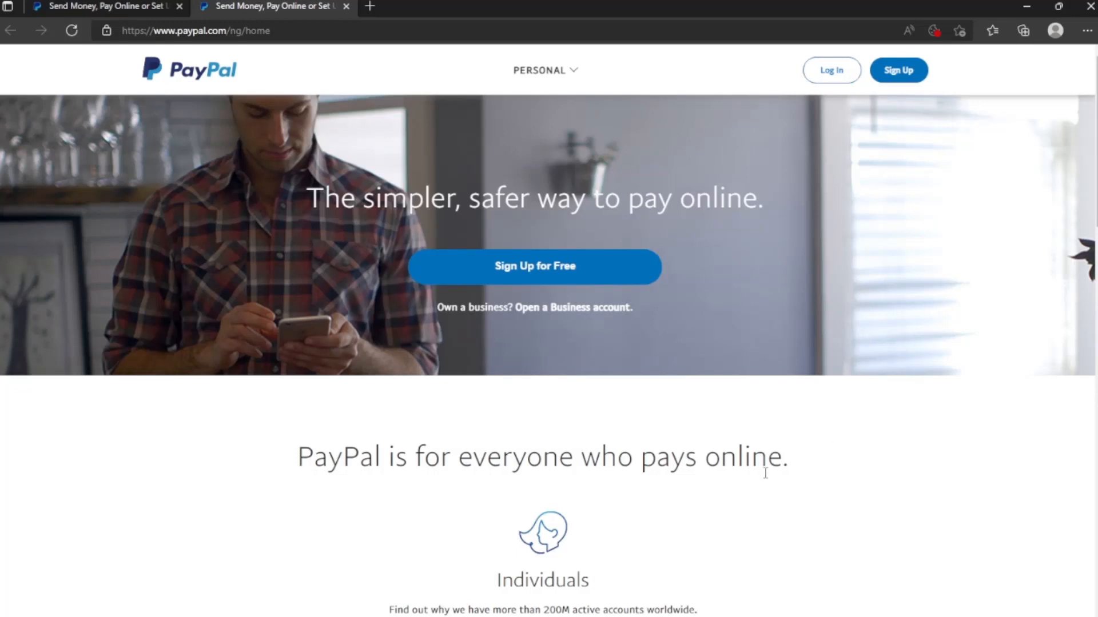
mouse_move(766, 478)
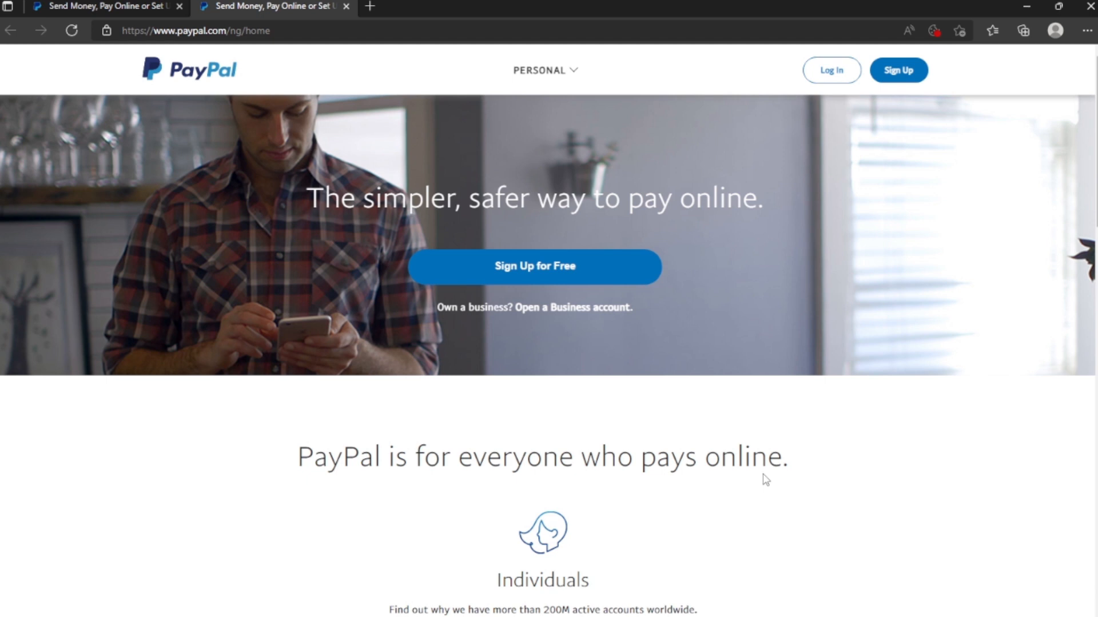
mouse_move(938, 447)
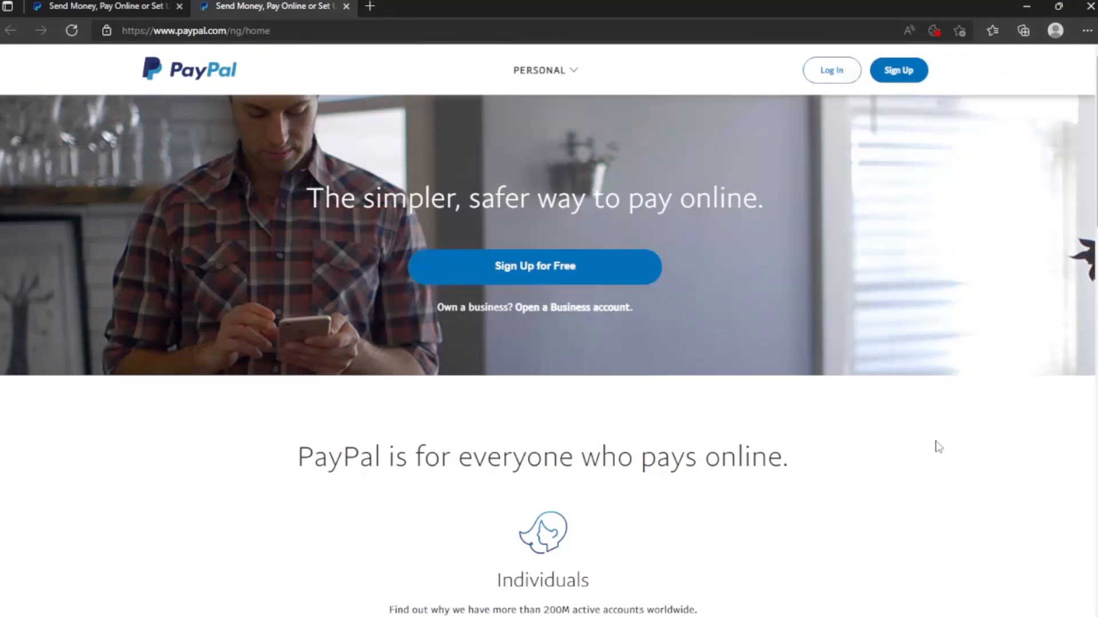
mouse_move(677, 278)
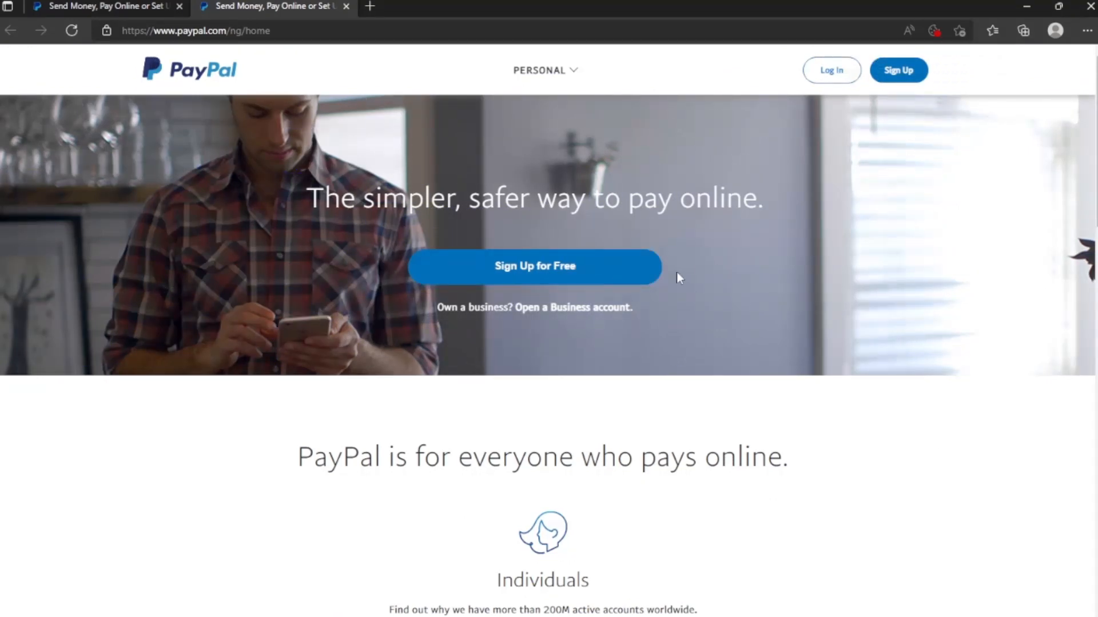
- Load the paypal.com/uk address and browse the Personal menu topics
scroll("up", 3)
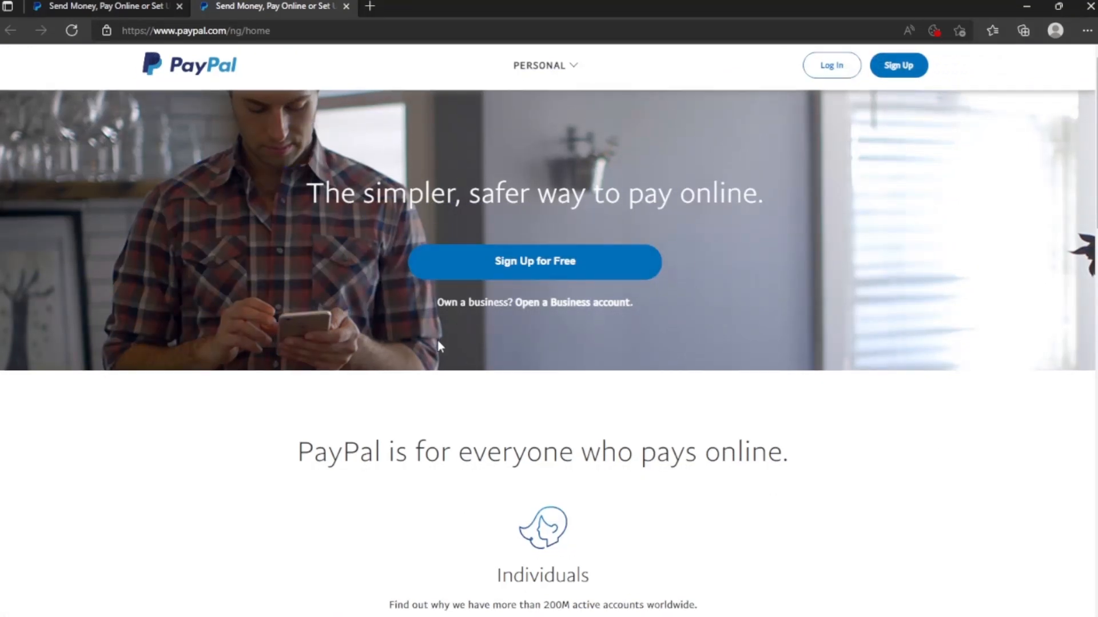
scroll("down", 3)
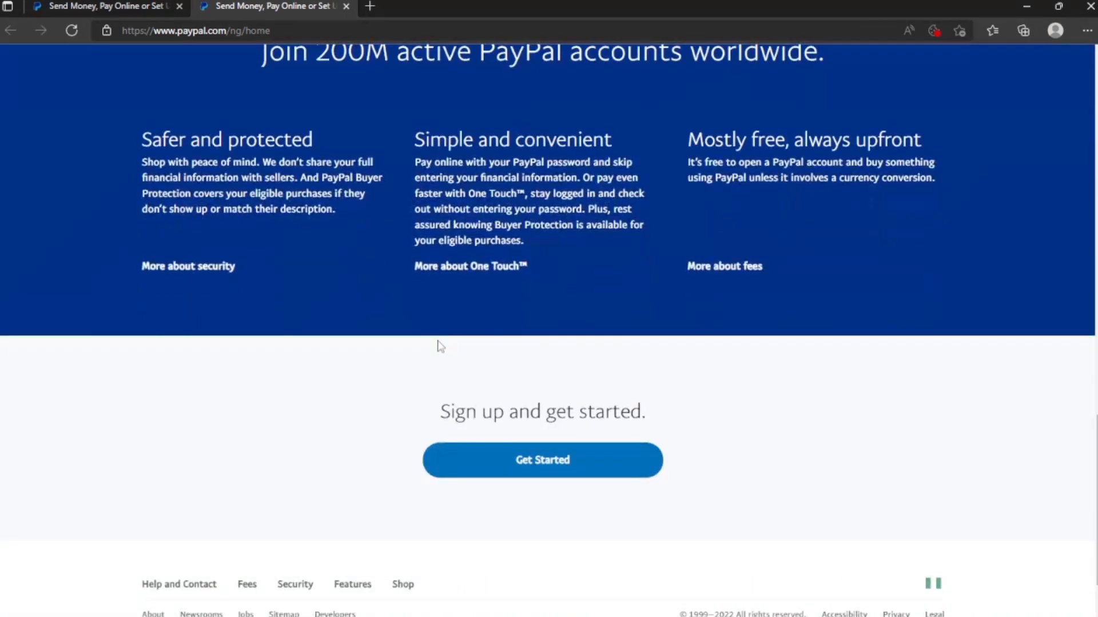
scroll("down", 3)
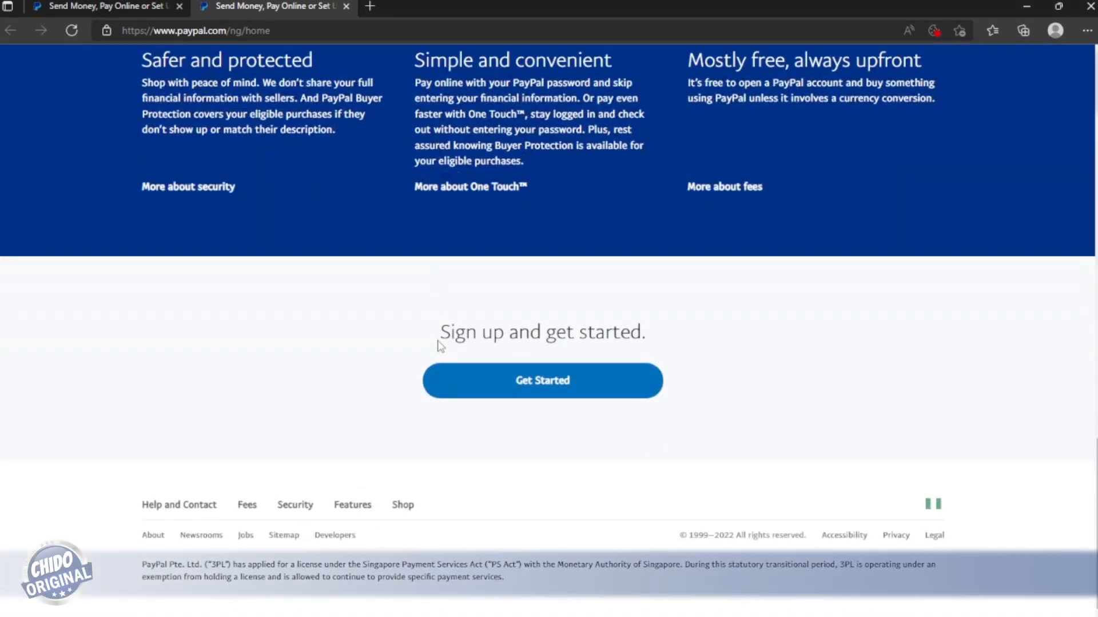
scroll("up", 3)
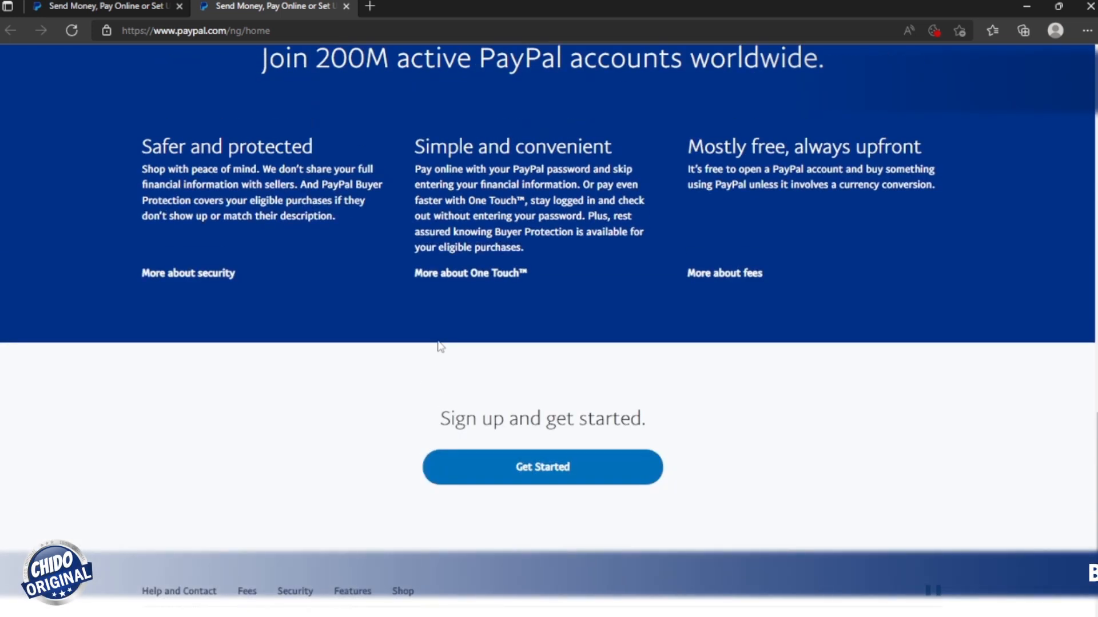
scroll("up", 3)
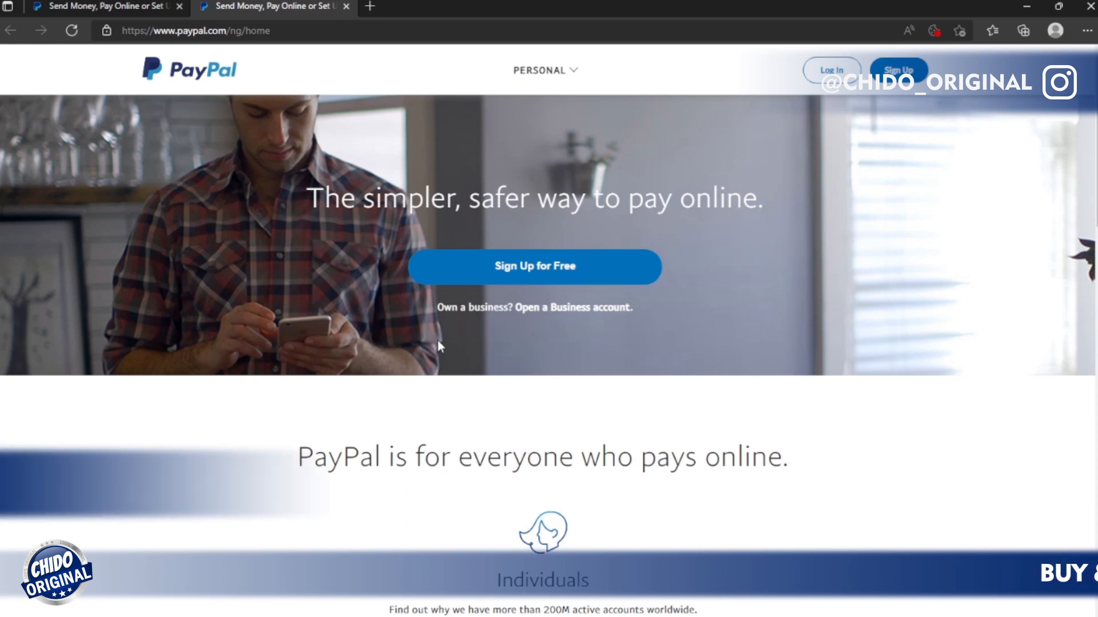
mouse_move(153, 69)
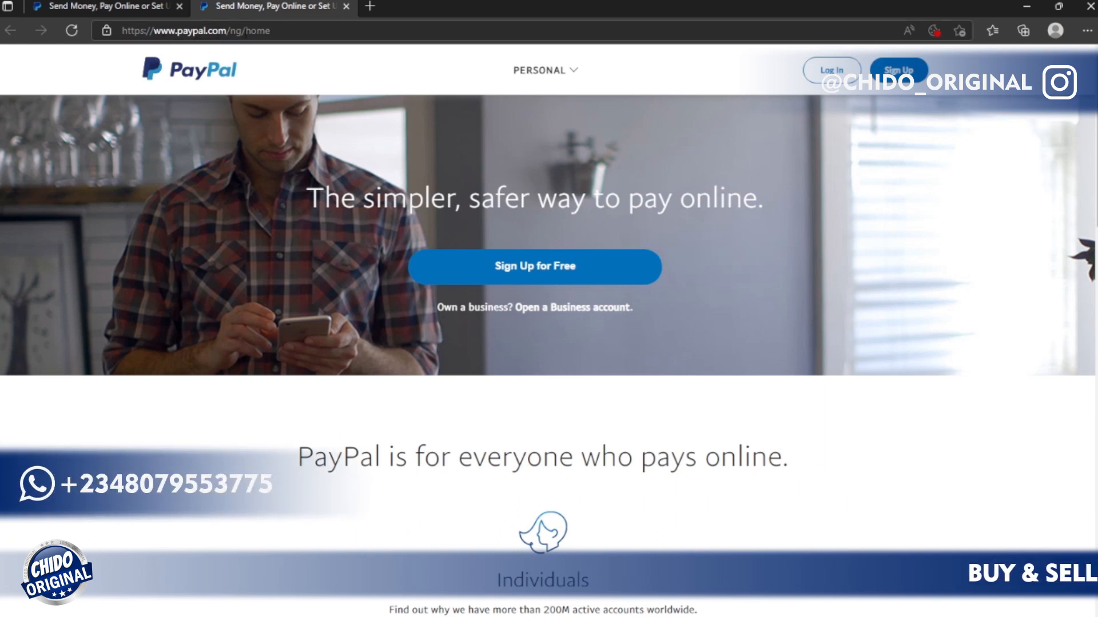
left_click(196, 30)
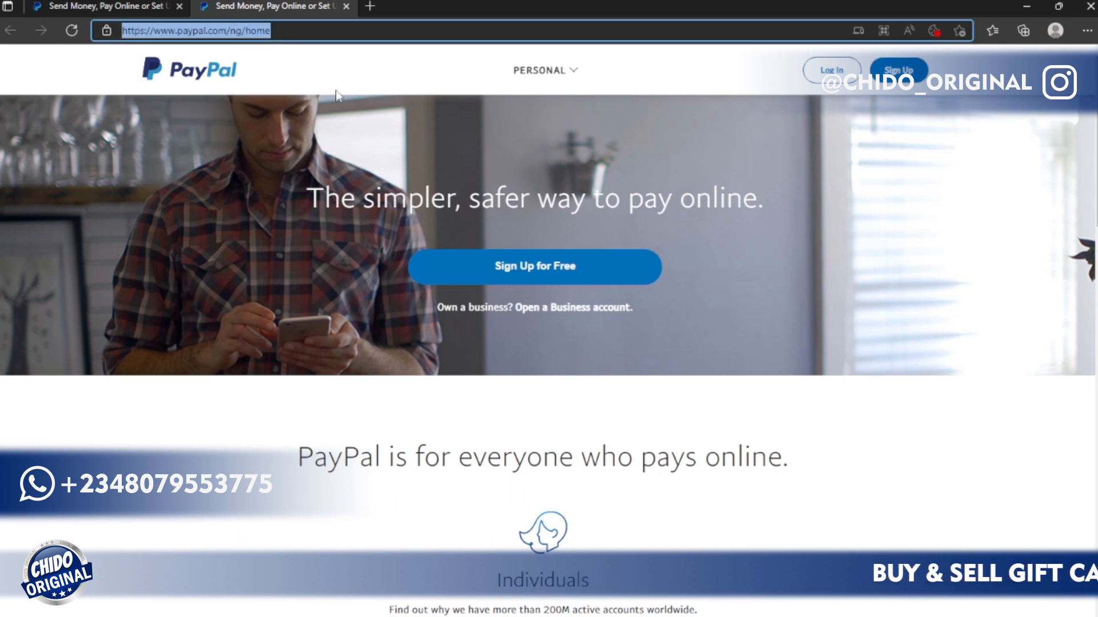
left_click(543, 69)
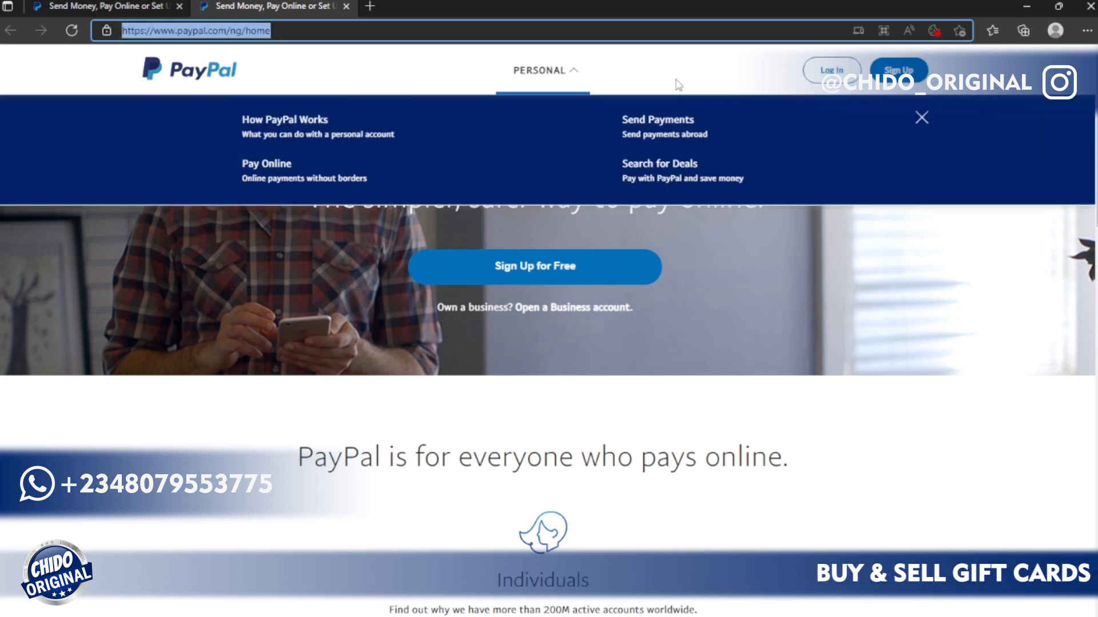
mouse_move(550, 77)
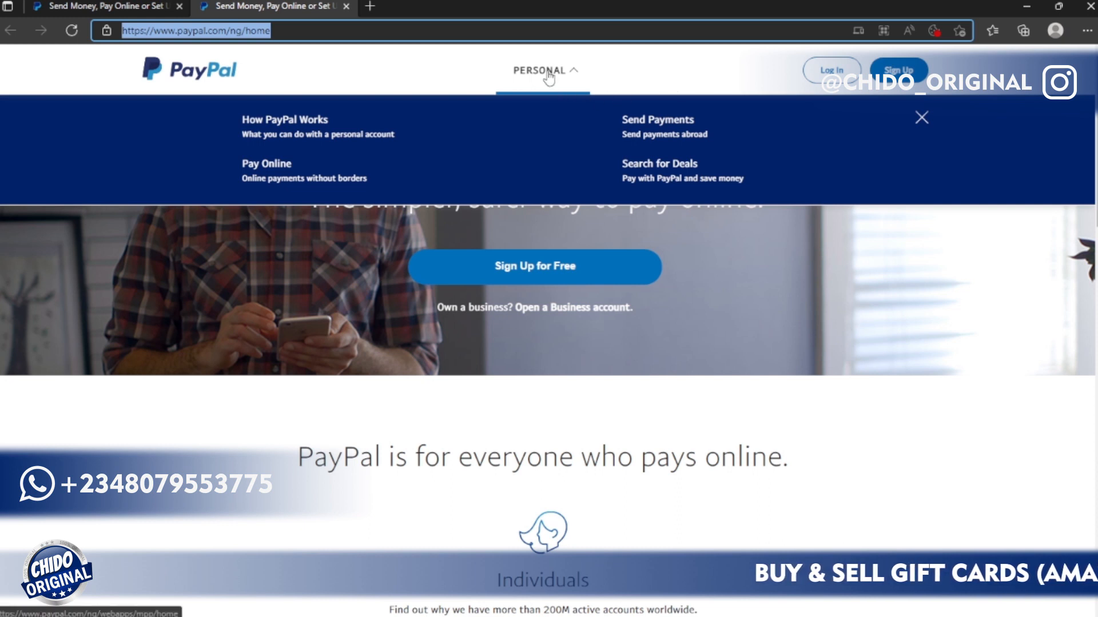
mouse_move(642, 79)
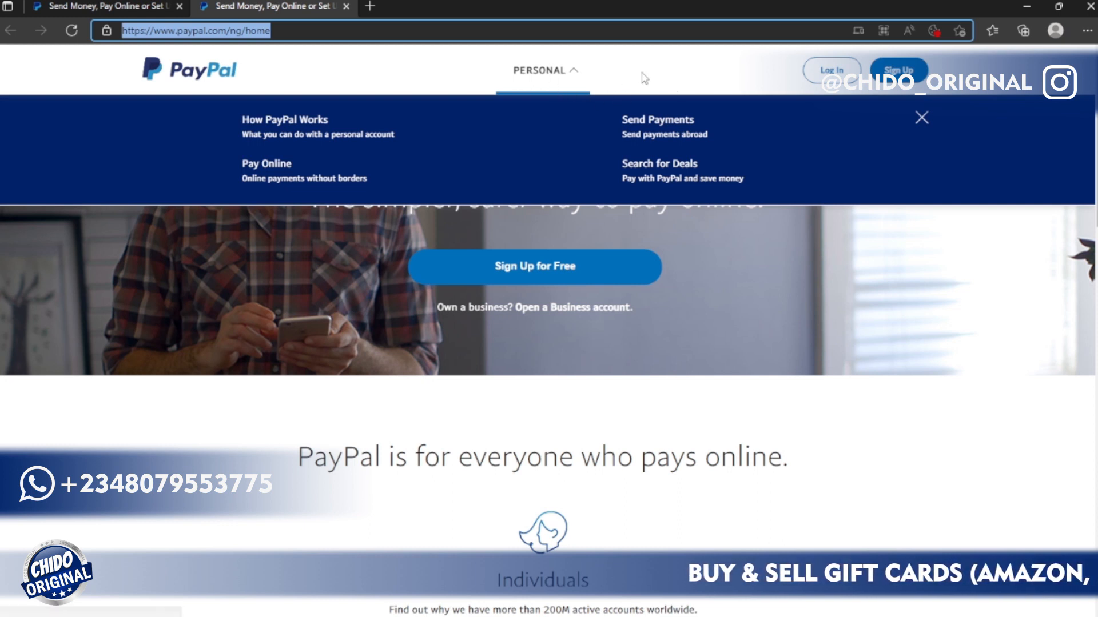
mouse_move(543, 85)
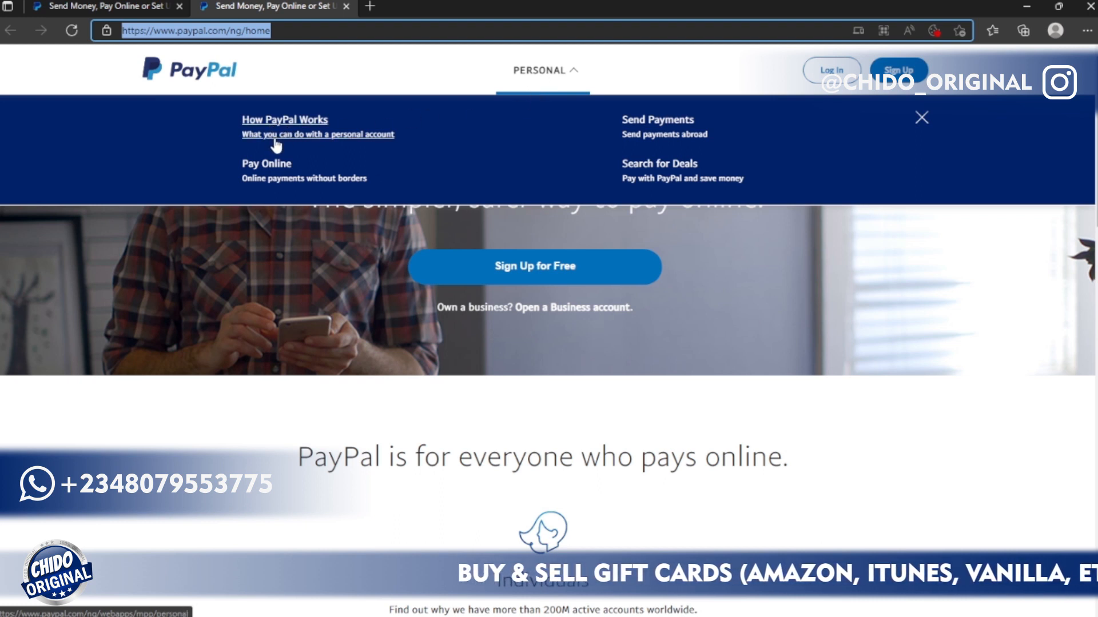
mouse_move(311, 200)
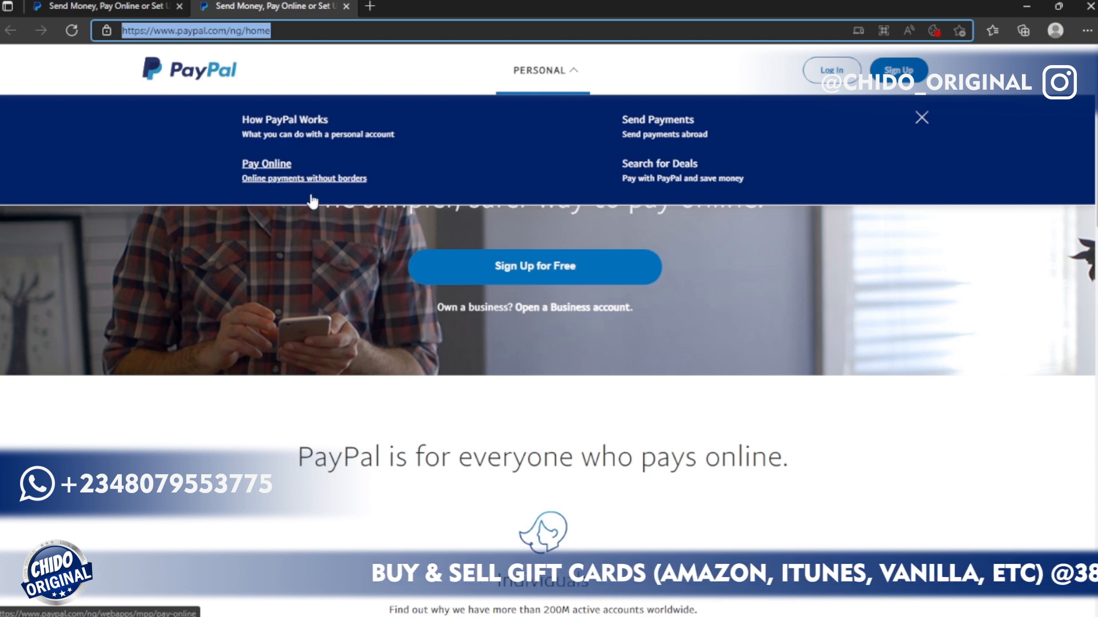
mouse_move(662, 135)
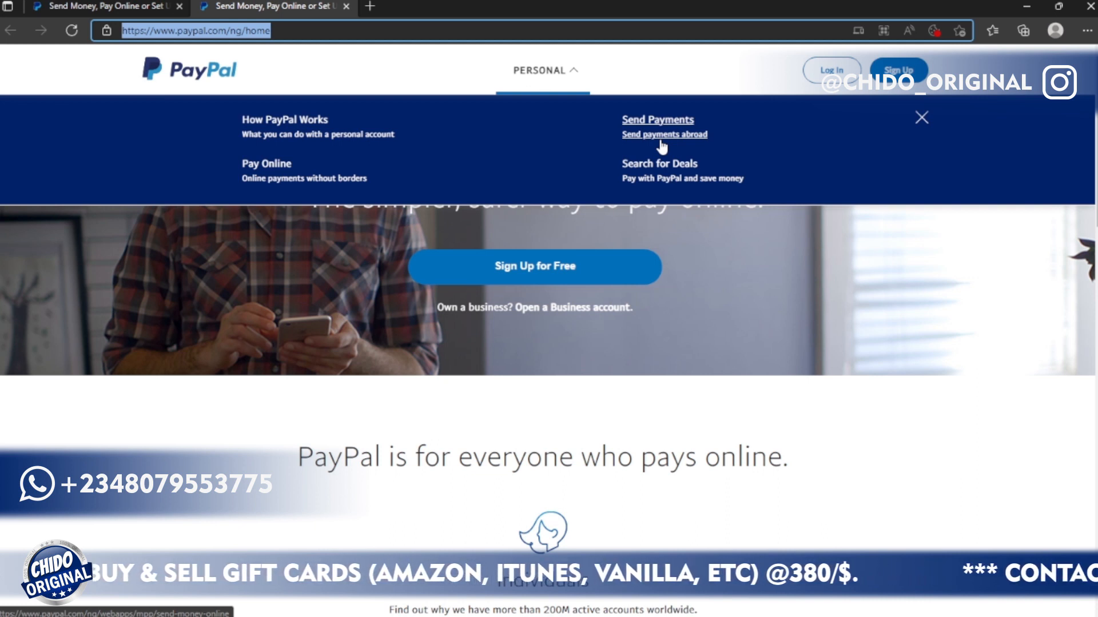
left_click(920, 117)
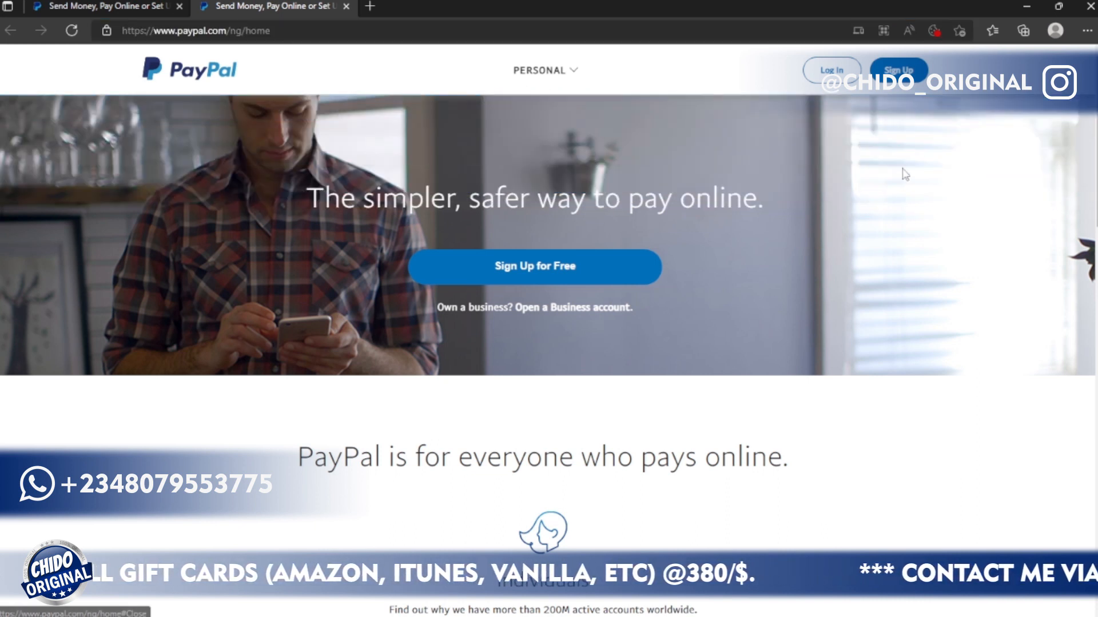
mouse_move(592, 286)
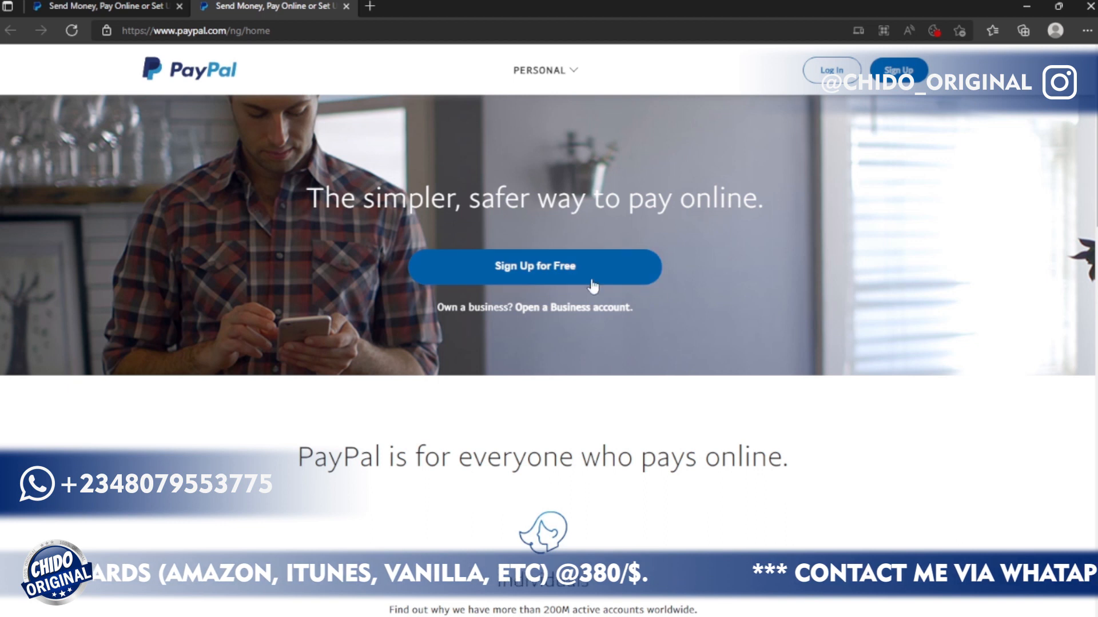
- Reopen the Personal menu's app and crypto options, then scroll the UK home page
scroll("down", 3)
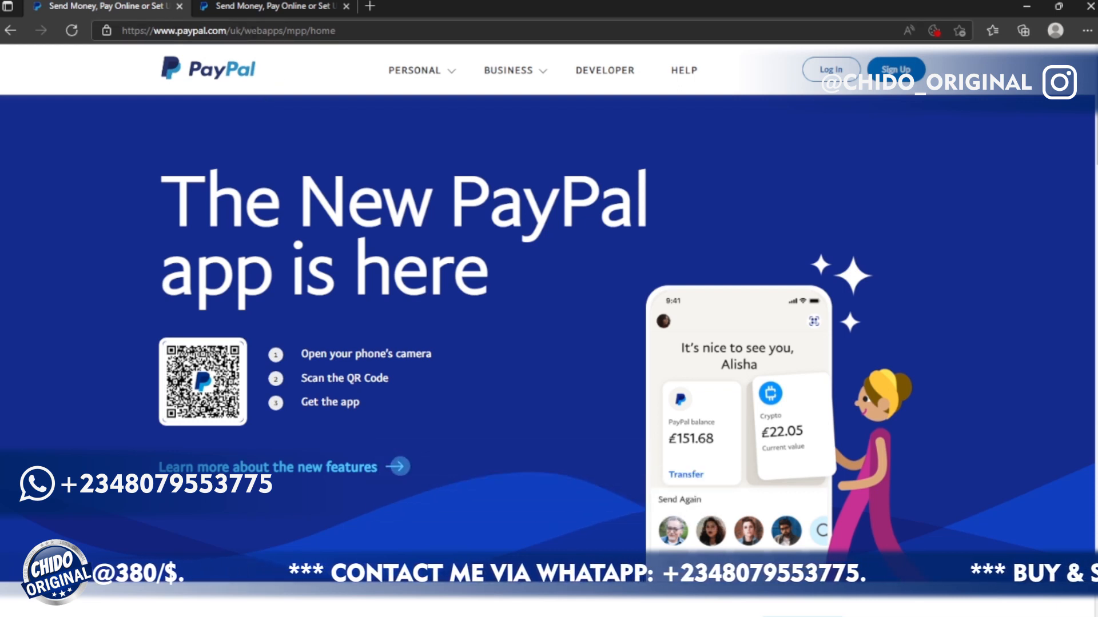
left_click(224, 30)
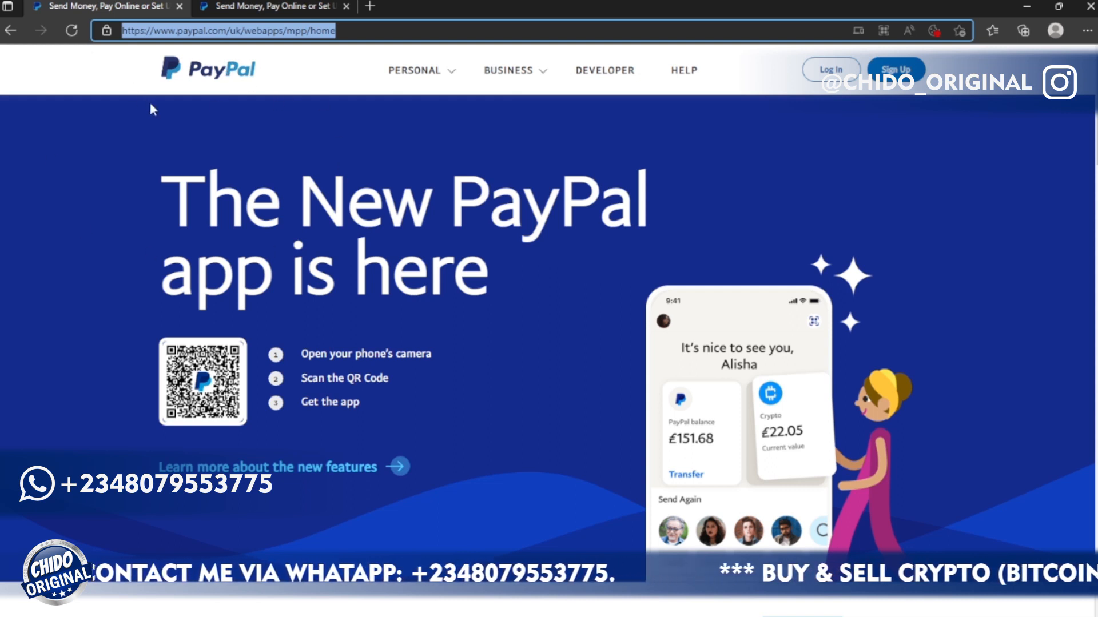
left_click(414, 69)
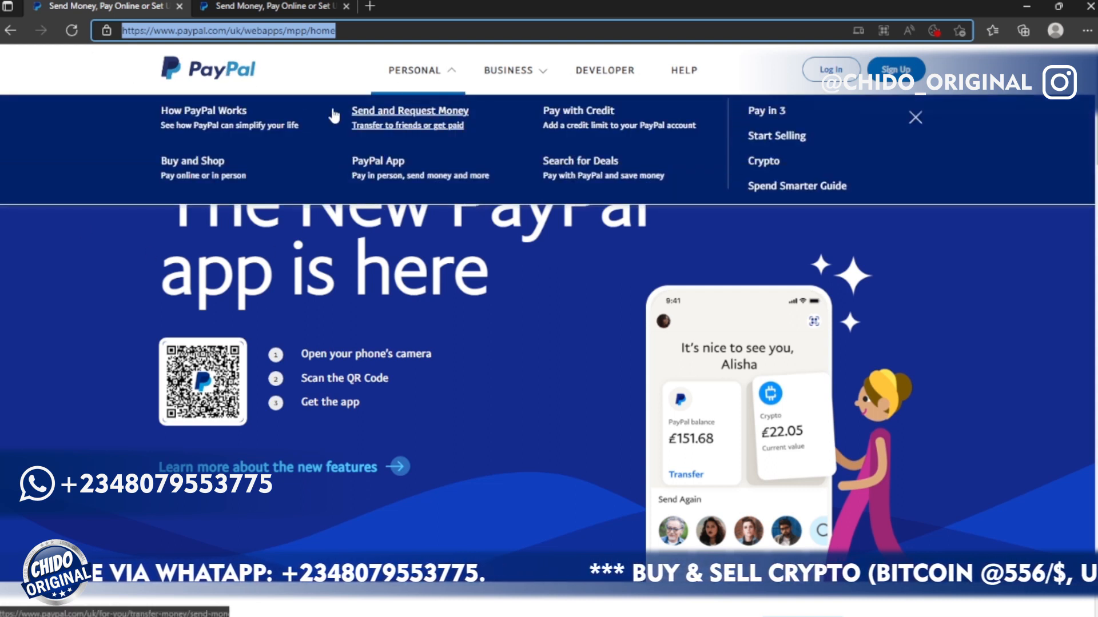
mouse_move(378, 168)
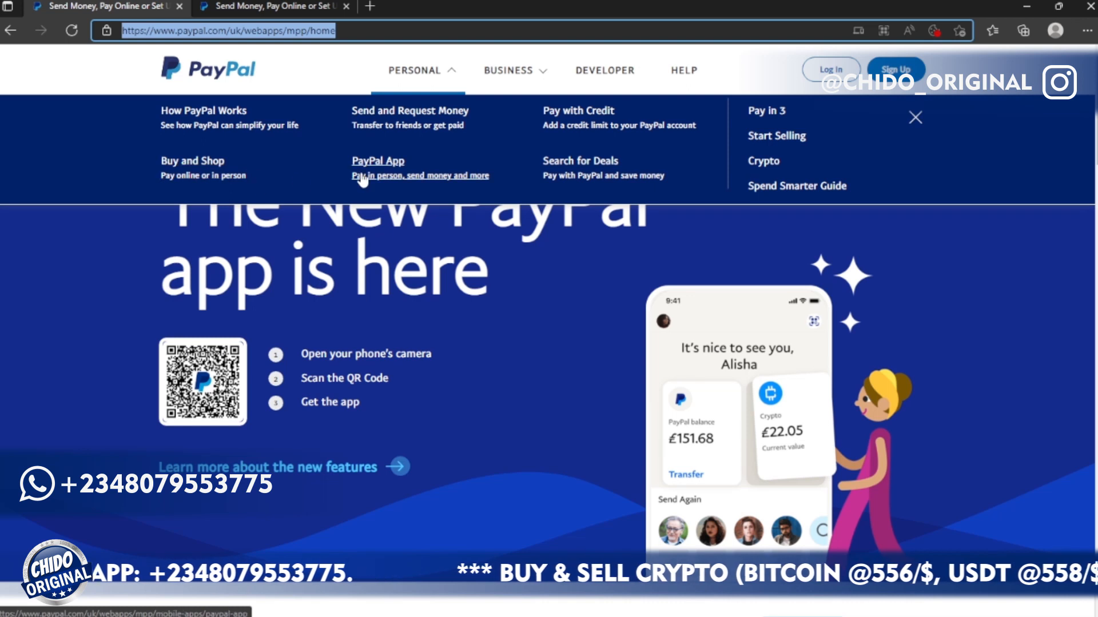
mouse_move(753, 172)
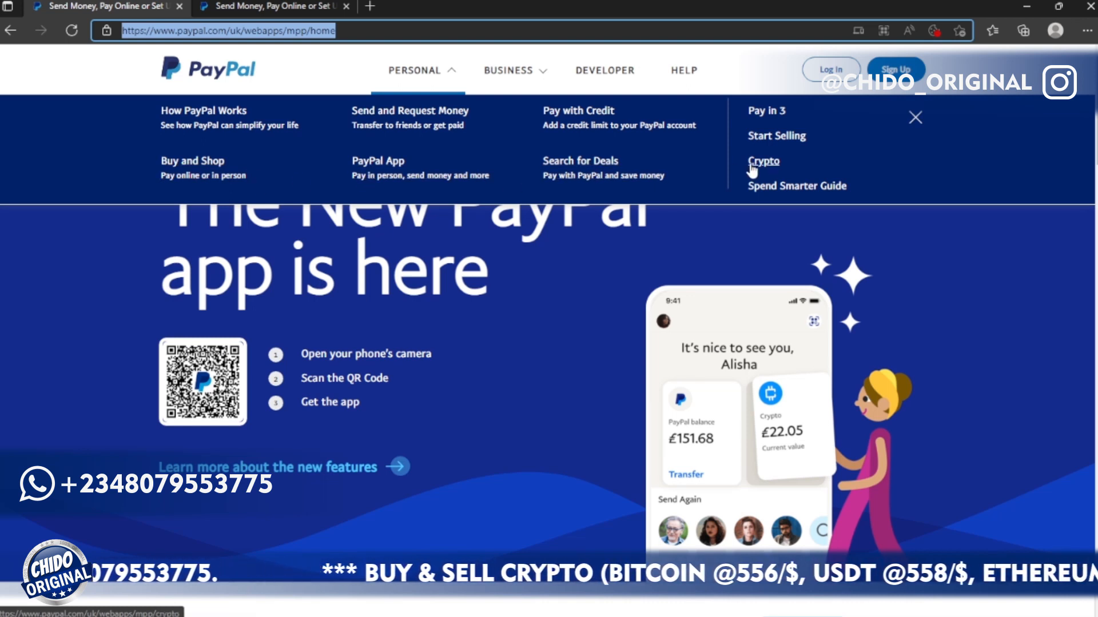
left_click(508, 70)
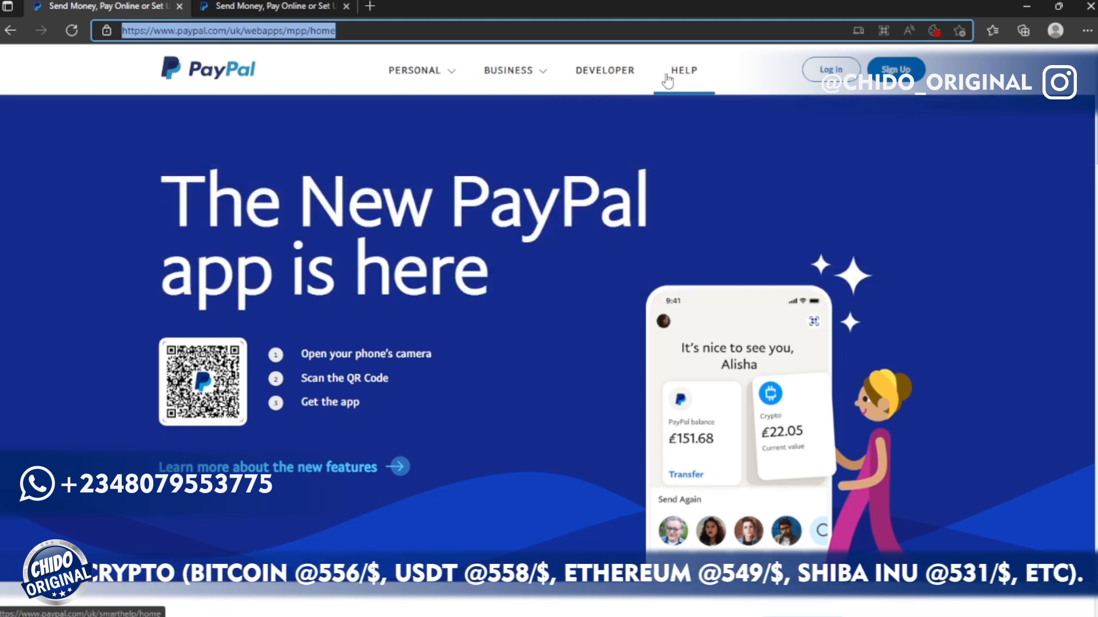
left_click(508, 69)
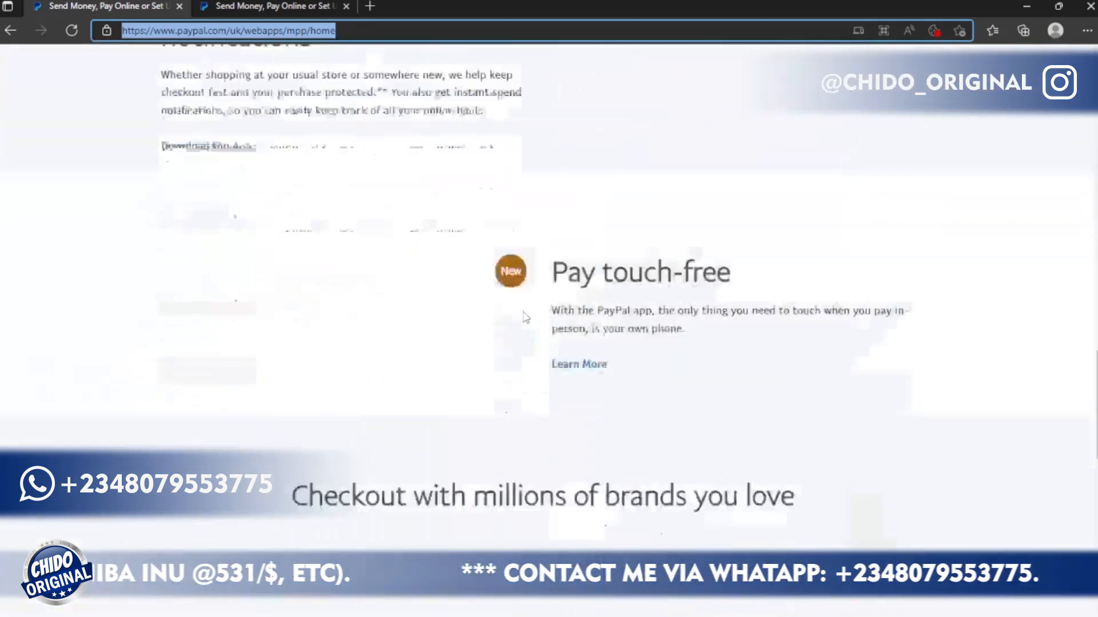
scroll("up", 3)
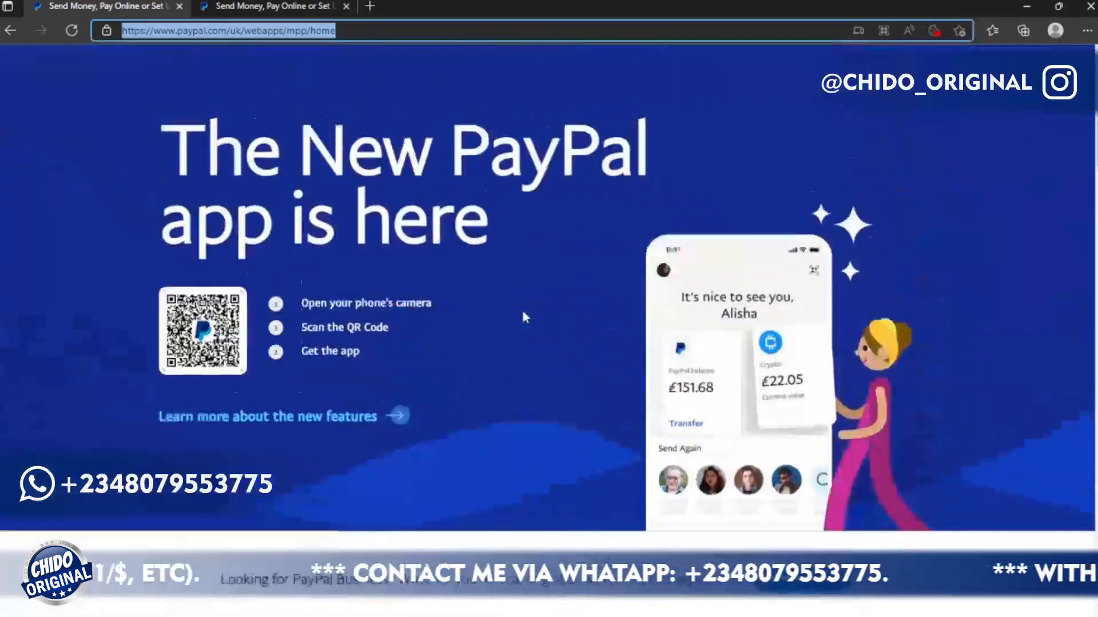
scroll("down", 3)
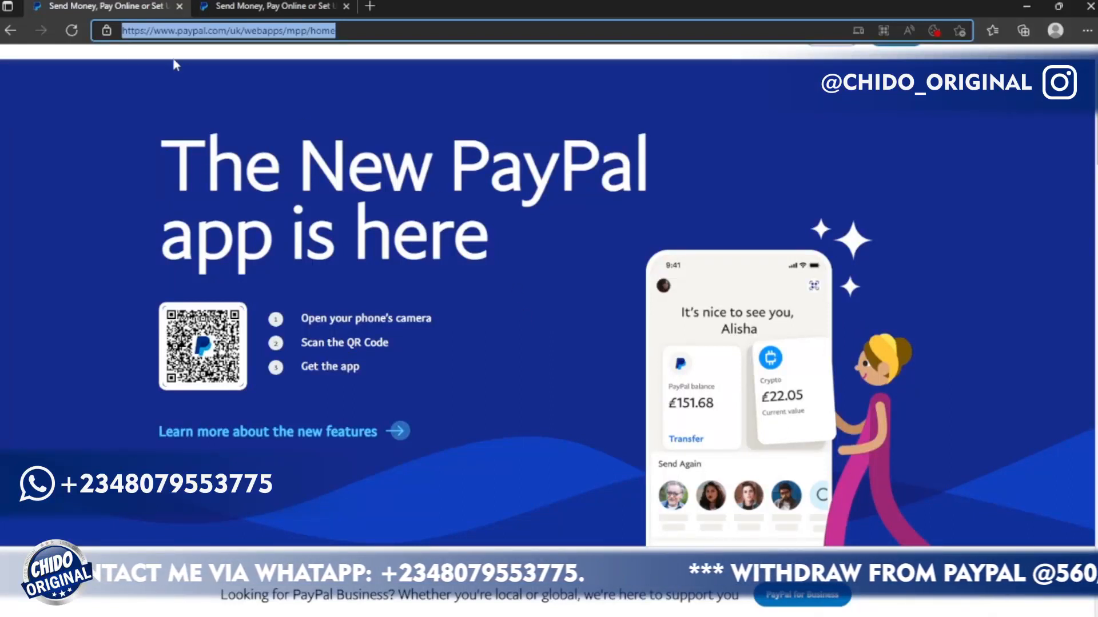
mouse_move(247, 37)
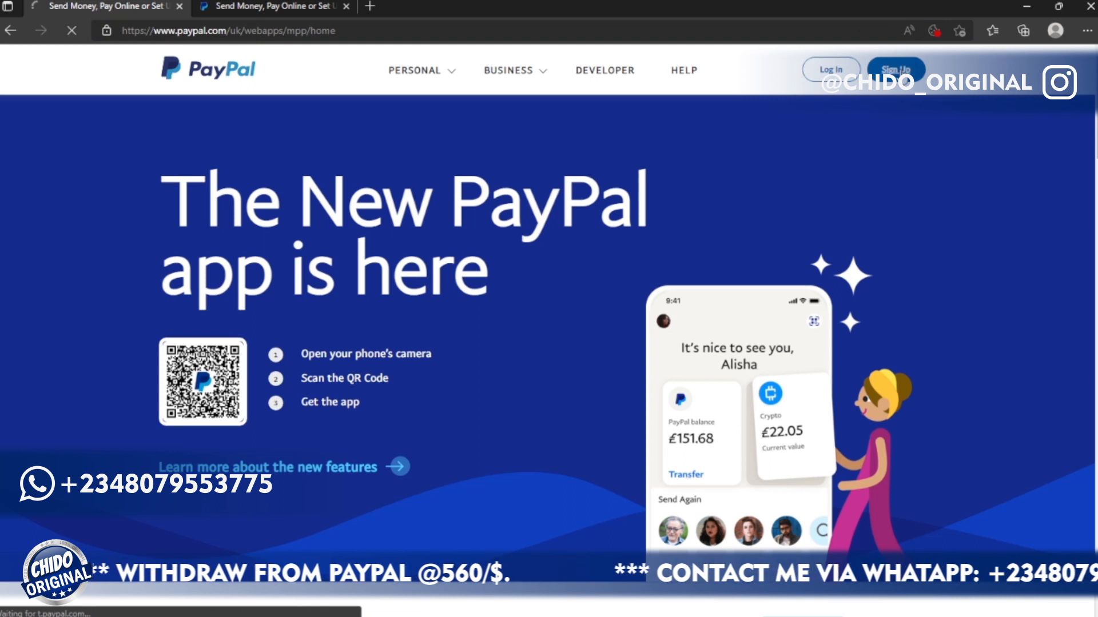
- Start sign-up, try Business Account, then settle on Personal Account and continue
left_click(895, 69)
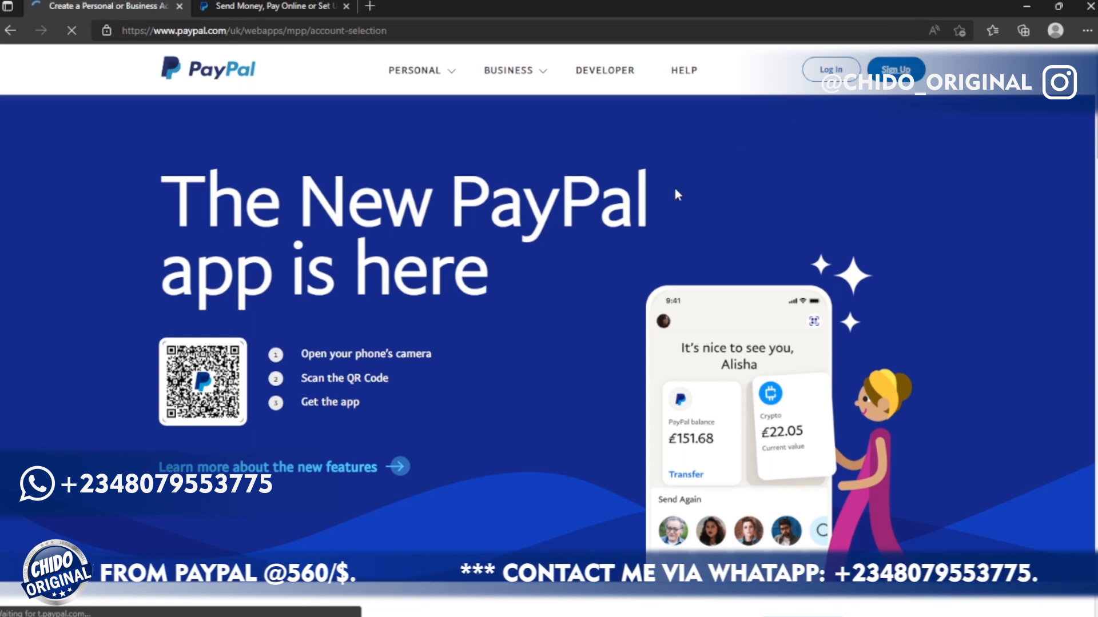
left_click(894, 69)
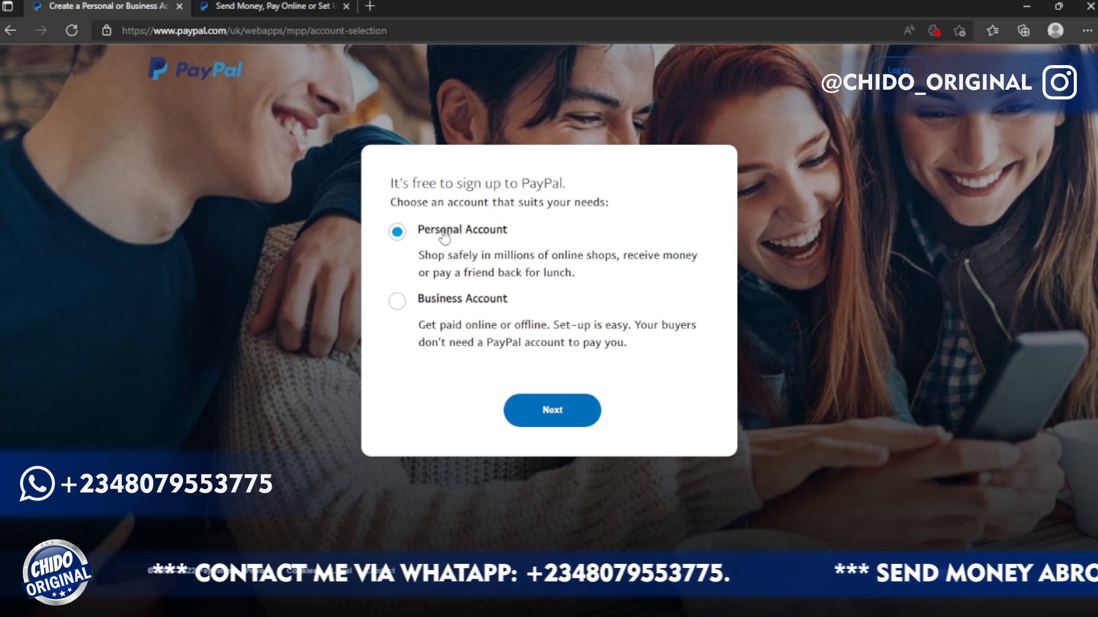
mouse_move(504, 317)
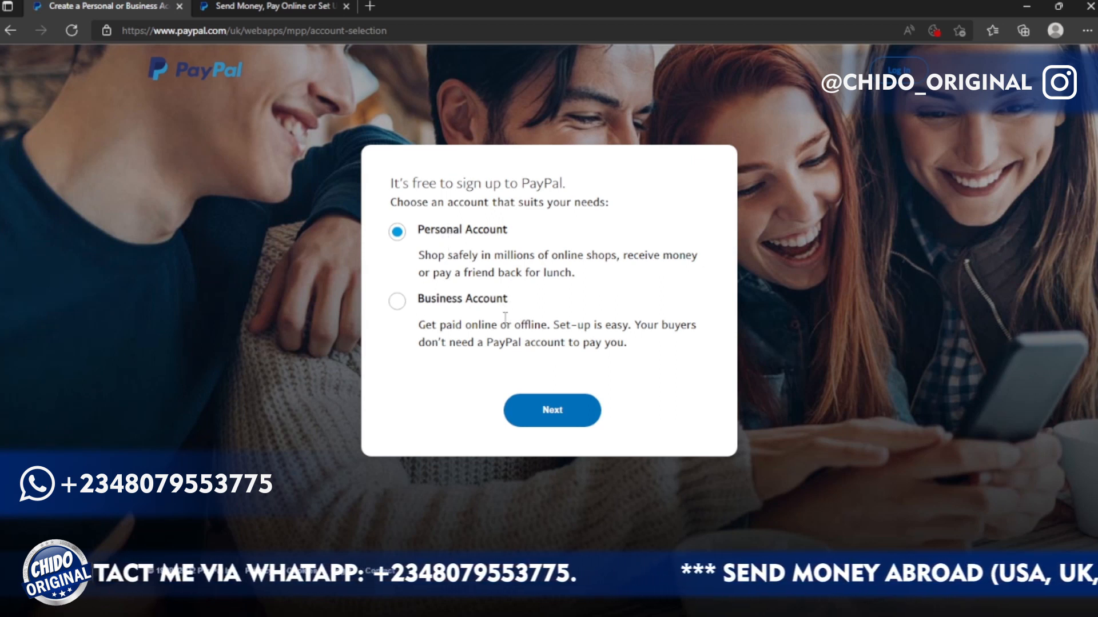
left_click(396, 301)
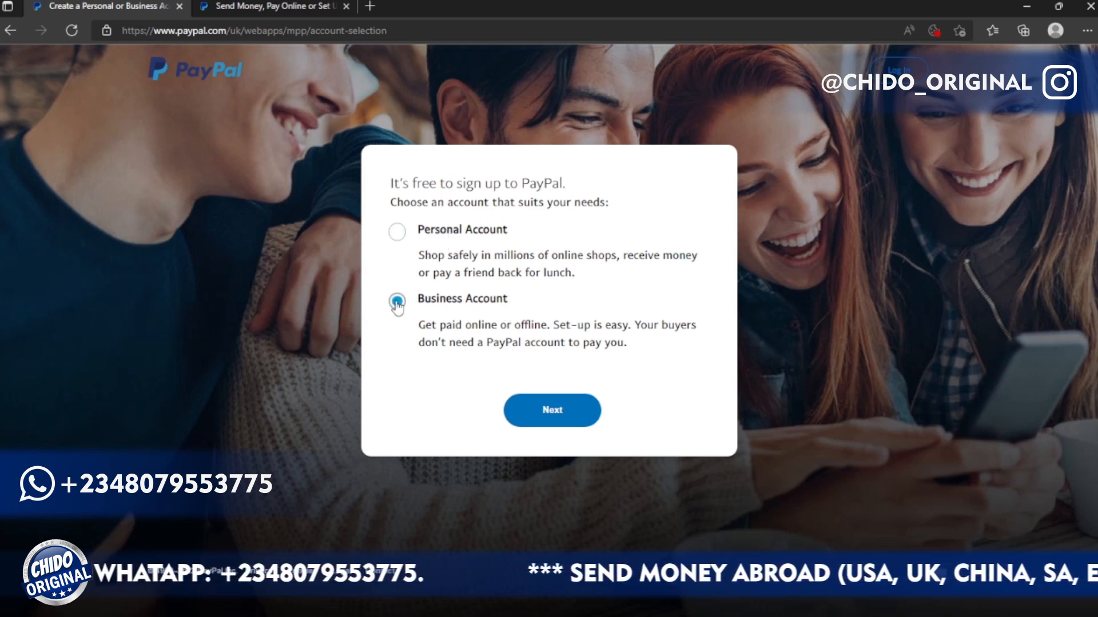
left_click(396, 300)
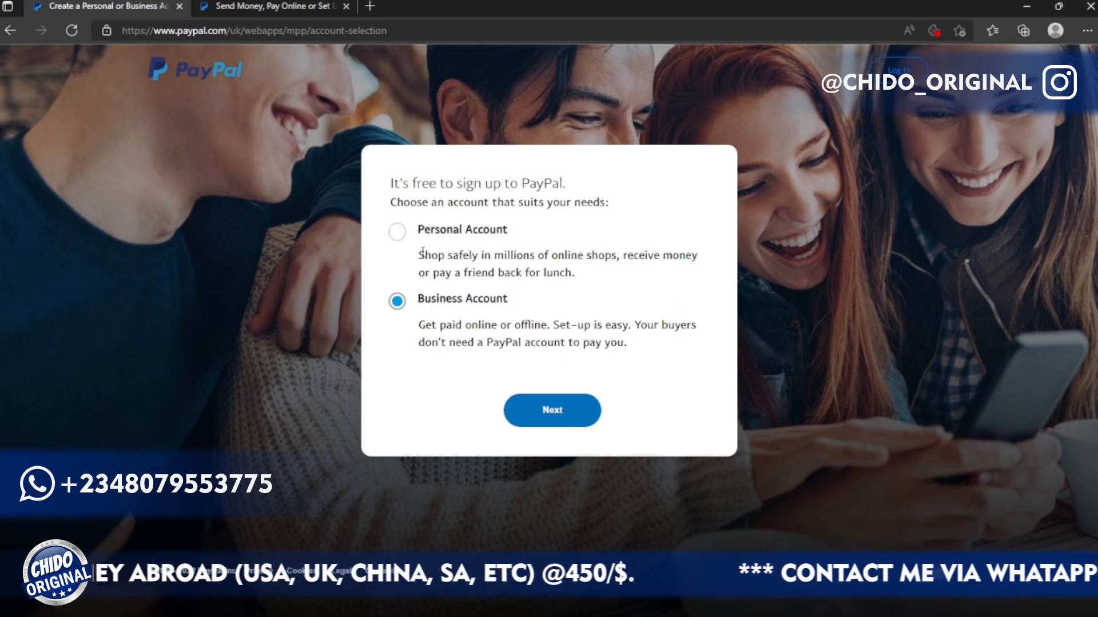
mouse_move(399, 235)
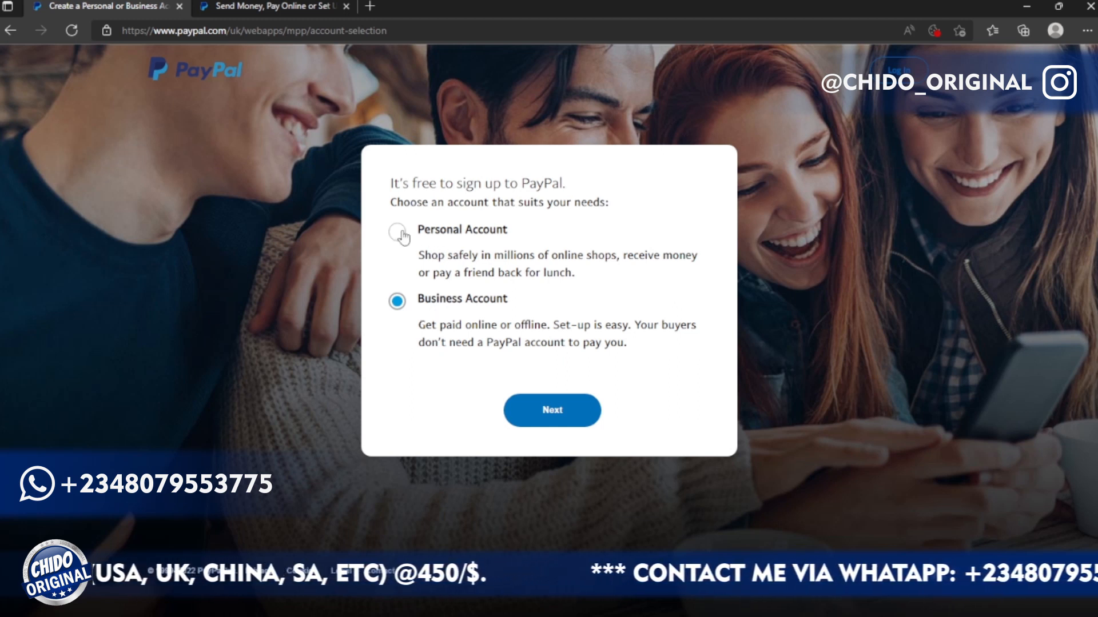
left_click(397, 229)
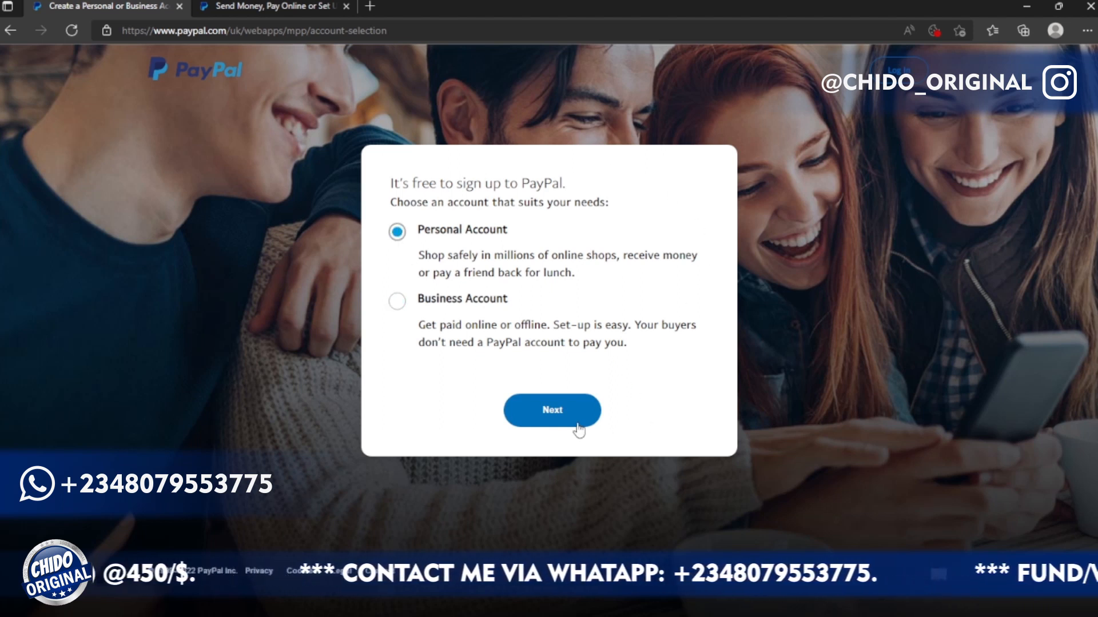
left_click(551, 409)
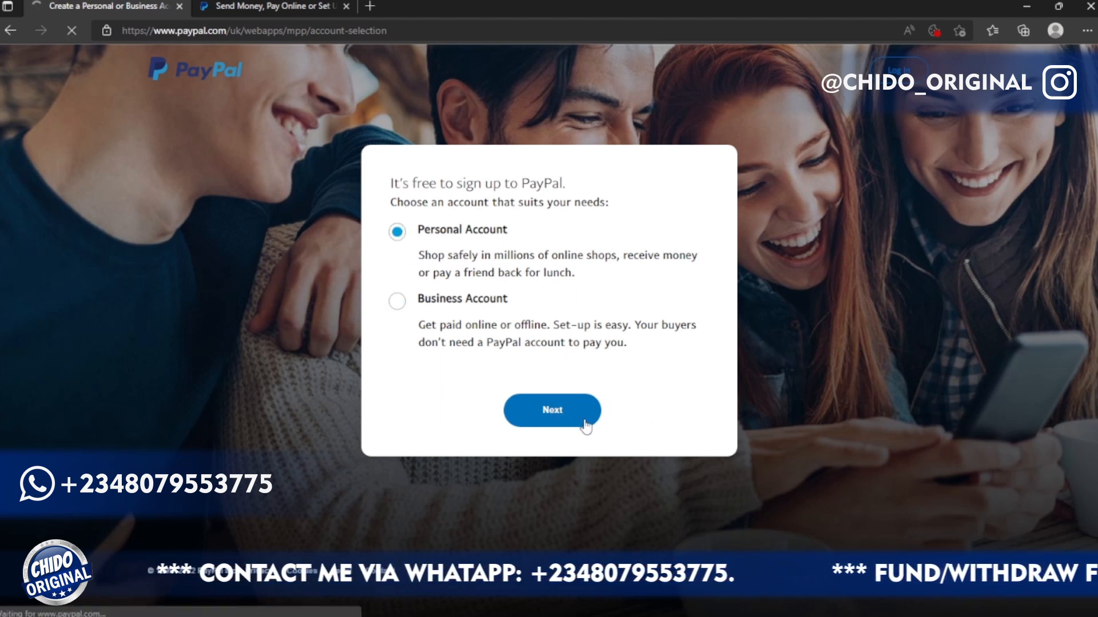
- Choose United Kingdom from the country list and proceed with Get Started
left_click(552, 410)
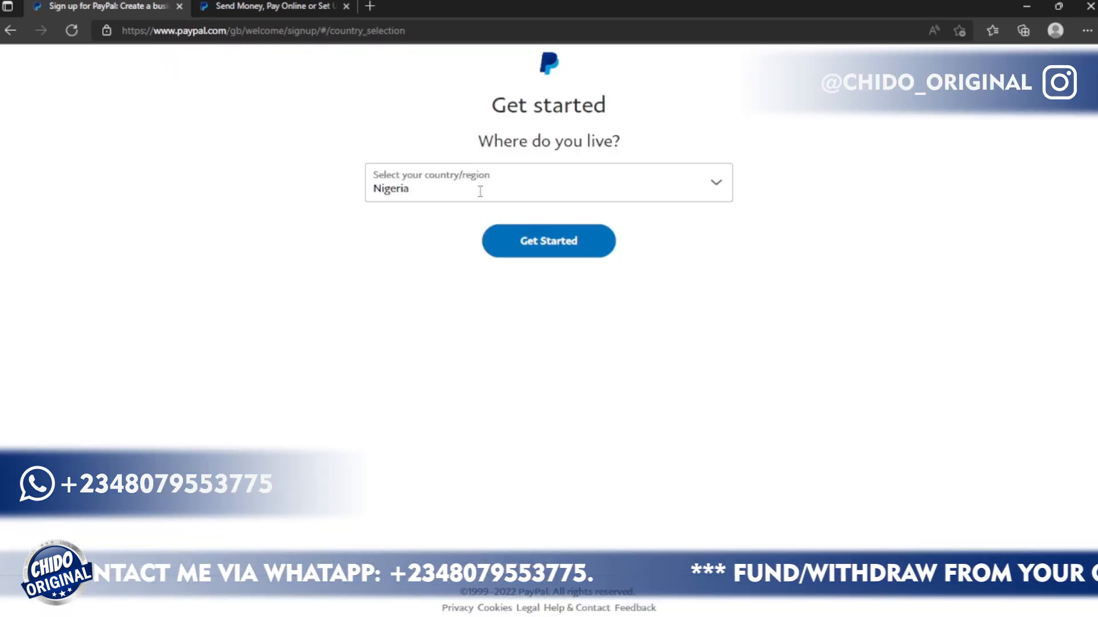
left_click(548, 182)
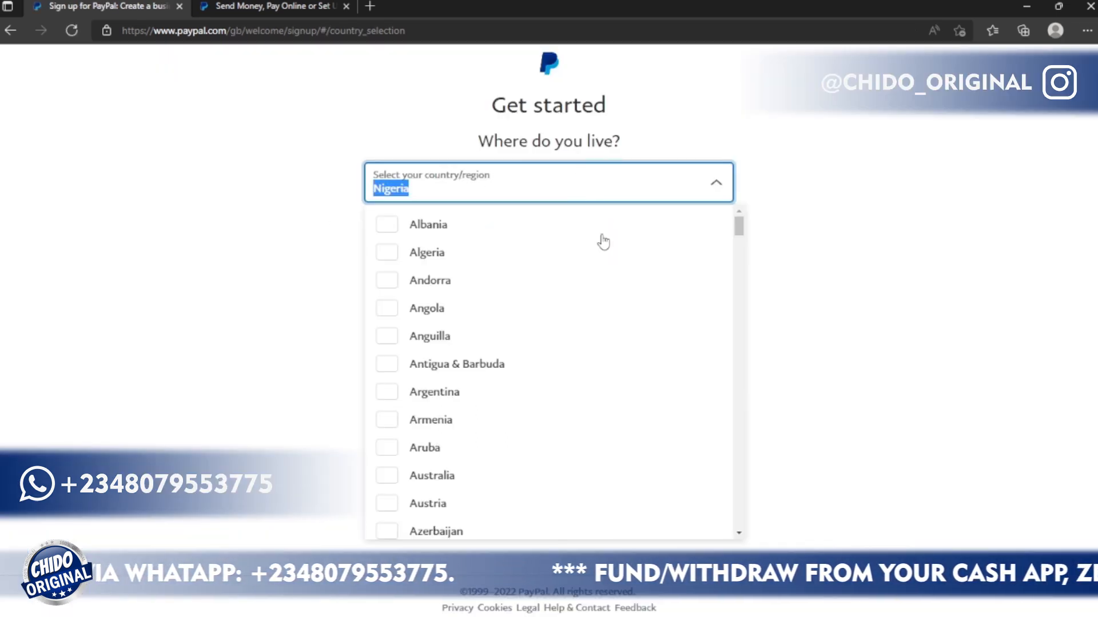
scroll("down", 3)
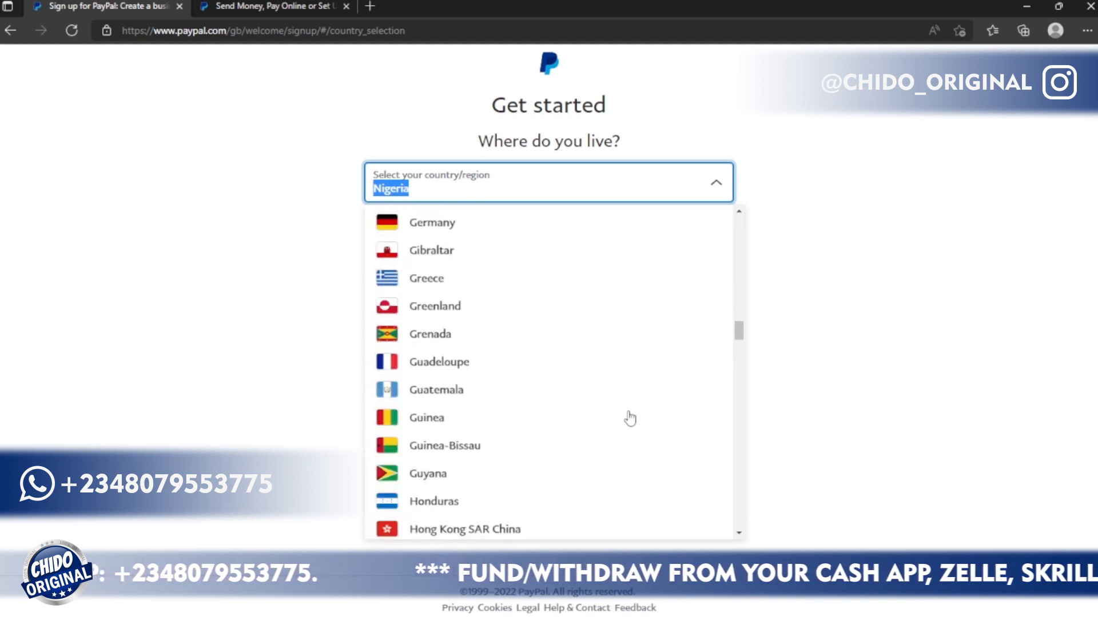
scroll("down", 3)
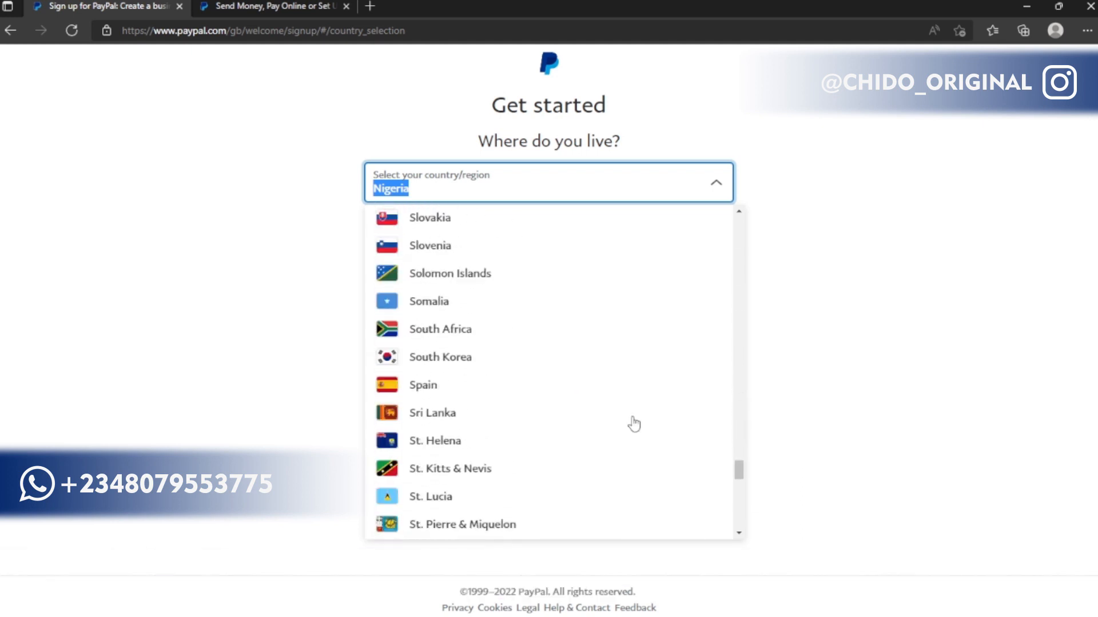
scroll("down", 3)
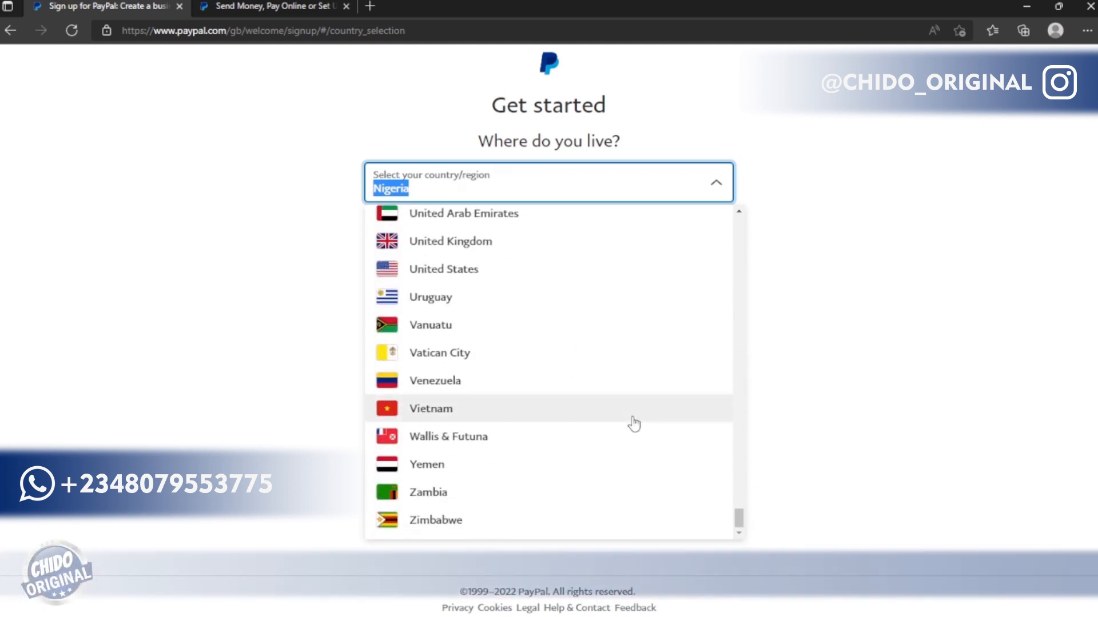
scroll("up", 3)
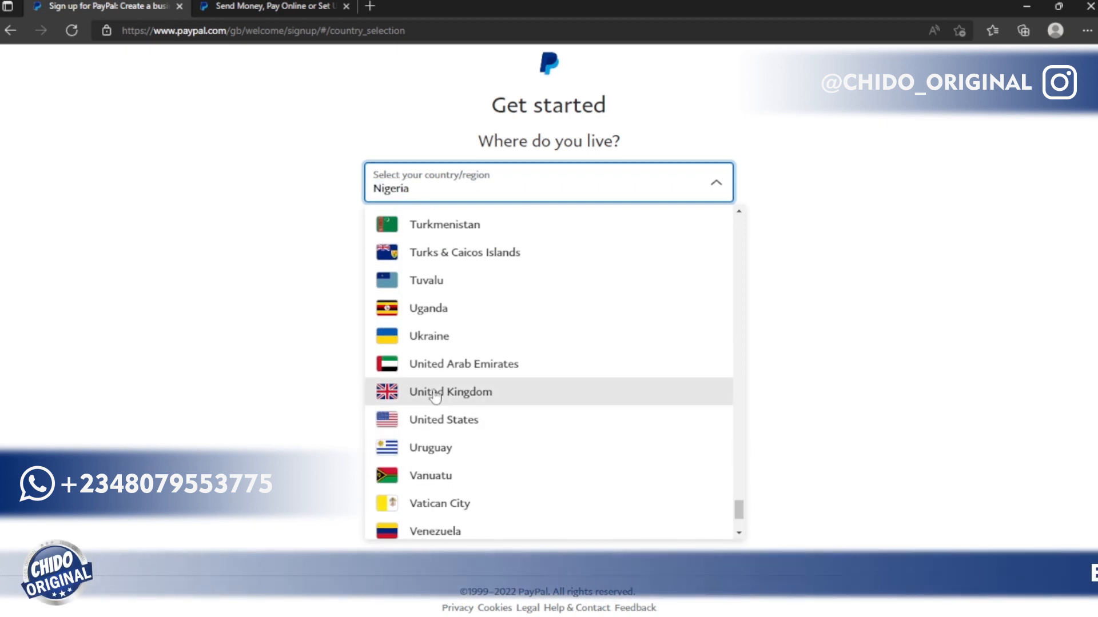
left_click(450, 391)
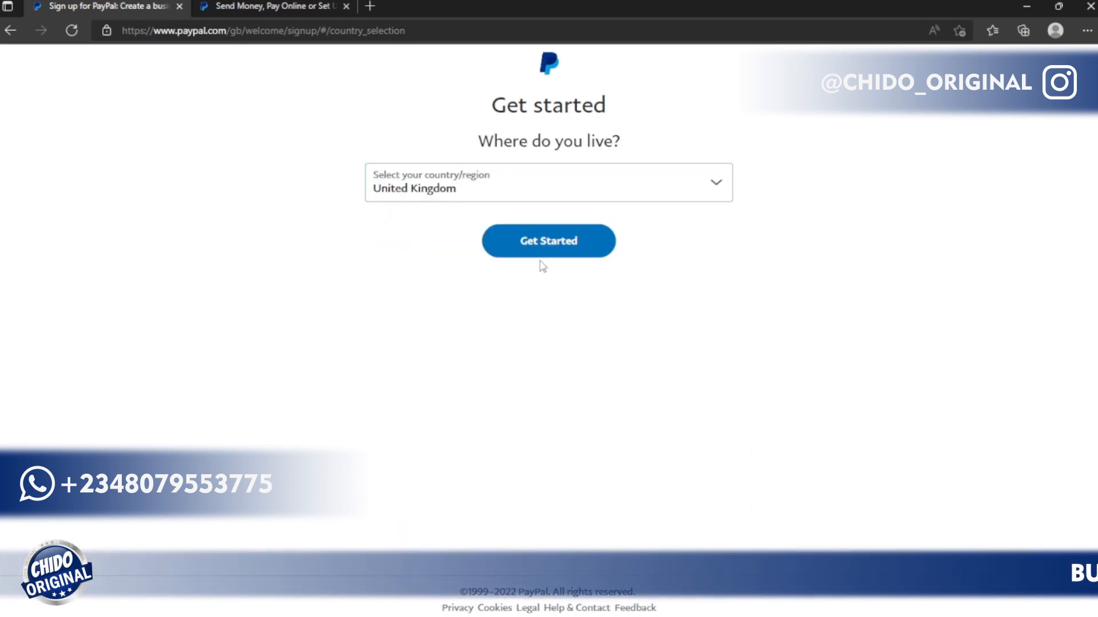
left_click(548, 240)
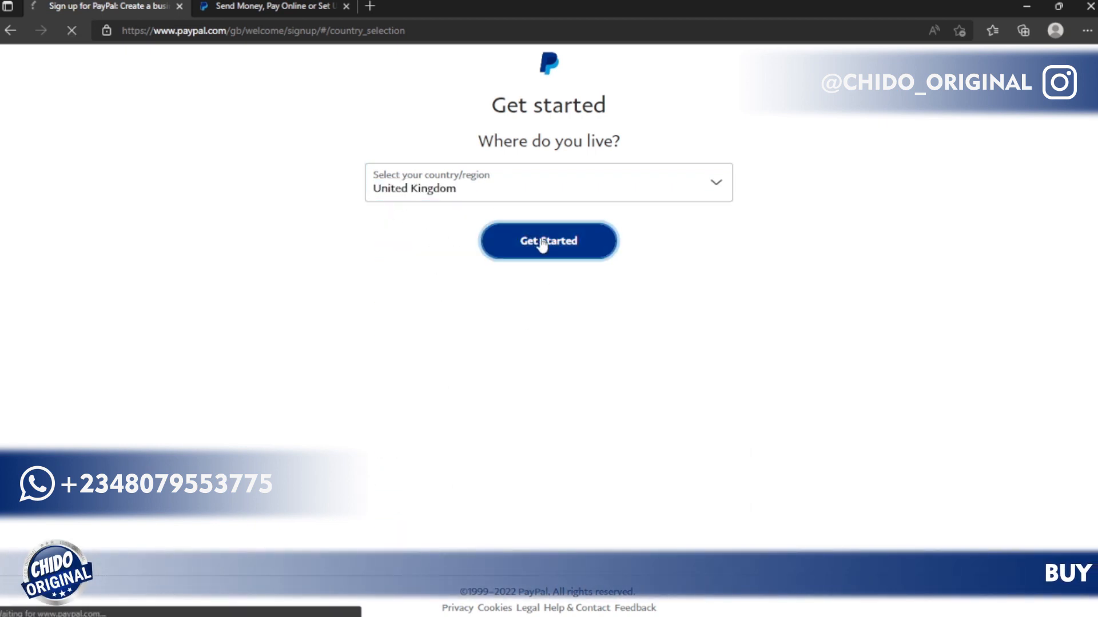
left_click(549, 240)
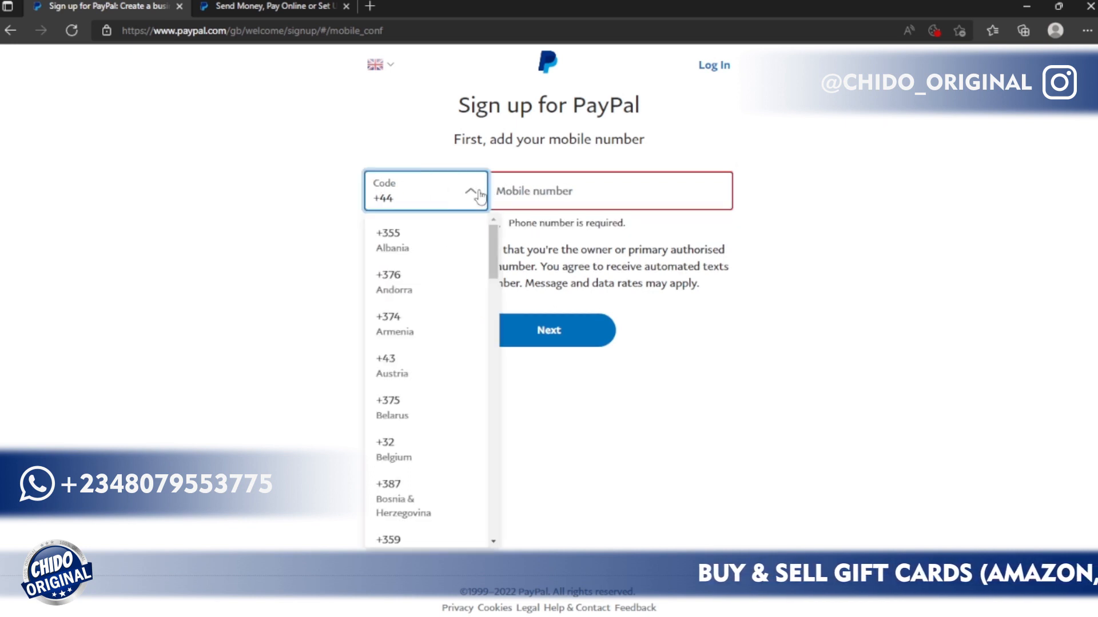
scroll("down", 3)
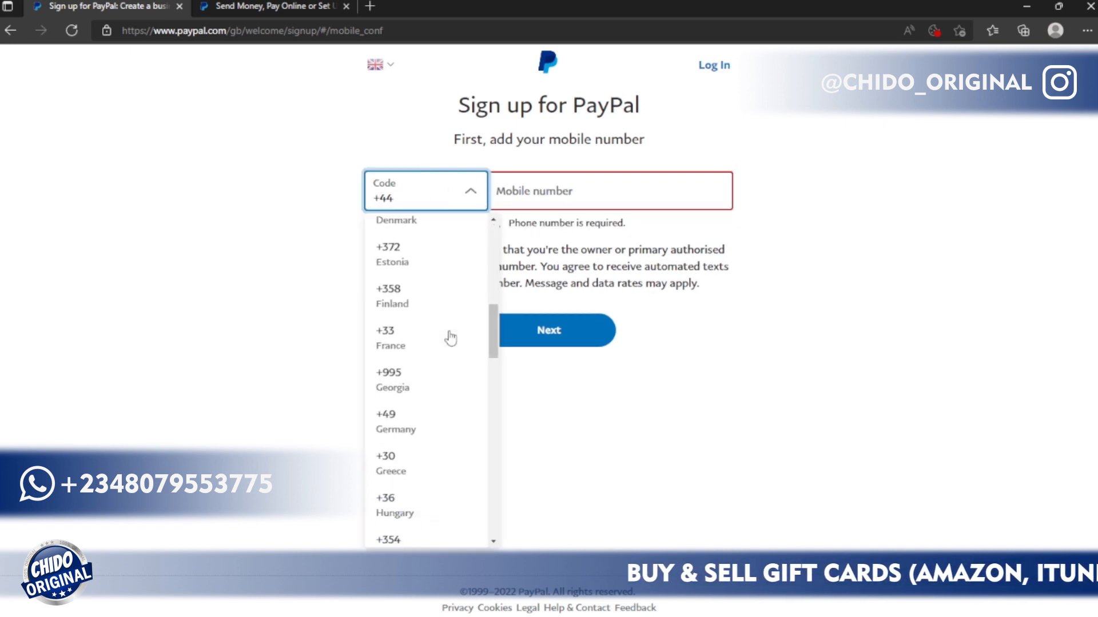
scroll("down", 3)
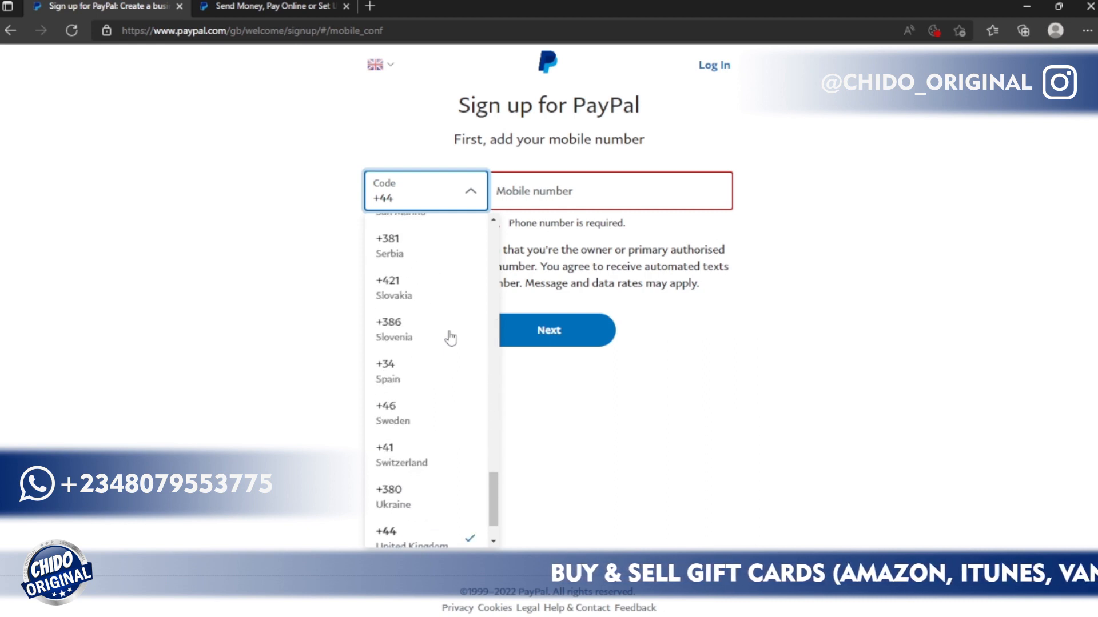
scroll("up", 3)
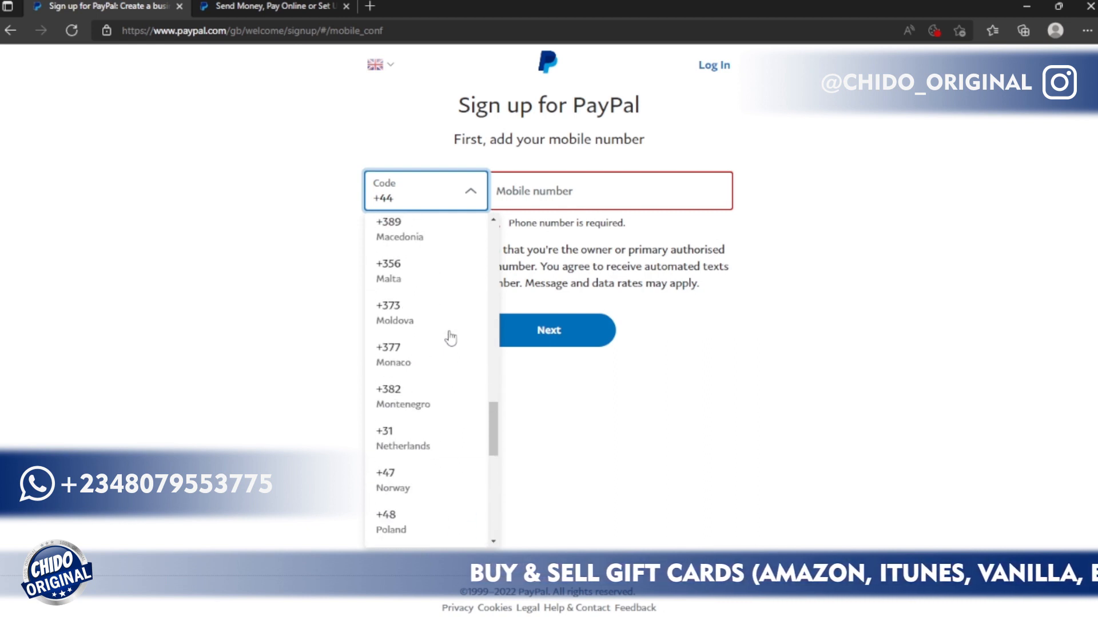
scroll("up", 3)
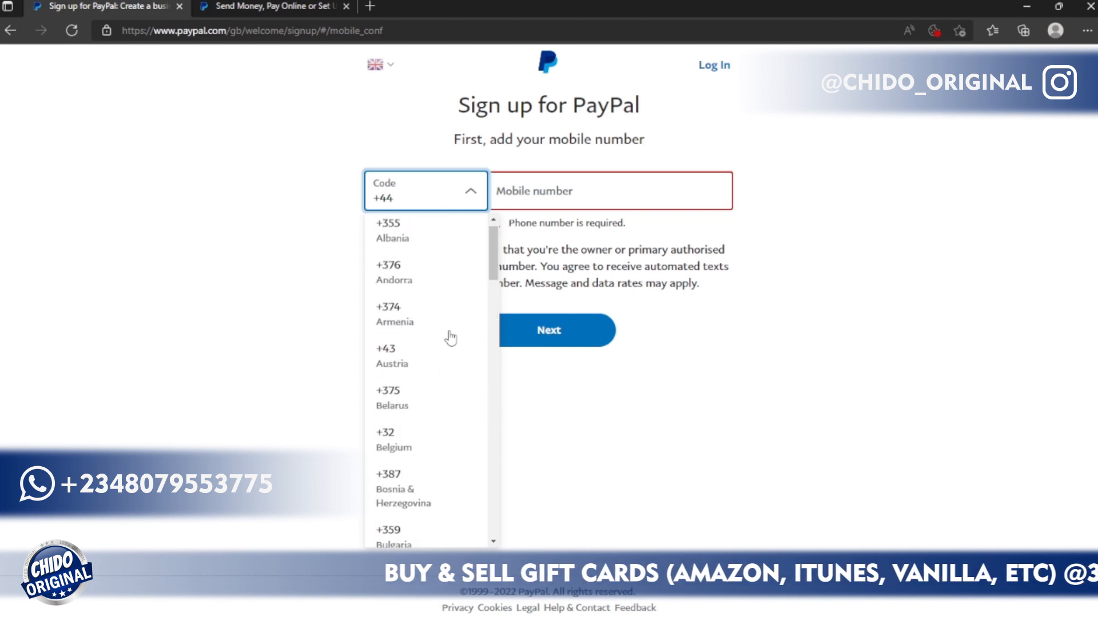
left_click(609, 190)
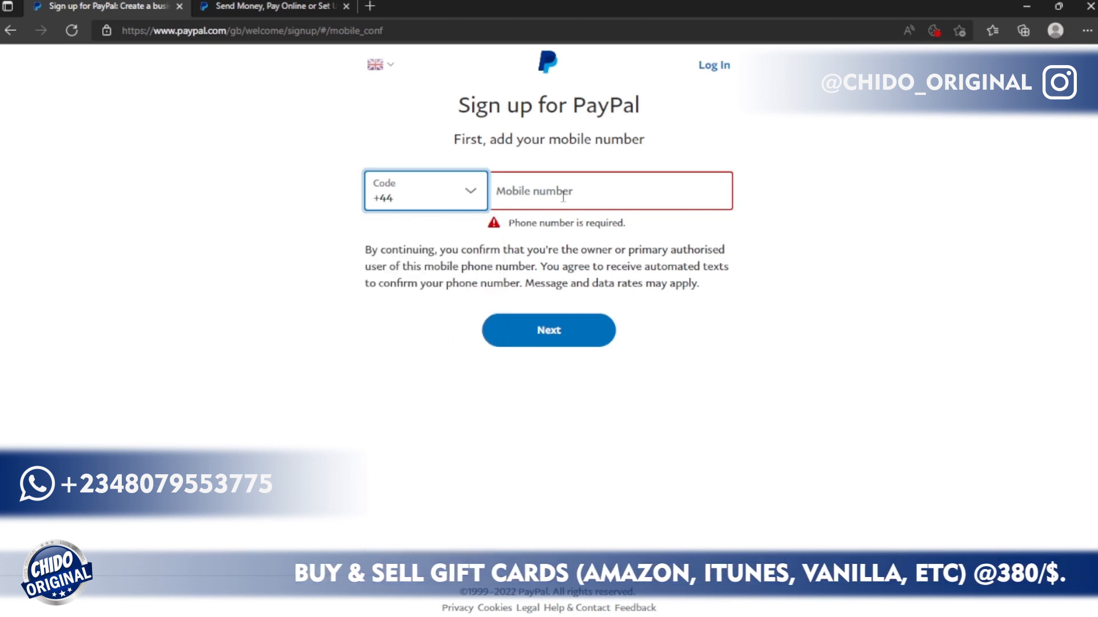
left_click(609, 191)
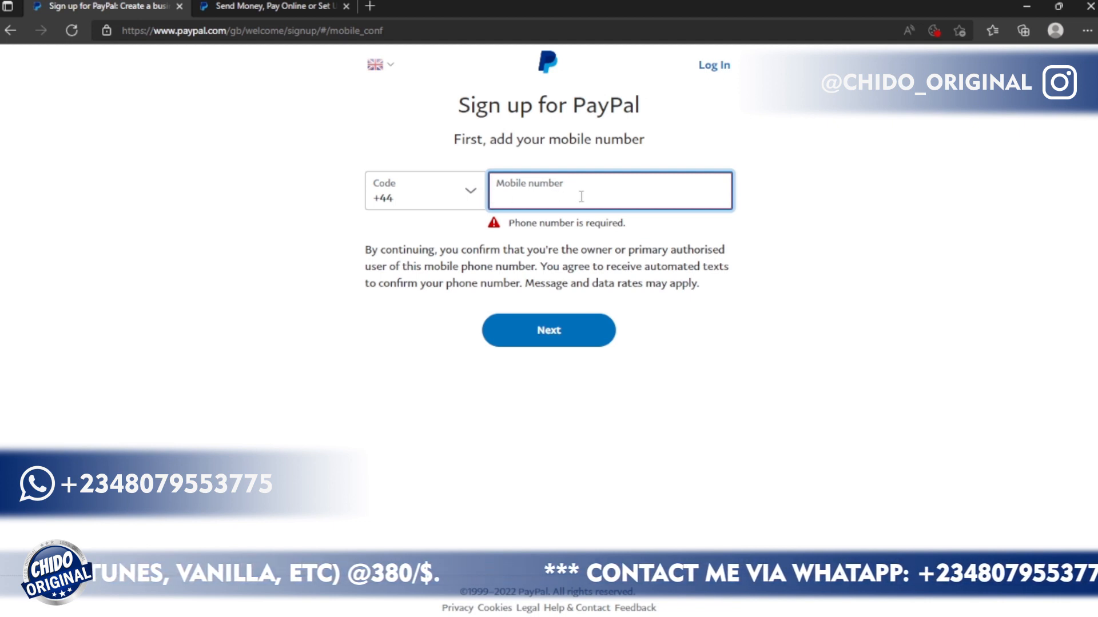
left_click(548, 330)
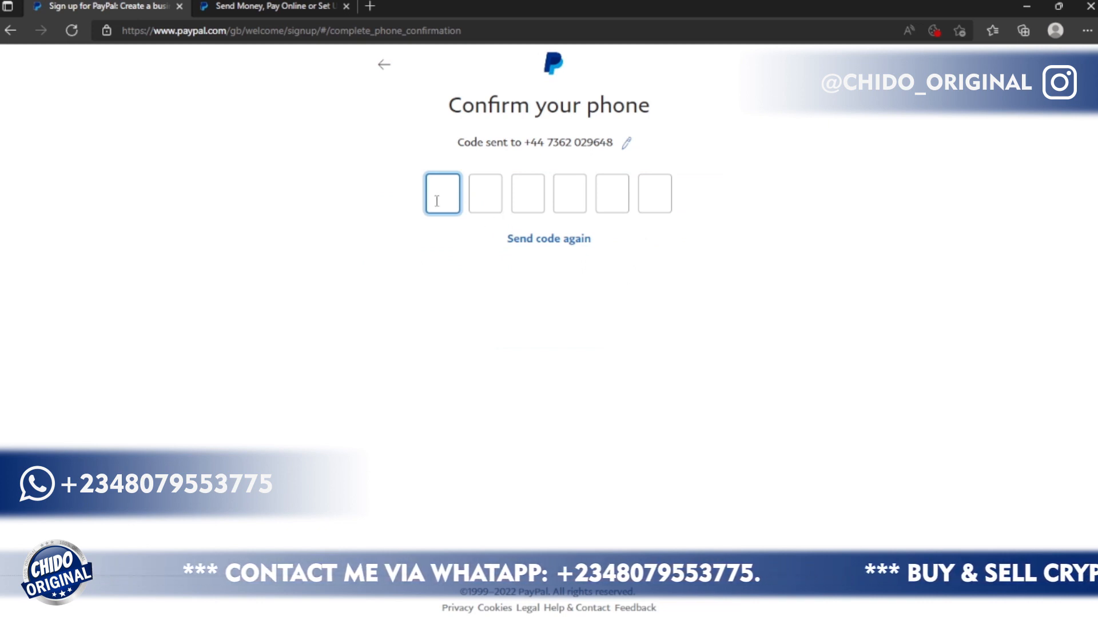
type("210")
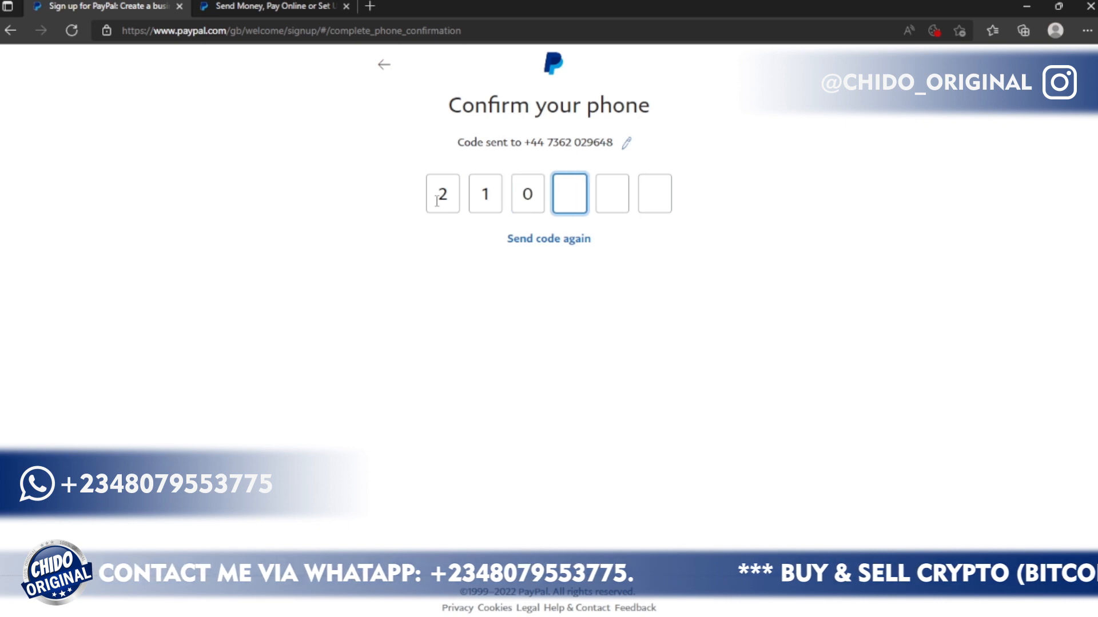
type("019")
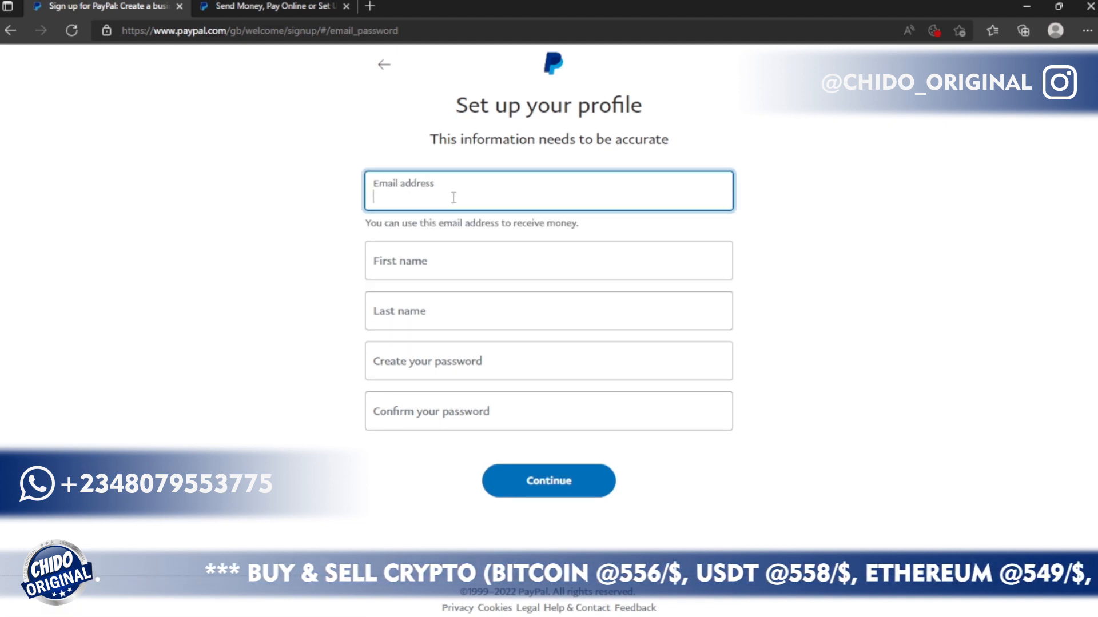
type("chido")
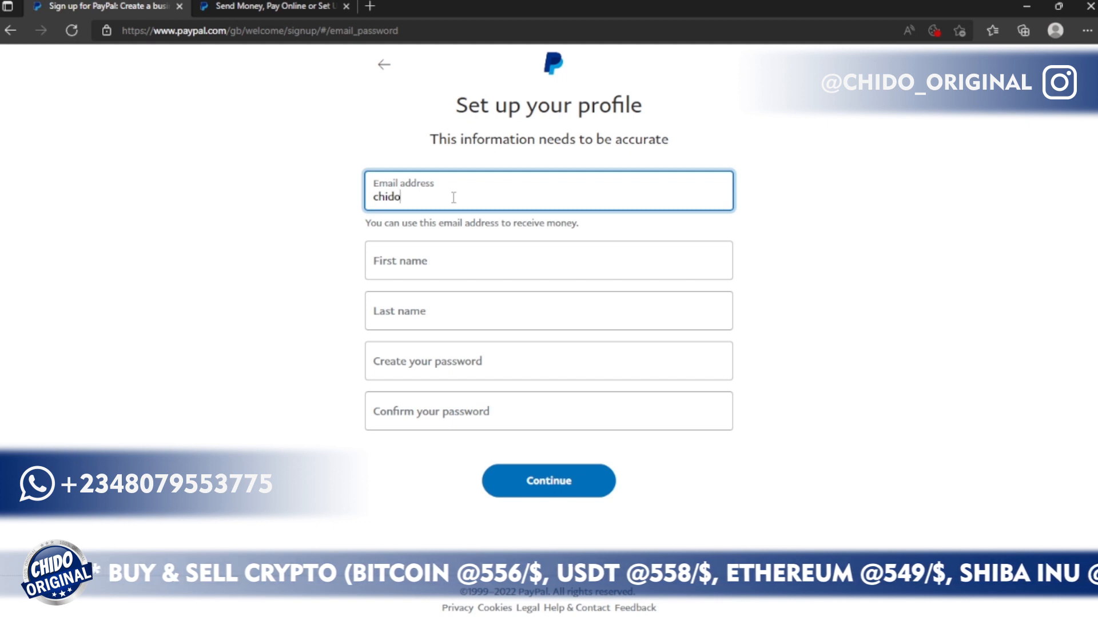
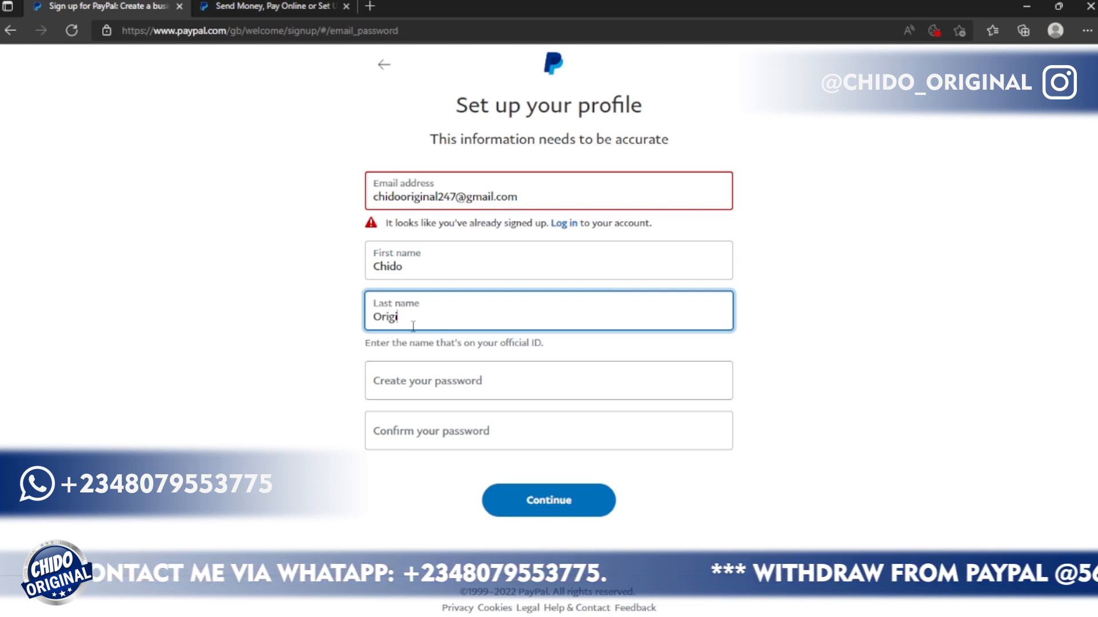
left_click(548, 380)
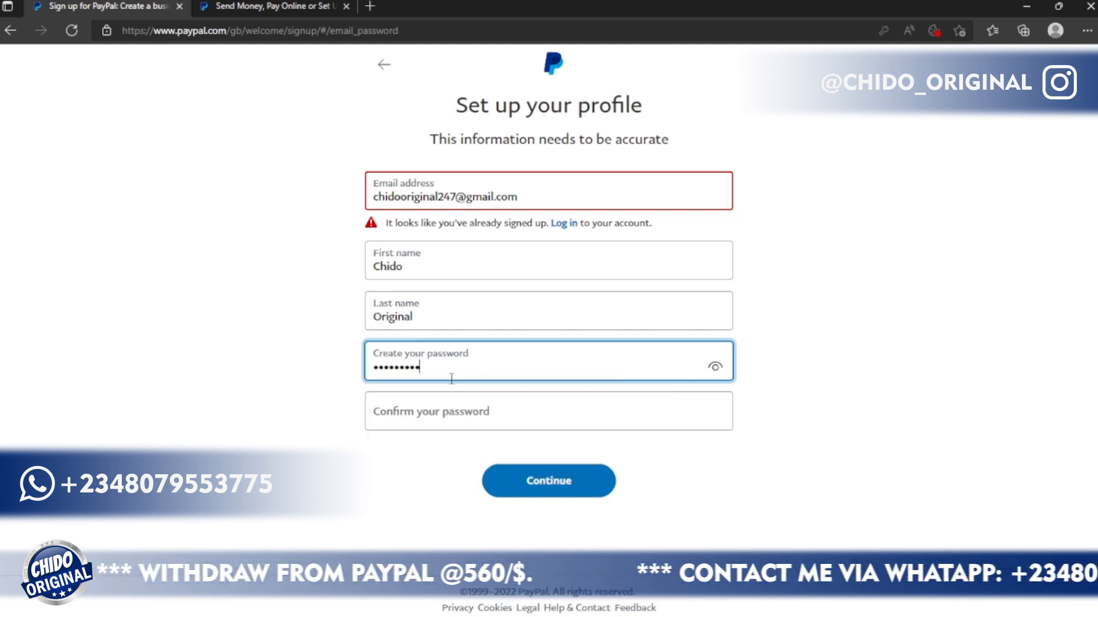
left_click(548, 411)
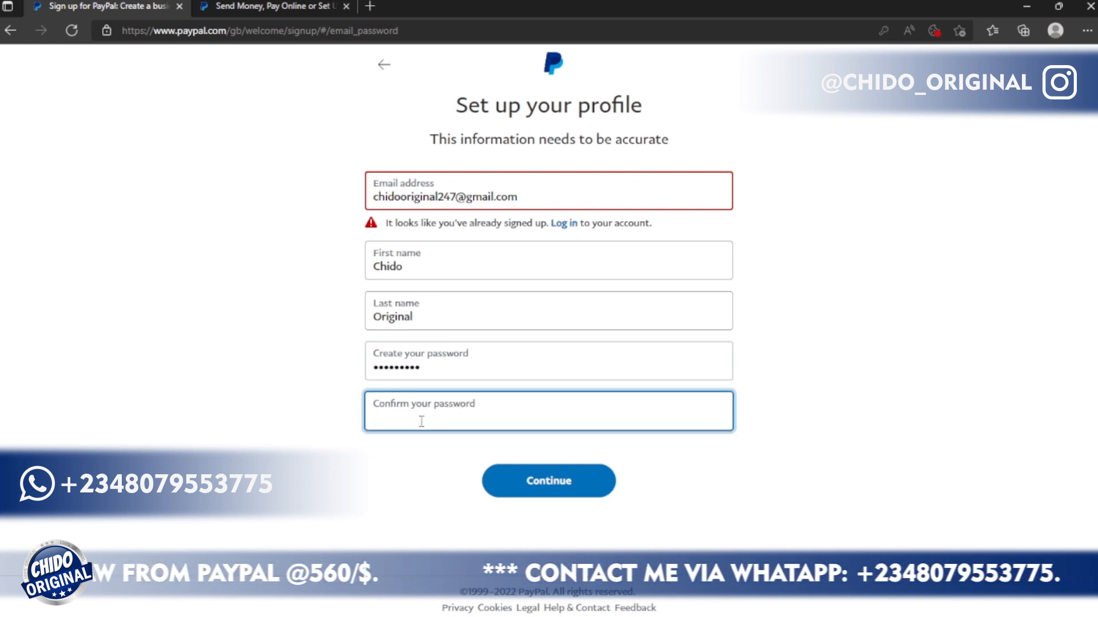
type("••••")
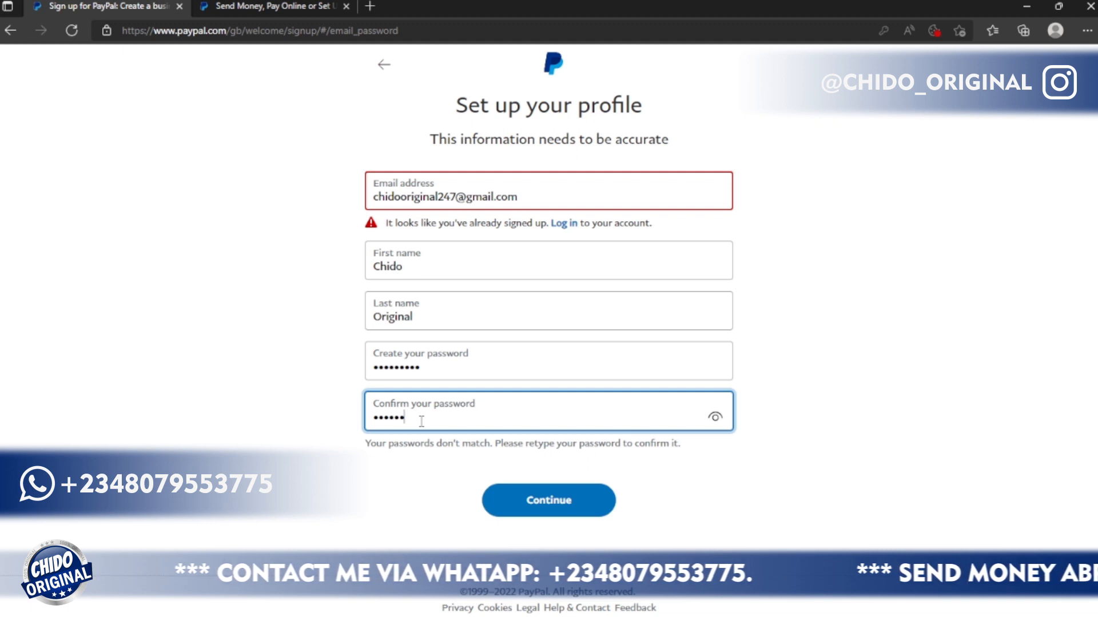
type("••")
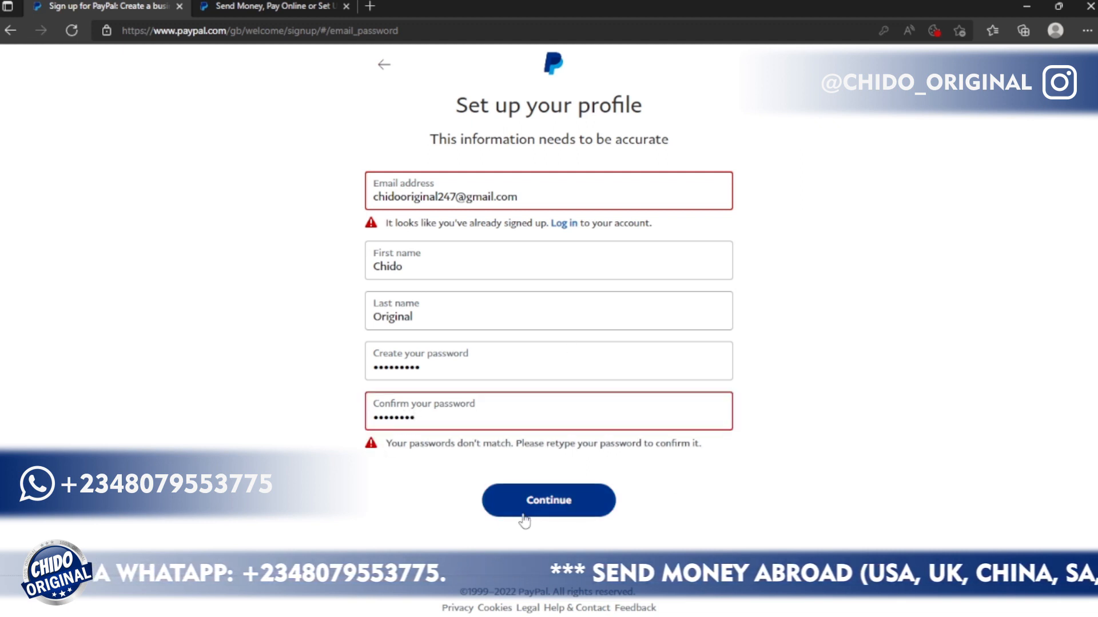
left_click(548, 500)
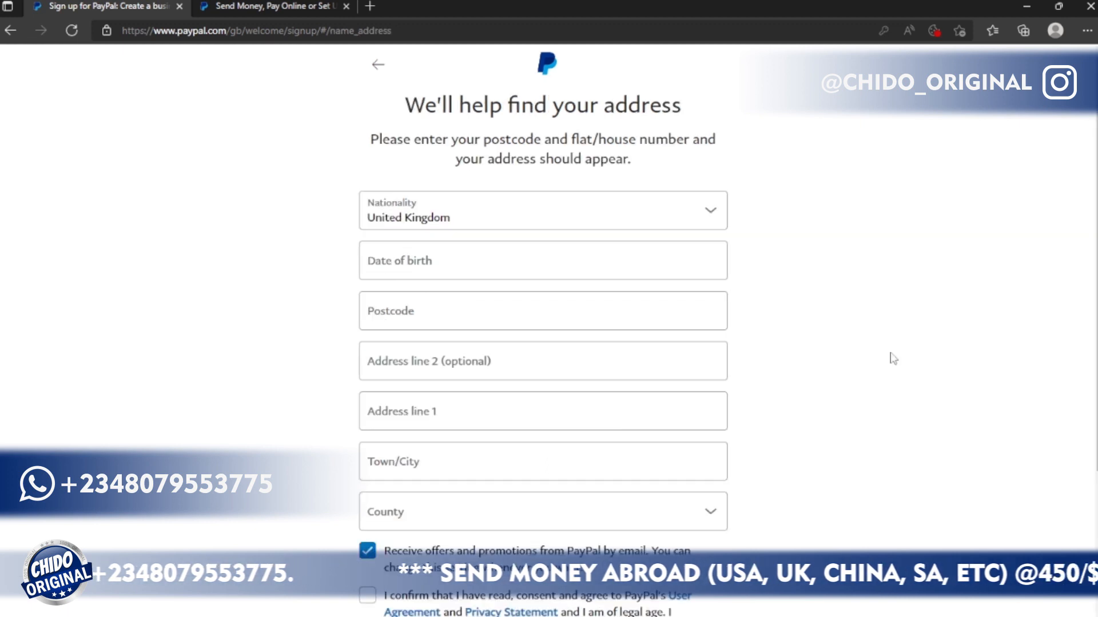
mouse_move(427, 214)
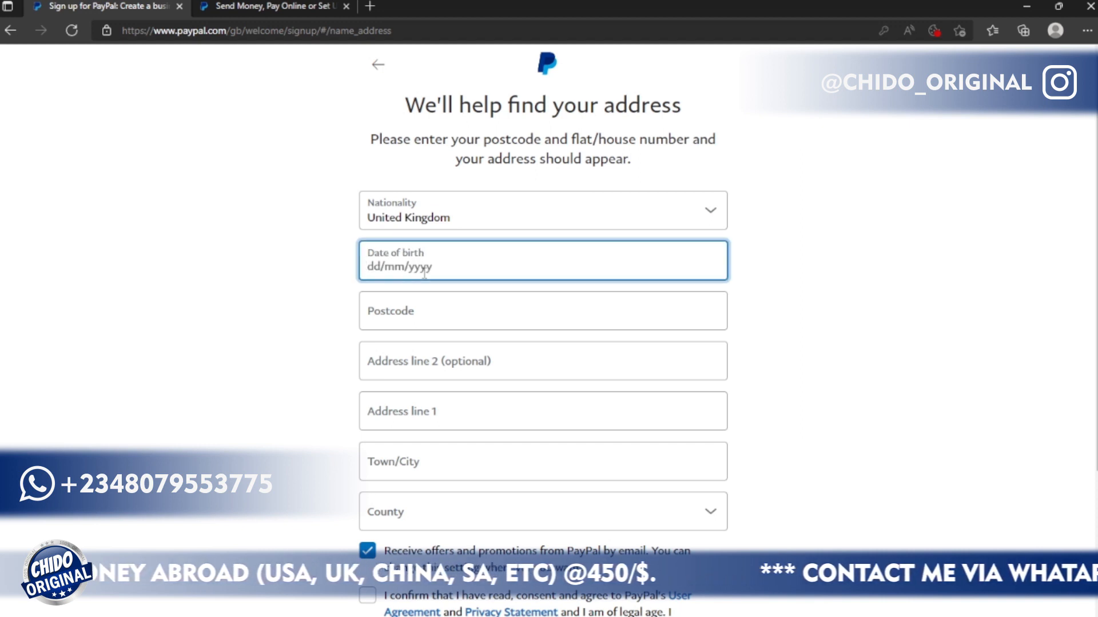
type("14/0_/____")
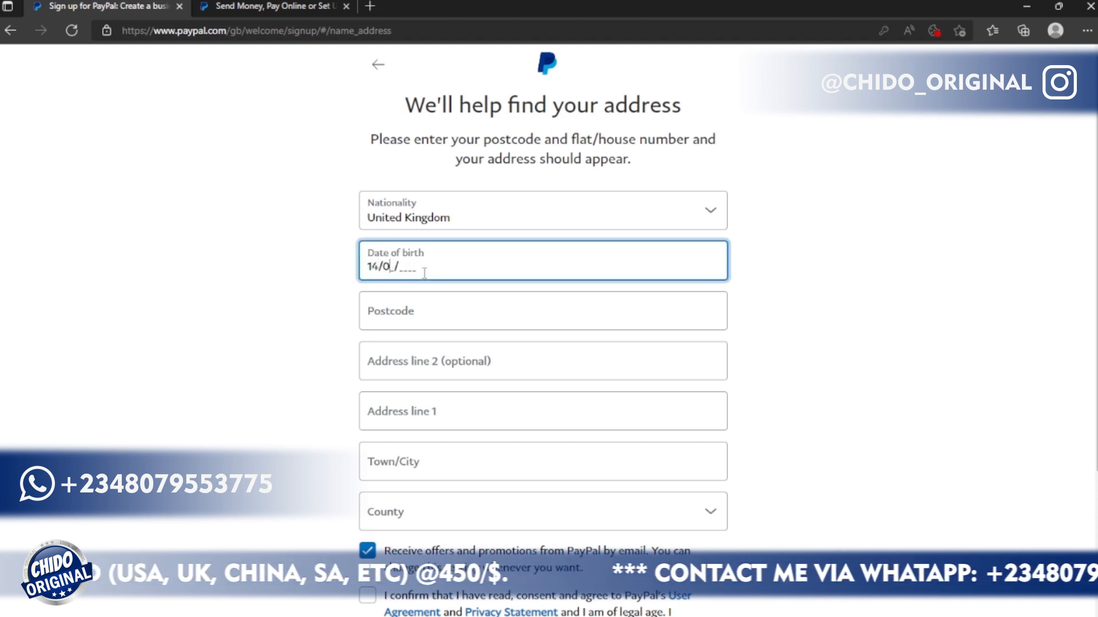
type("6/1990")
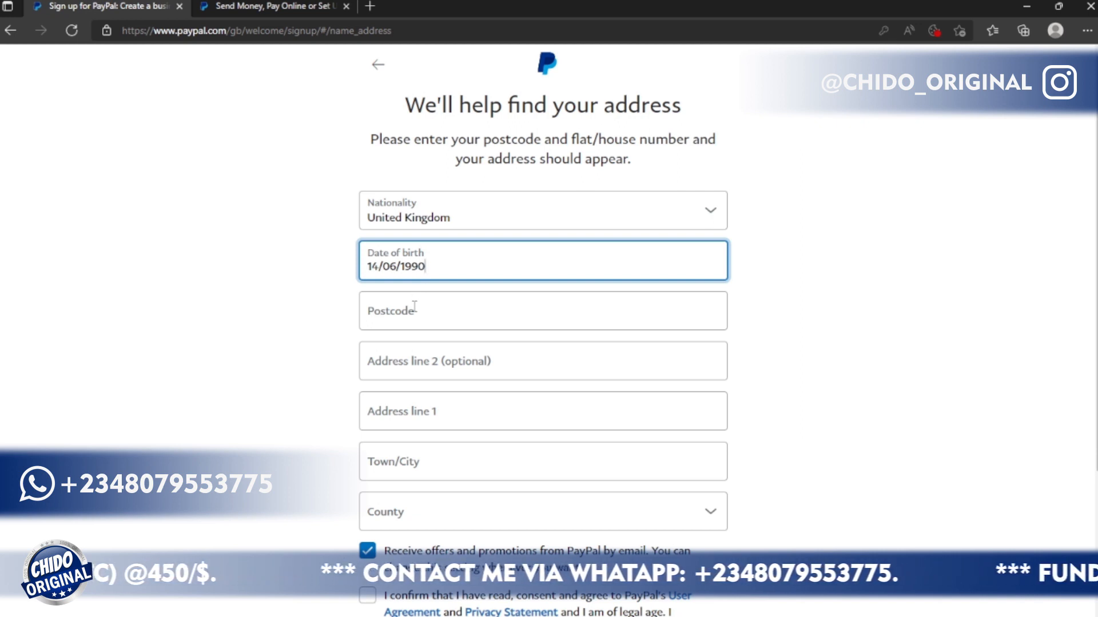
left_click(543, 311)
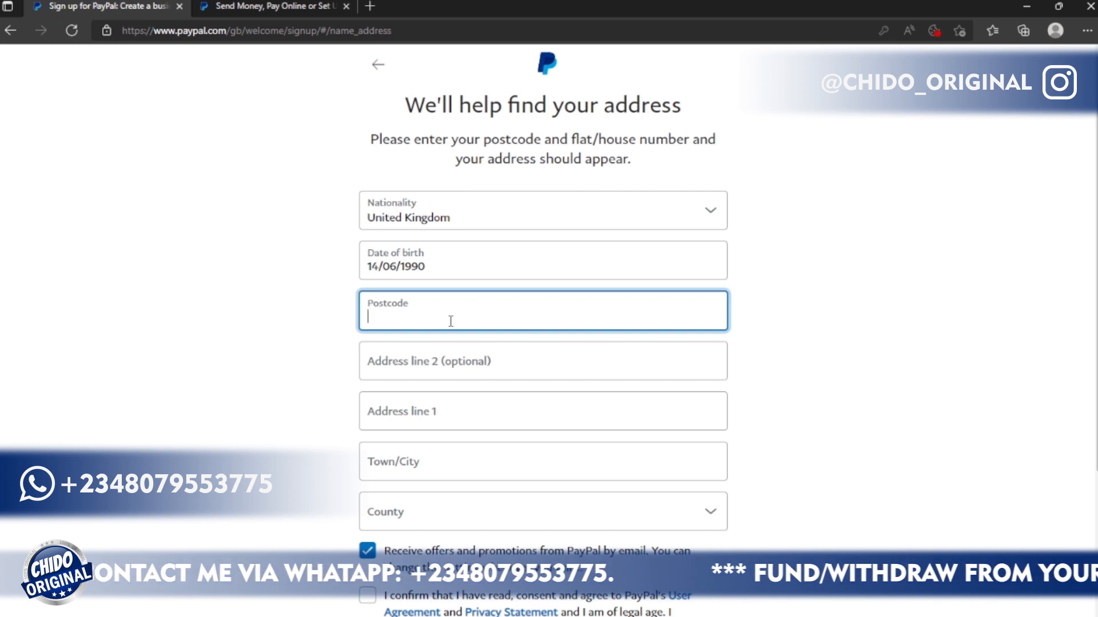
scroll("down", 3)
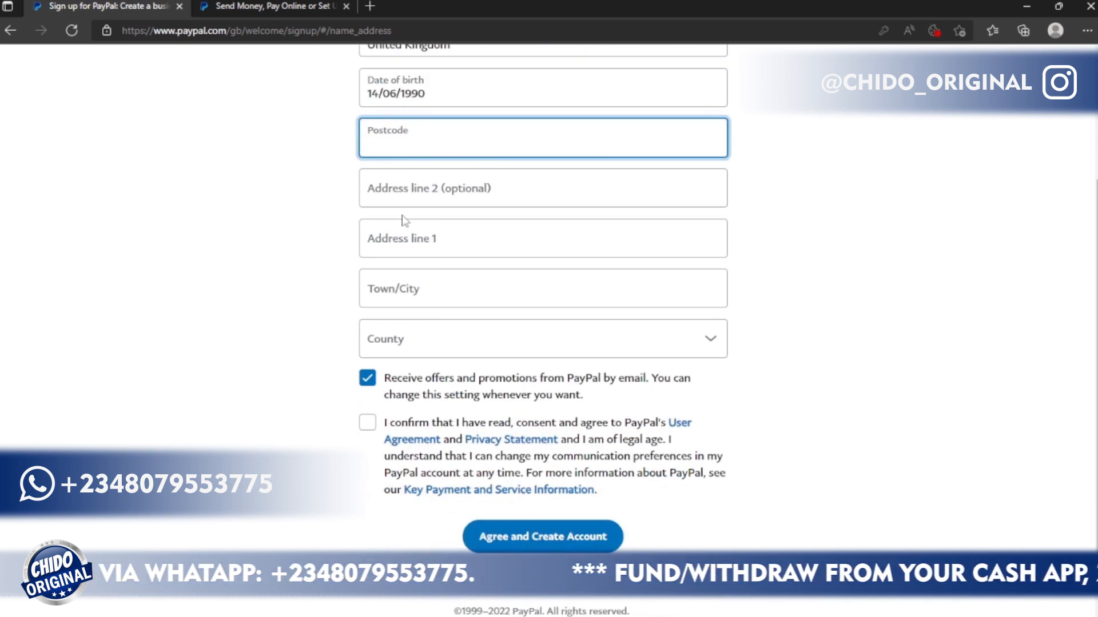
mouse_move(402, 353)
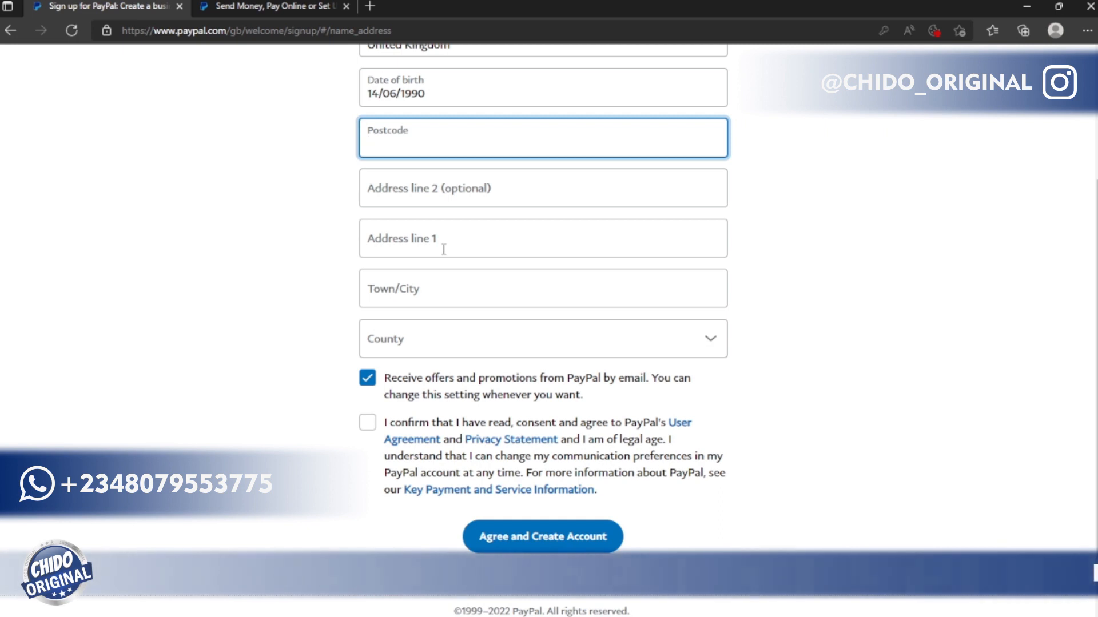
- In a new tab, go to google.co.uk and search for 'uk map'
left_click(534, 7)
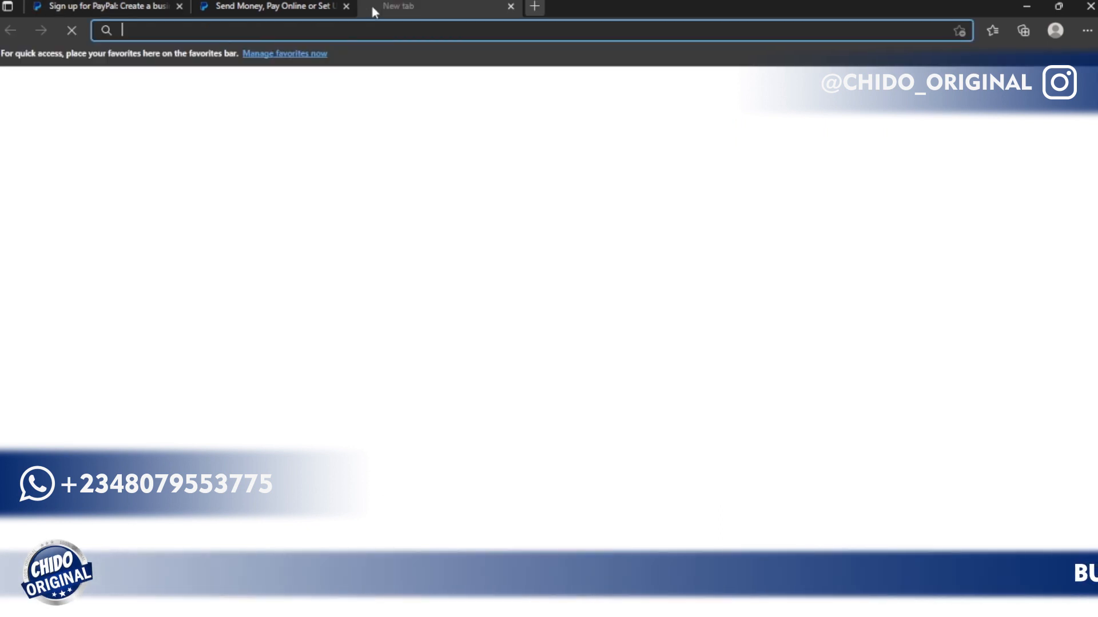
type("google")
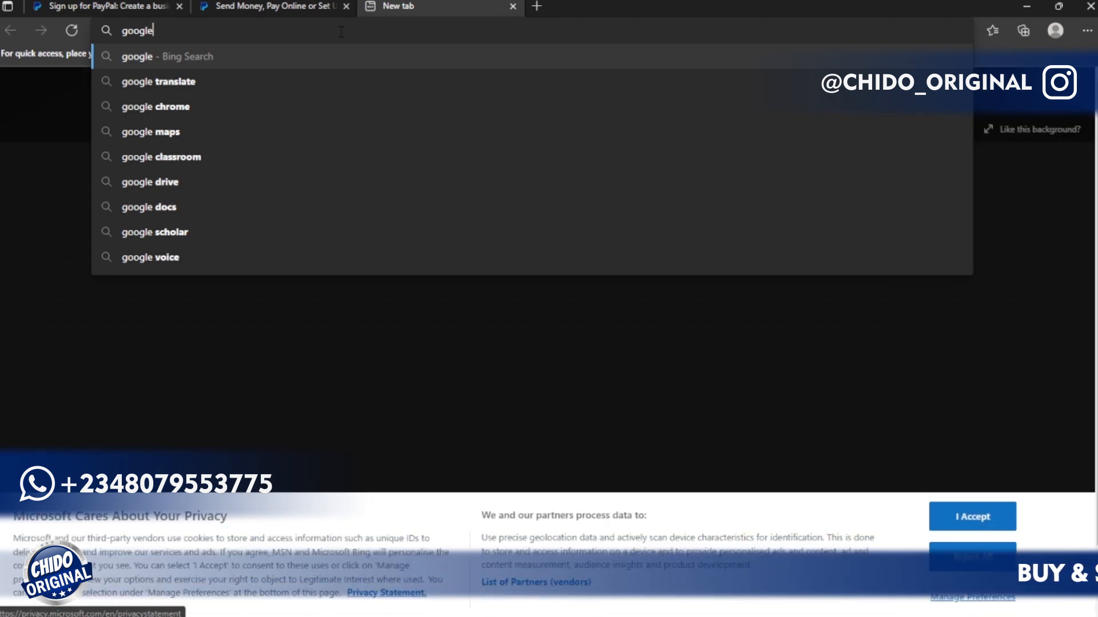
type(".com.ng/?gws_rd=ssl")
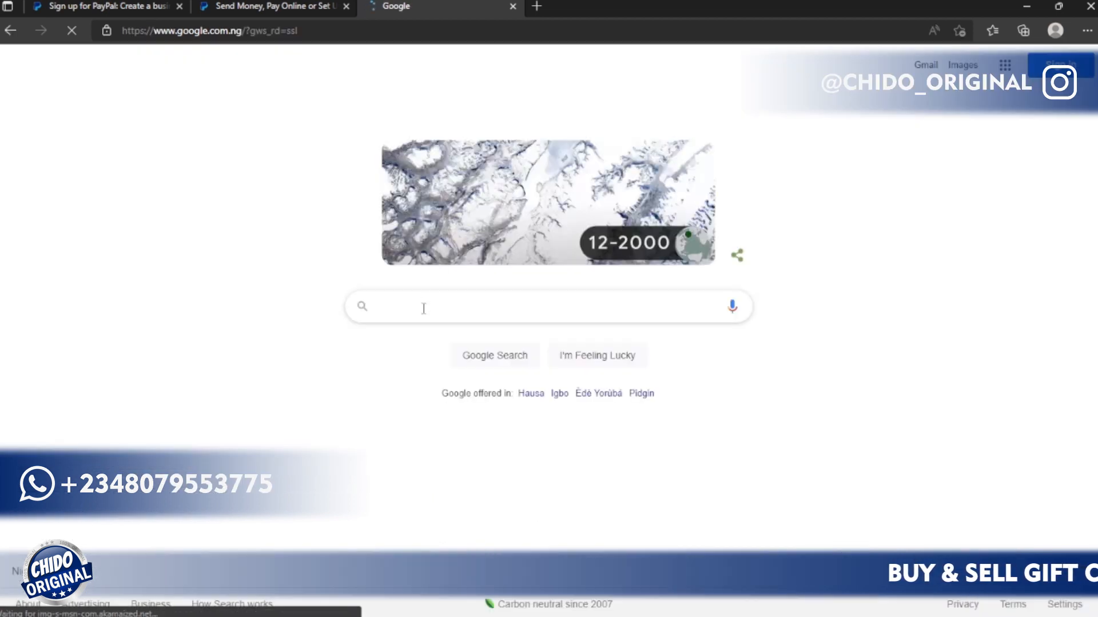
type("uk map")
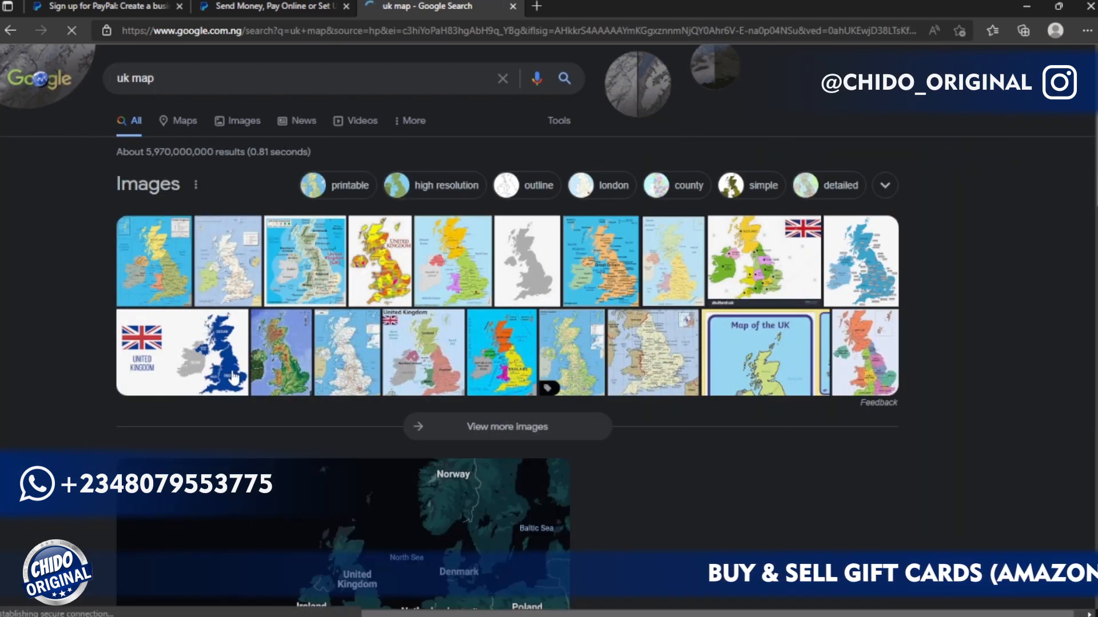
- Zoom Google Maps to Alder Rd and Chatterton Rd, checking the PayPal form between zooms
scroll("down", 3)
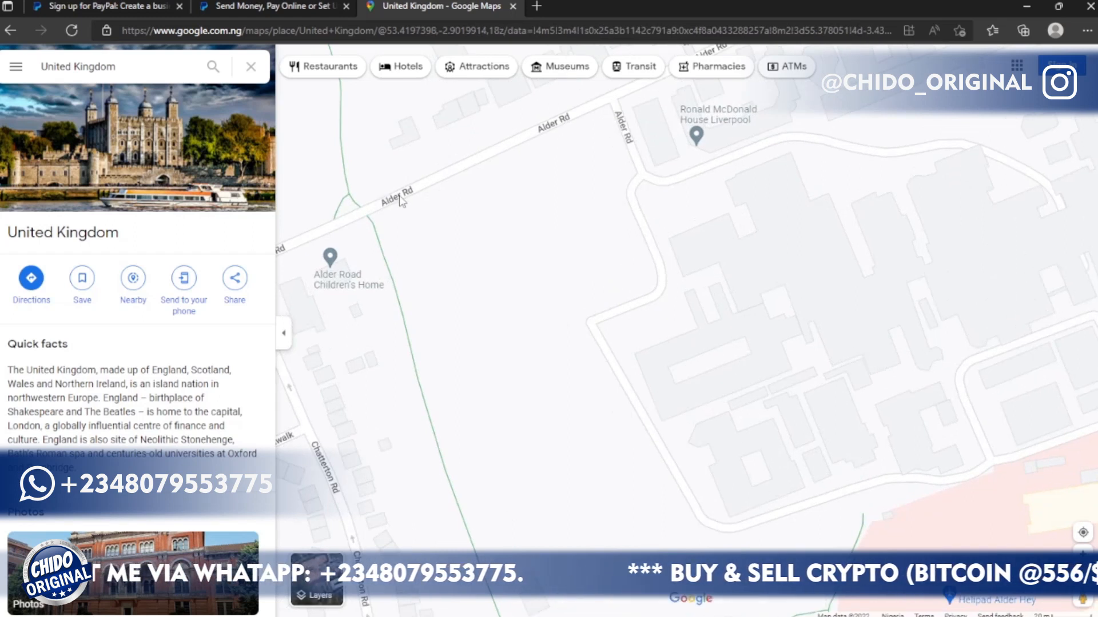
mouse_move(583, 119)
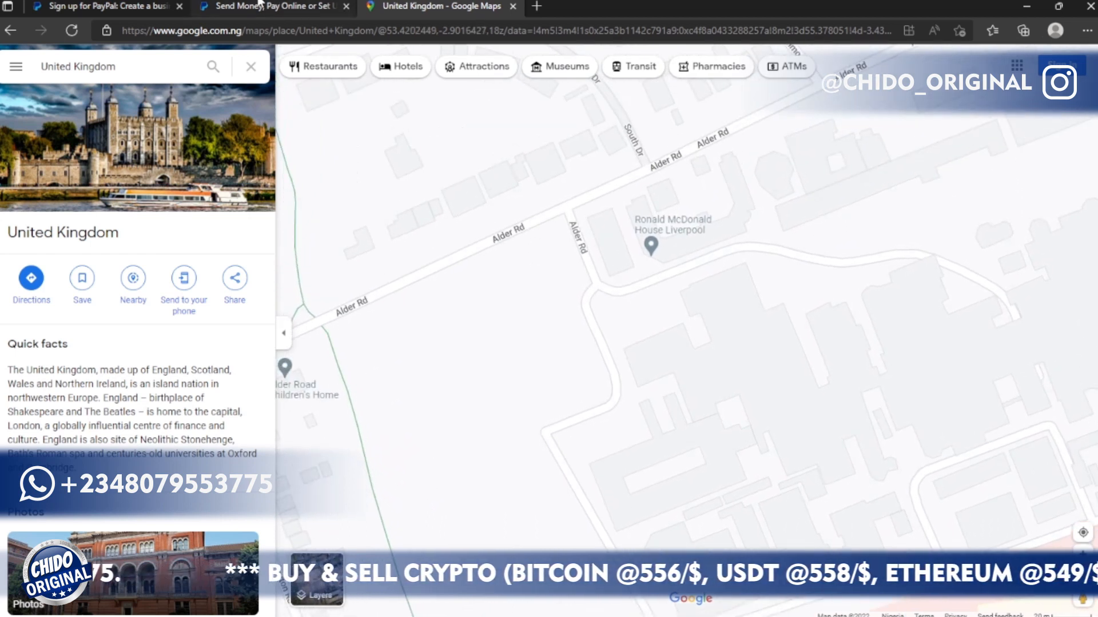
left_click(105, 7)
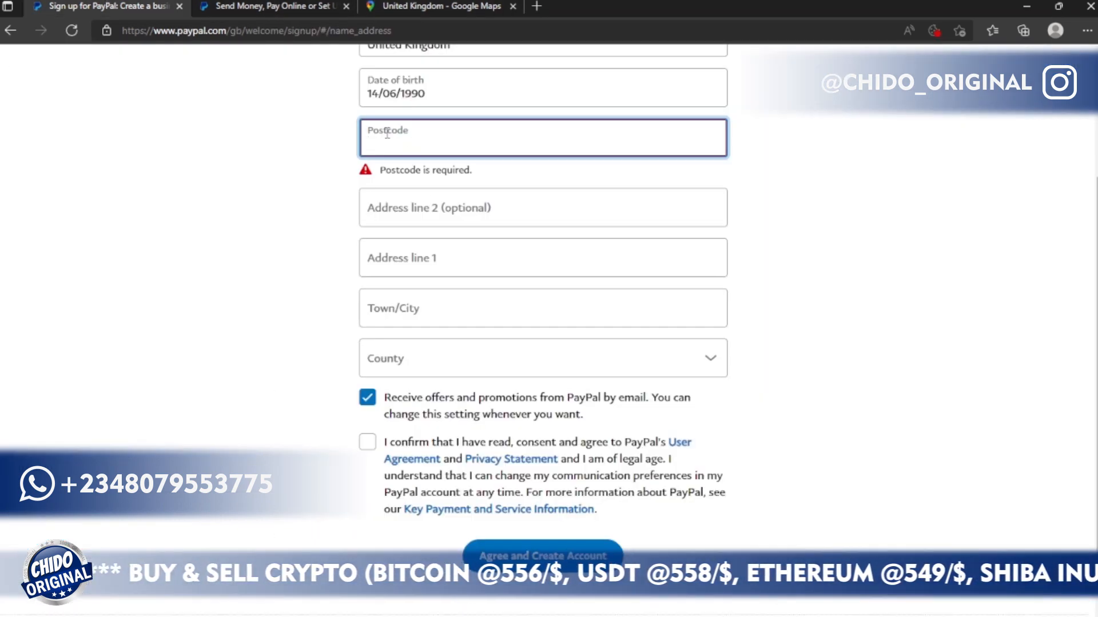
left_click(542, 207)
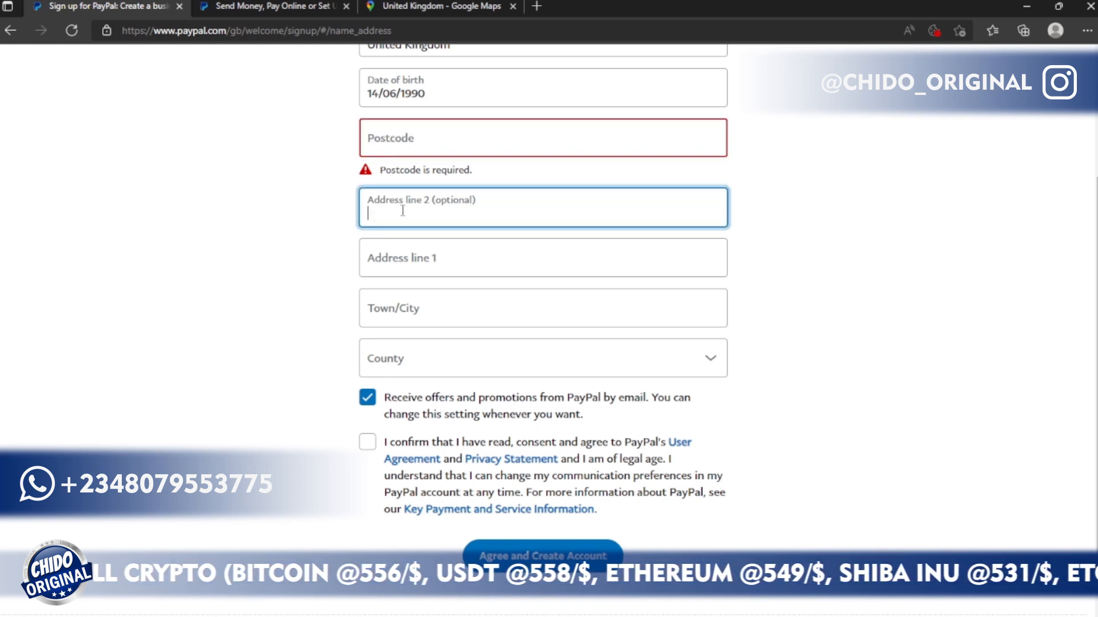
mouse_move(371, 410)
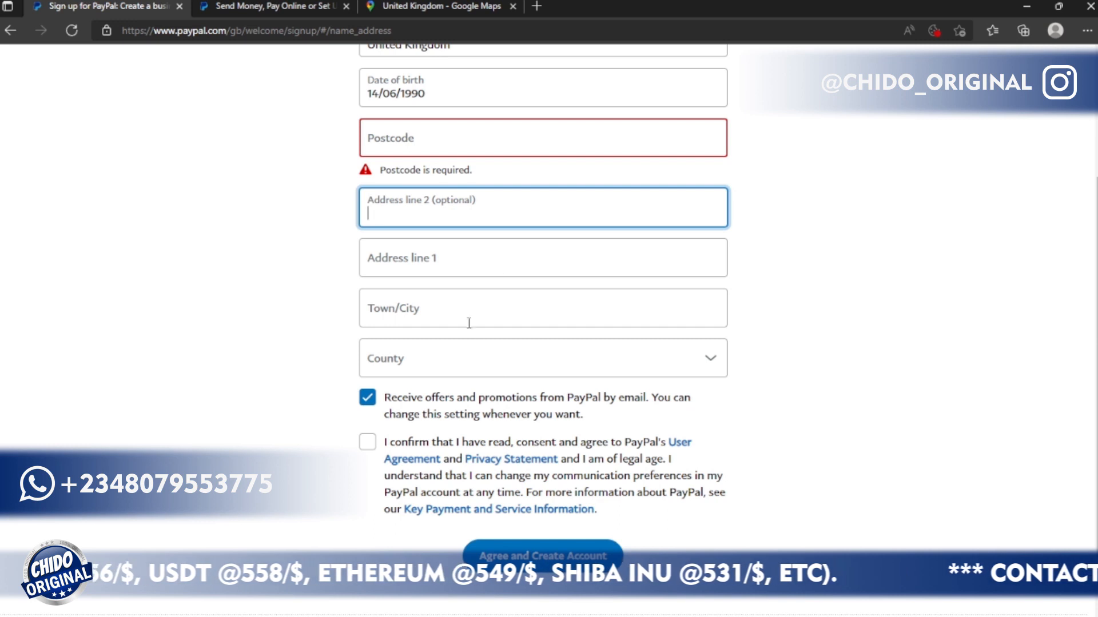
left_click(439, 7)
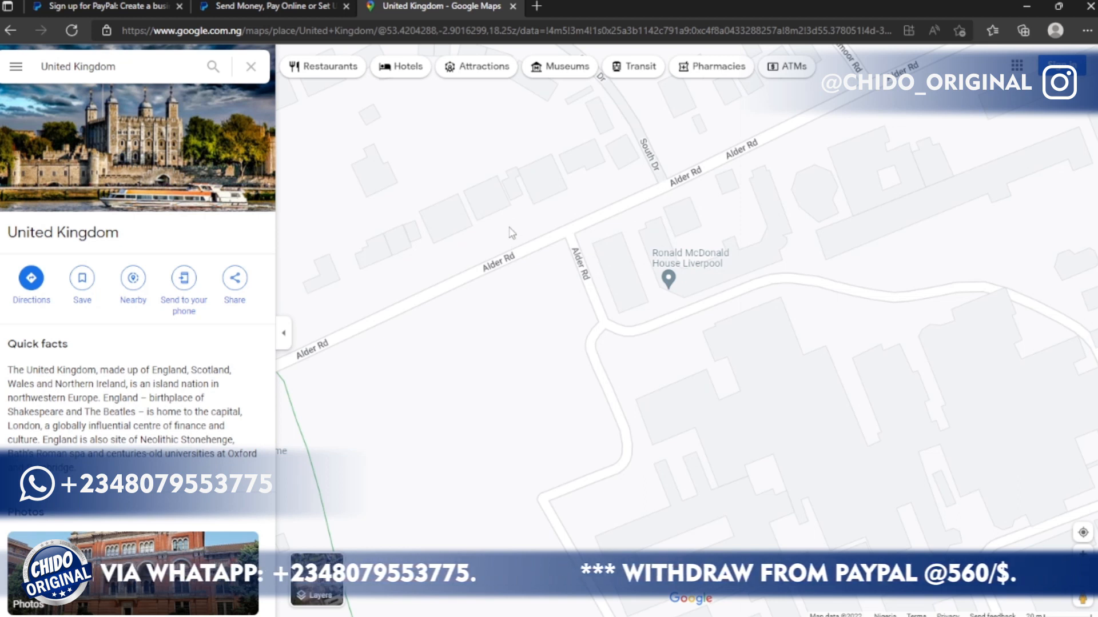
mouse_move(522, 267)
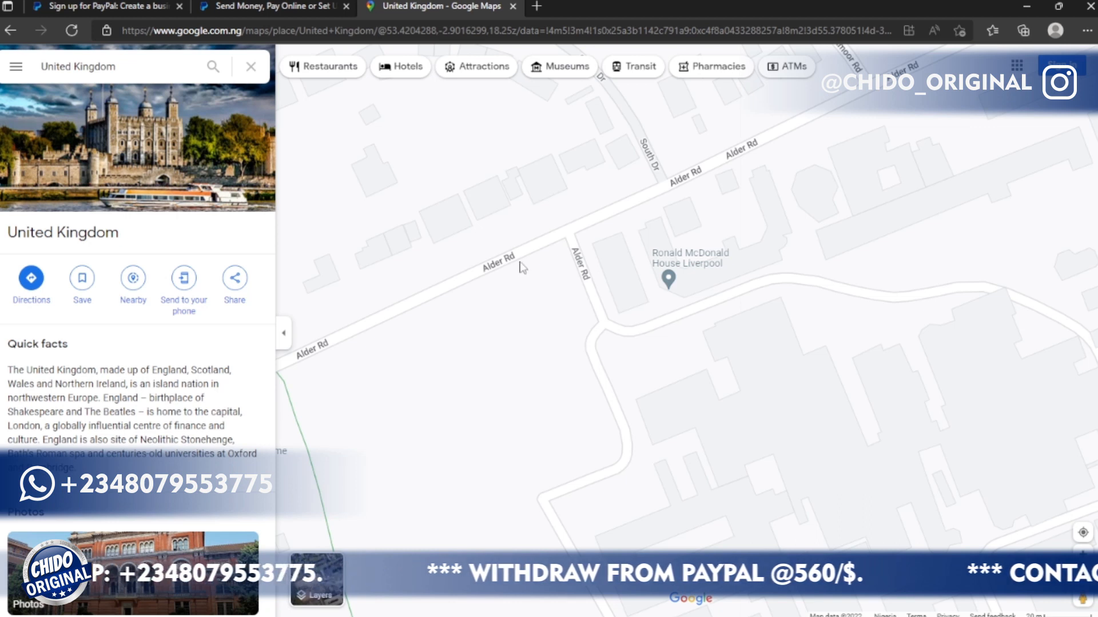
mouse_move(471, 261)
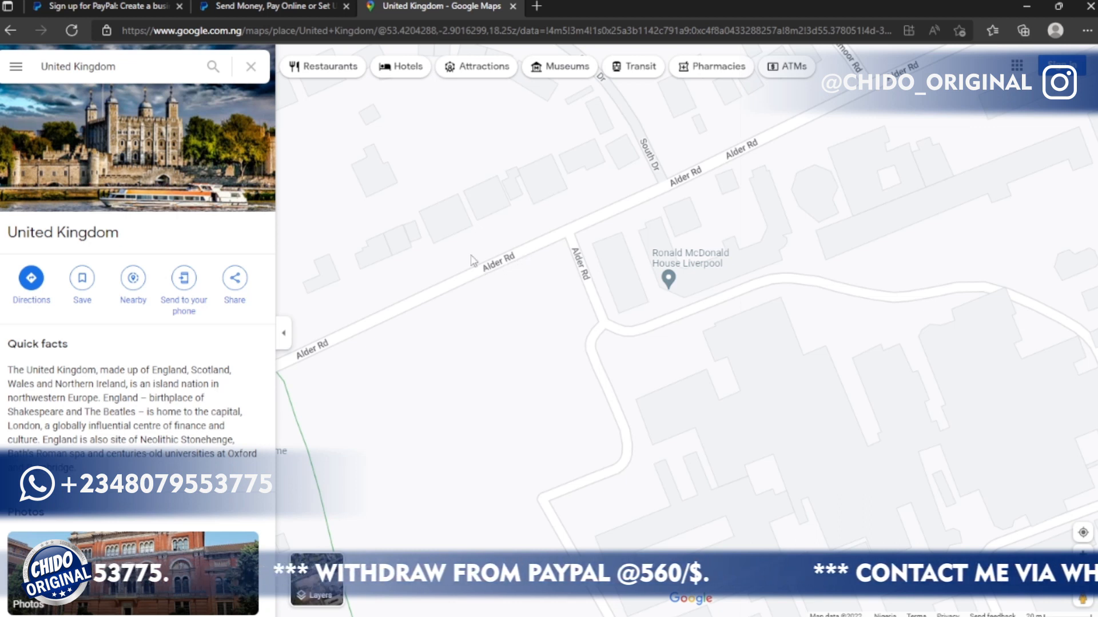
mouse_move(458, 253)
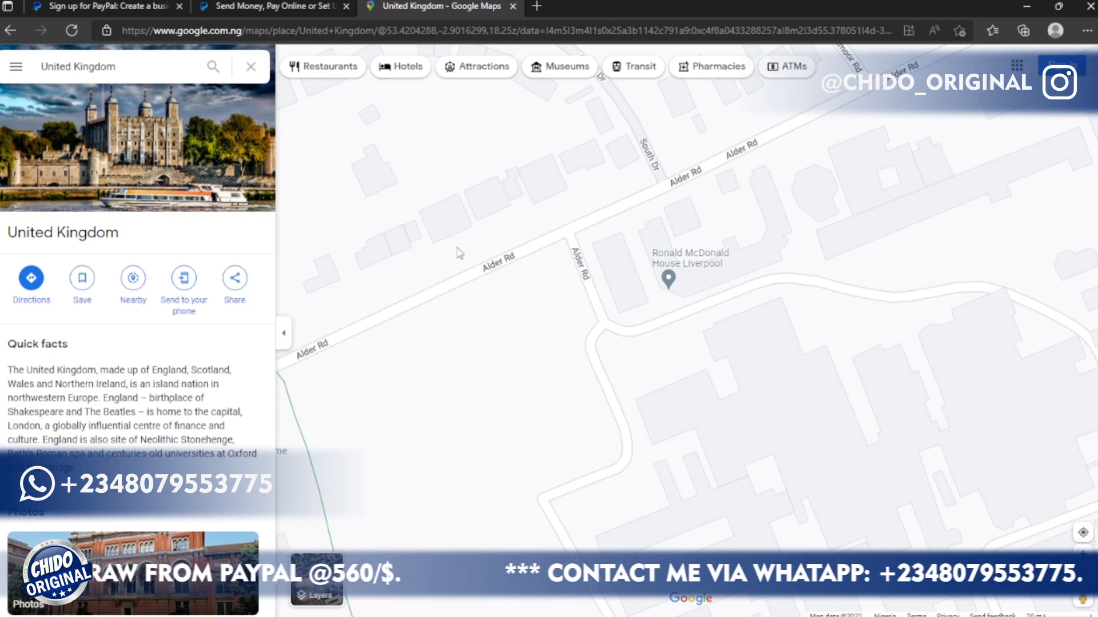
mouse_move(506, 262)
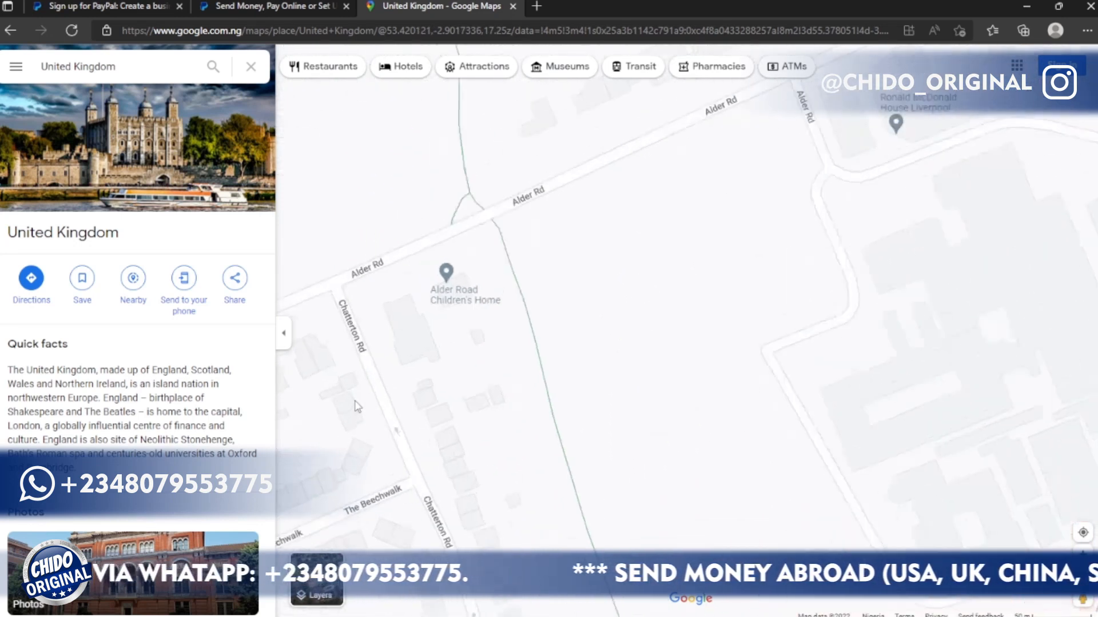
scroll("up", 3)
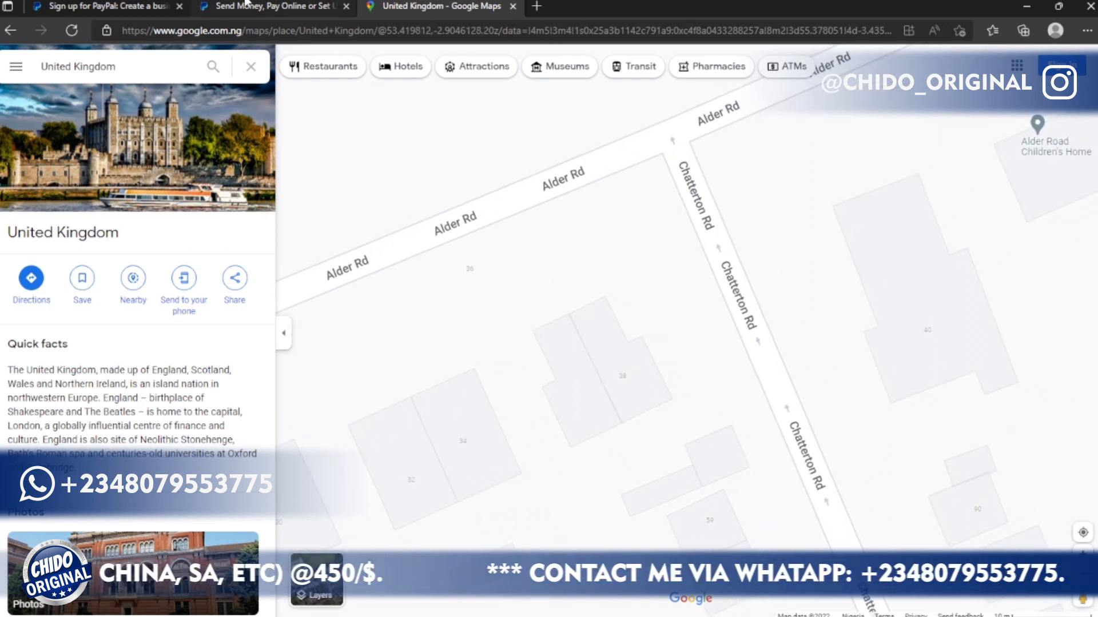
left_click(106, 6)
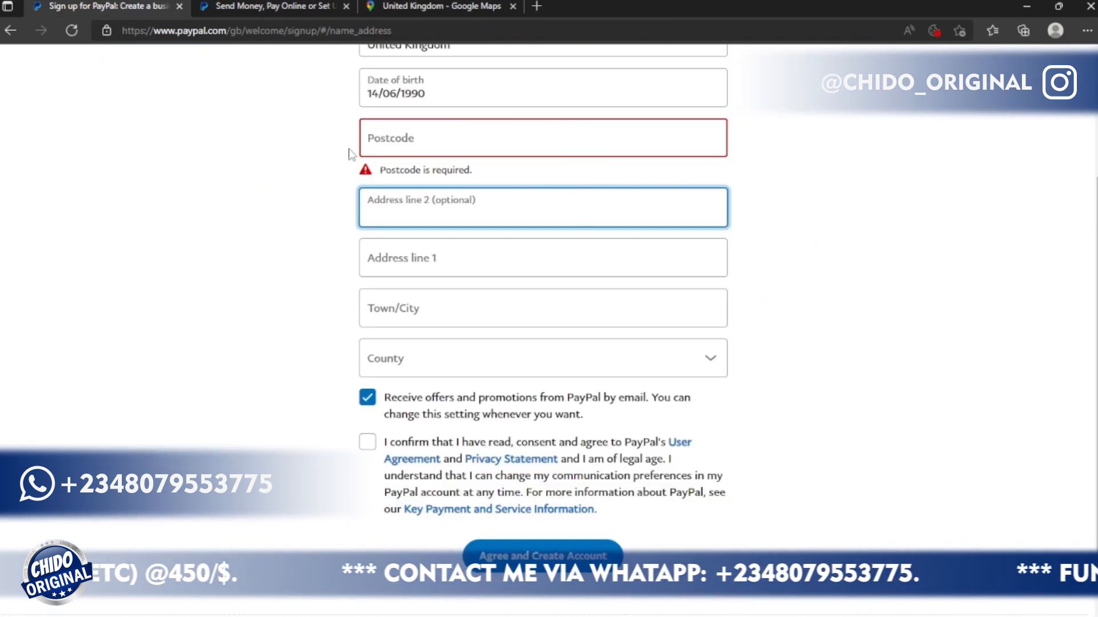
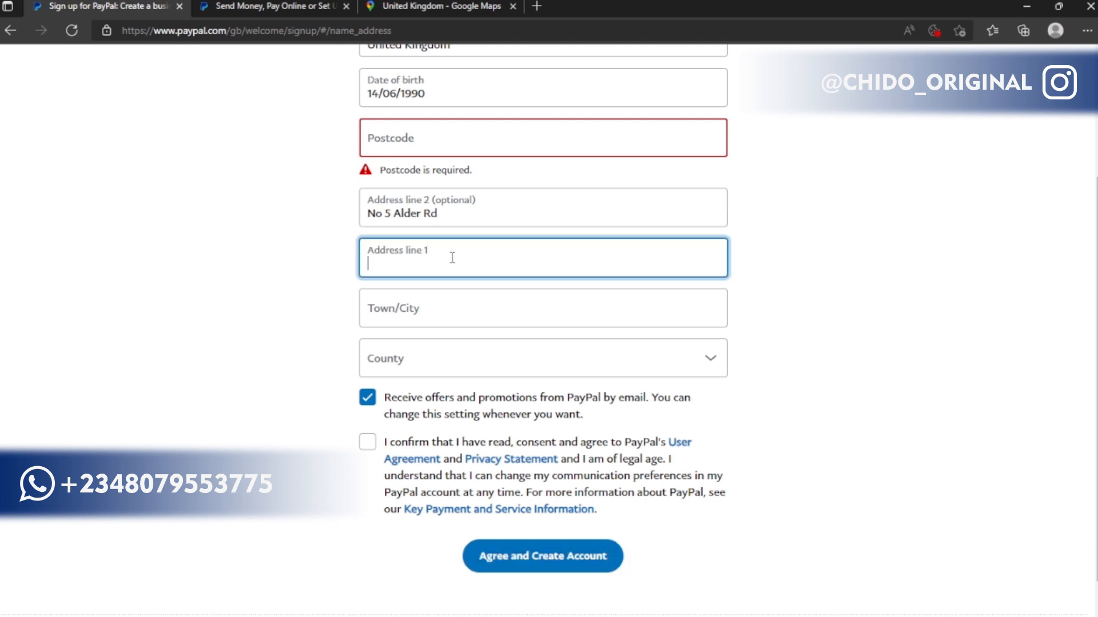
left_click(542, 327)
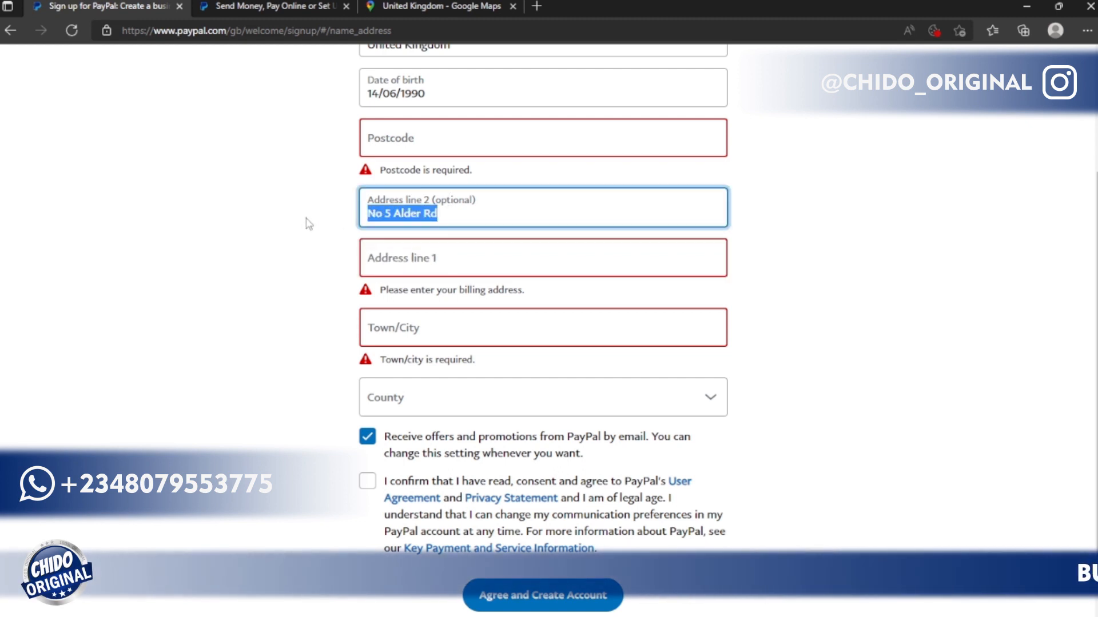
left_click(543, 257)
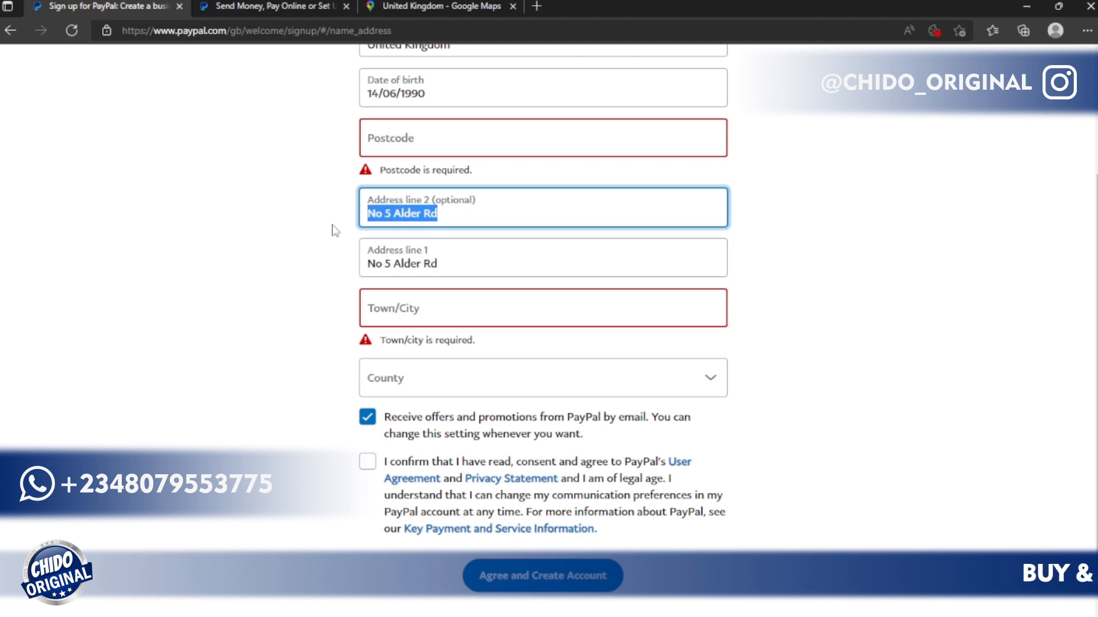
key("Delete")
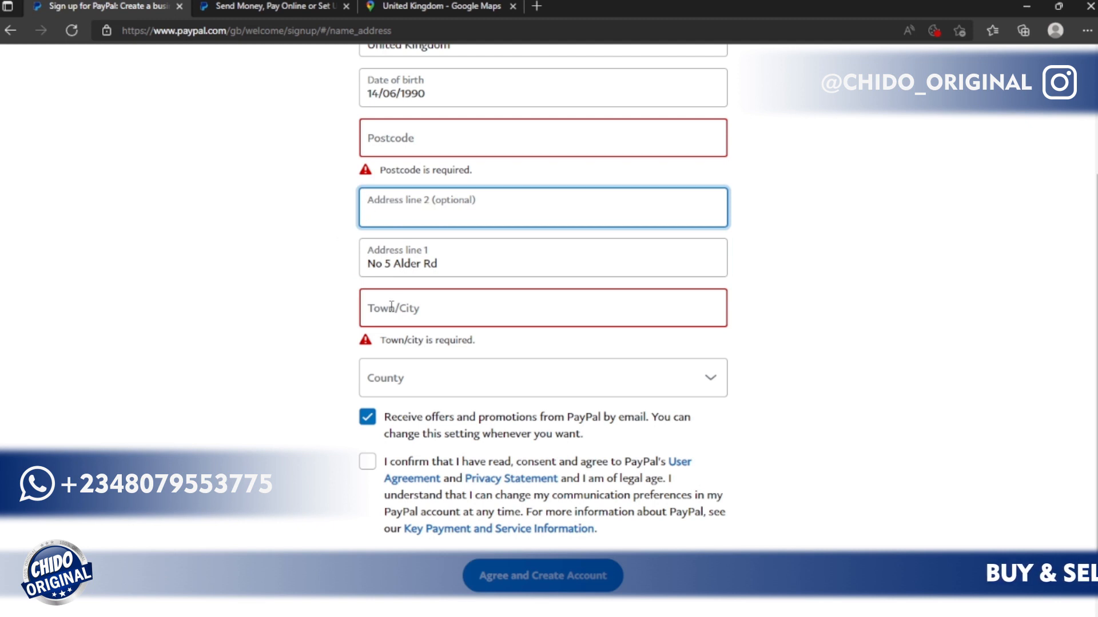
- Search Bing for which town Alder Rd is in and copy 'Rochdale'
left_click(703, 6)
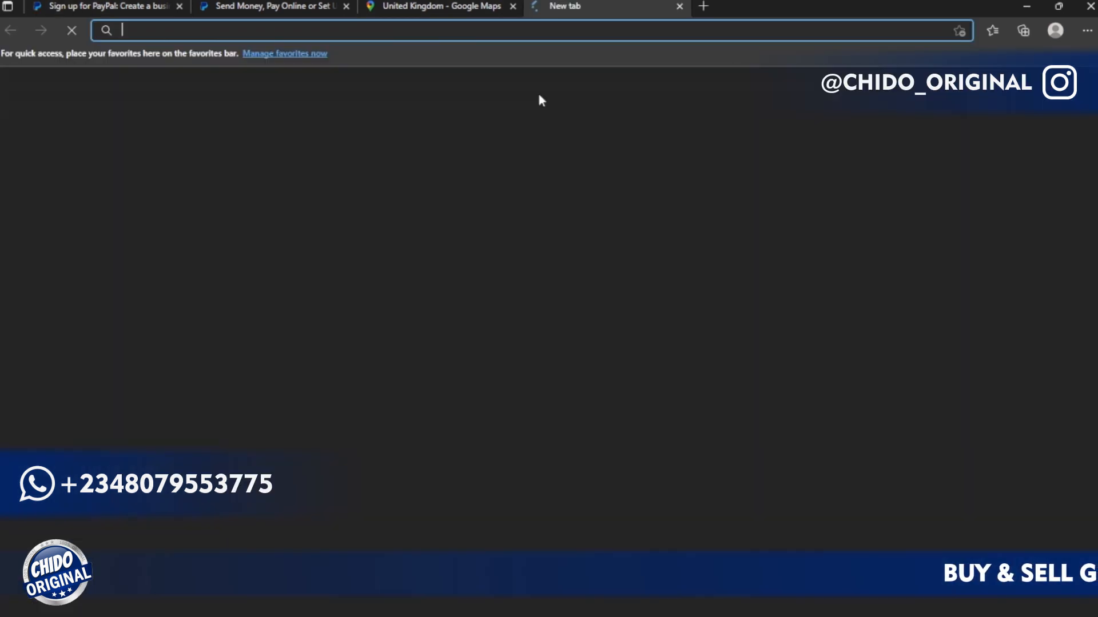
type("which wich")
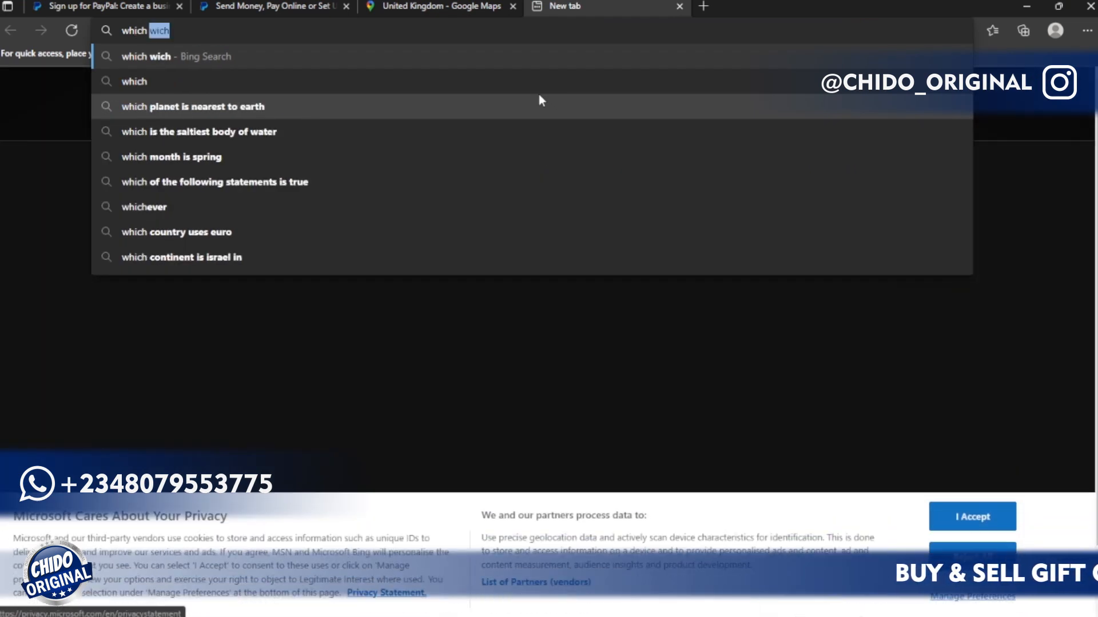
type("to")
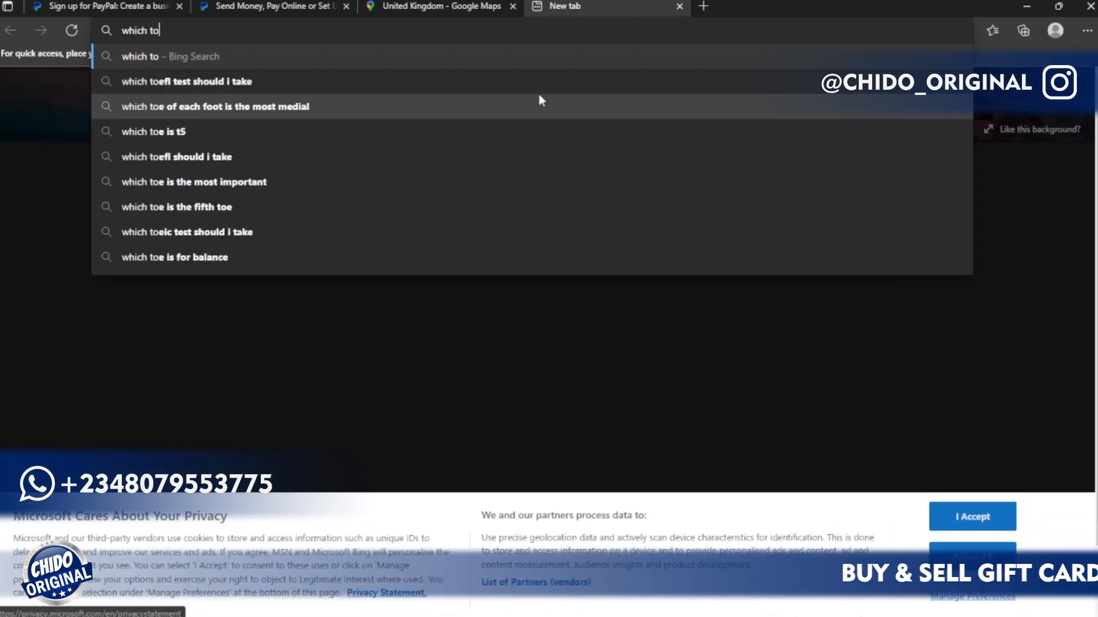
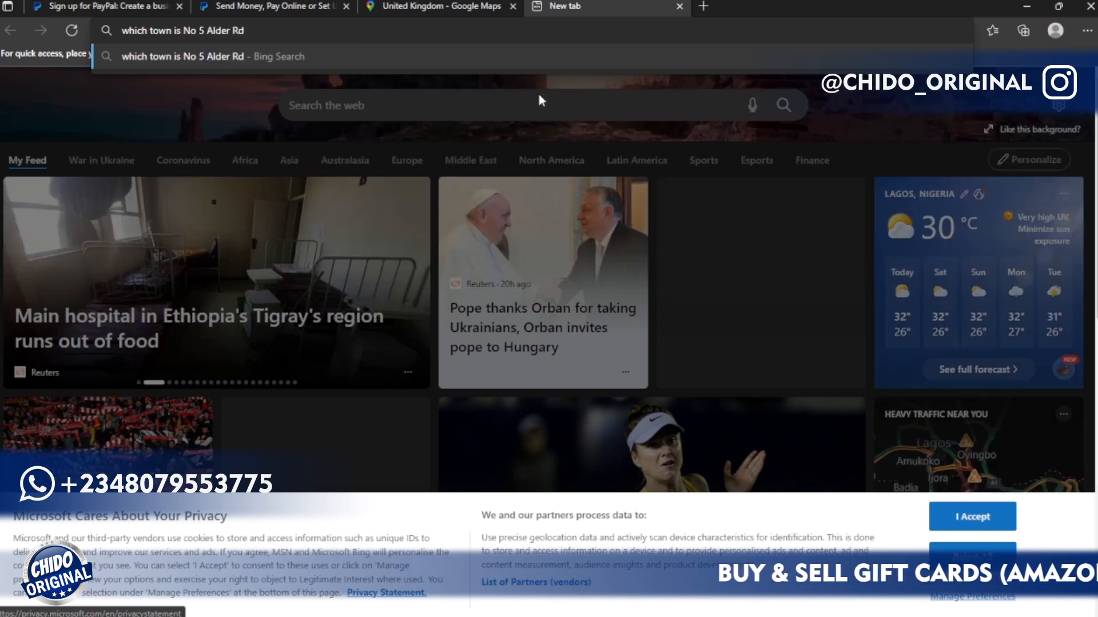
type("in")
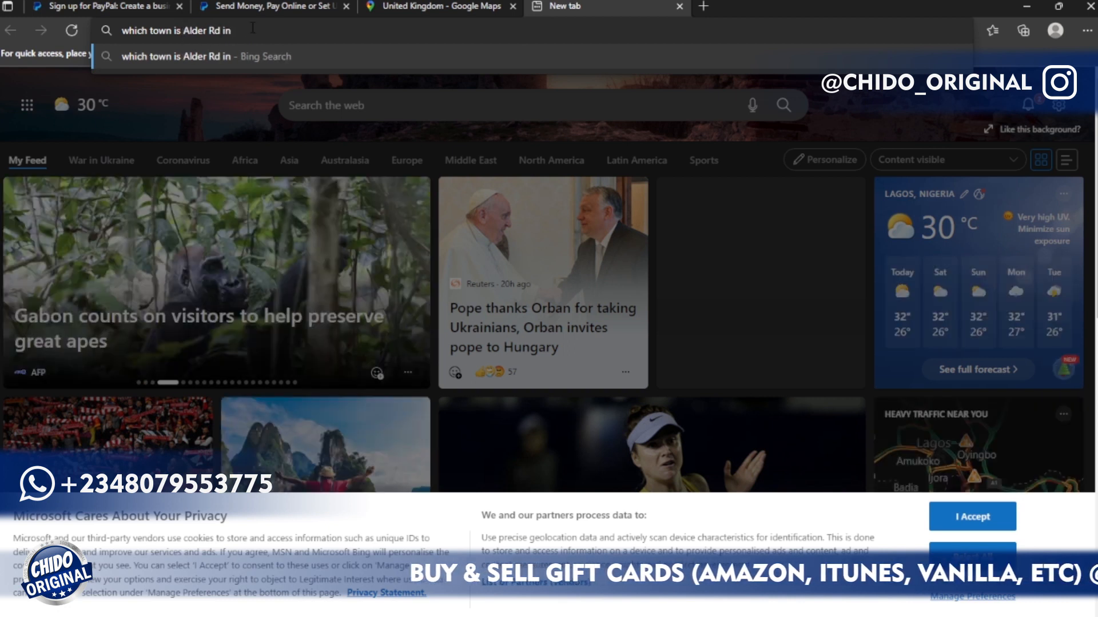
key("Return")
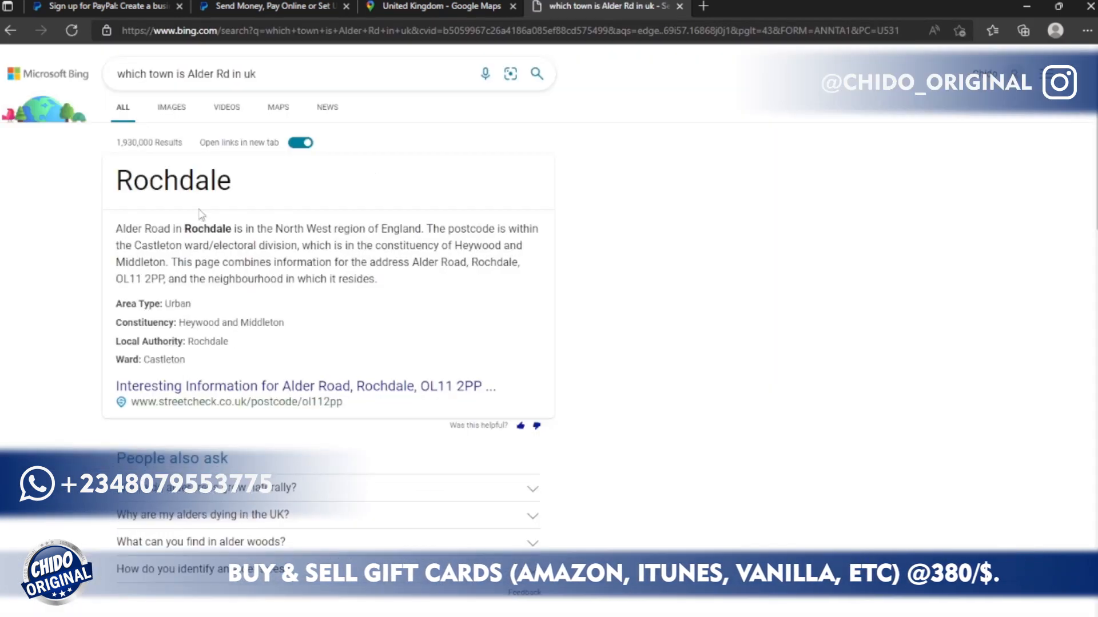
double_click(173, 181)
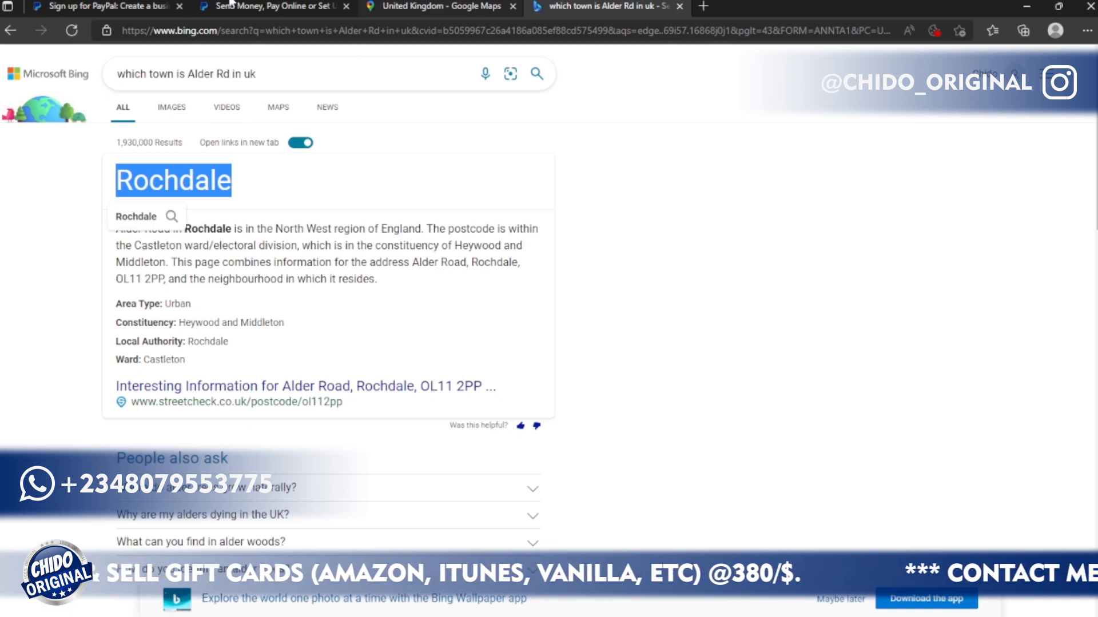
- Enter Rochdale as the PayPal town, then search Bing for 'which county is Rochdale in uk'
left_click(105, 7)
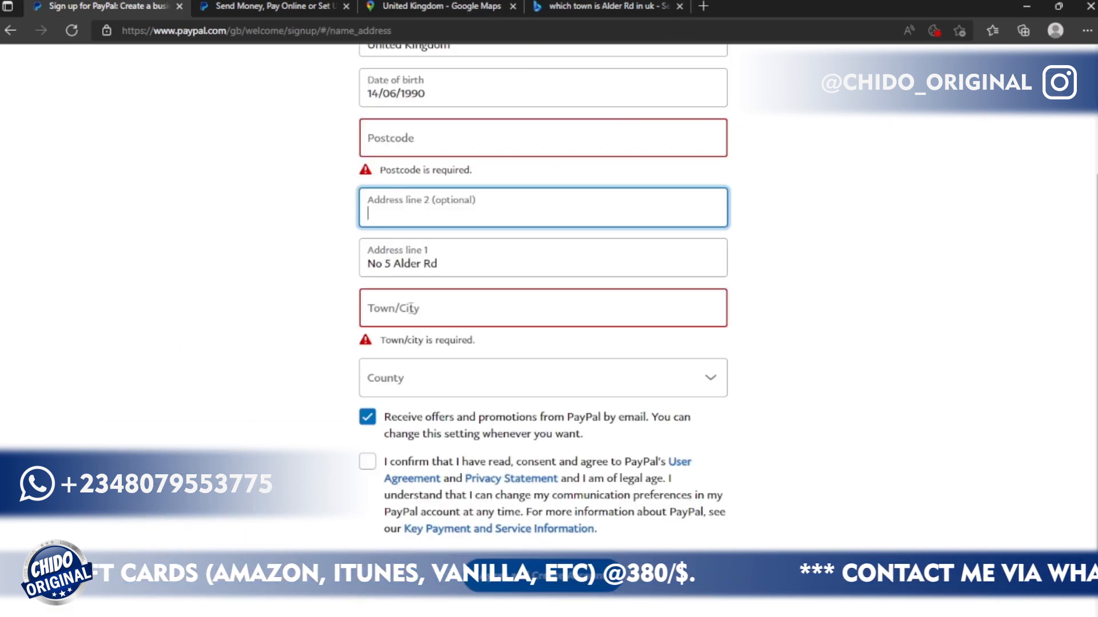
type("Rochdale")
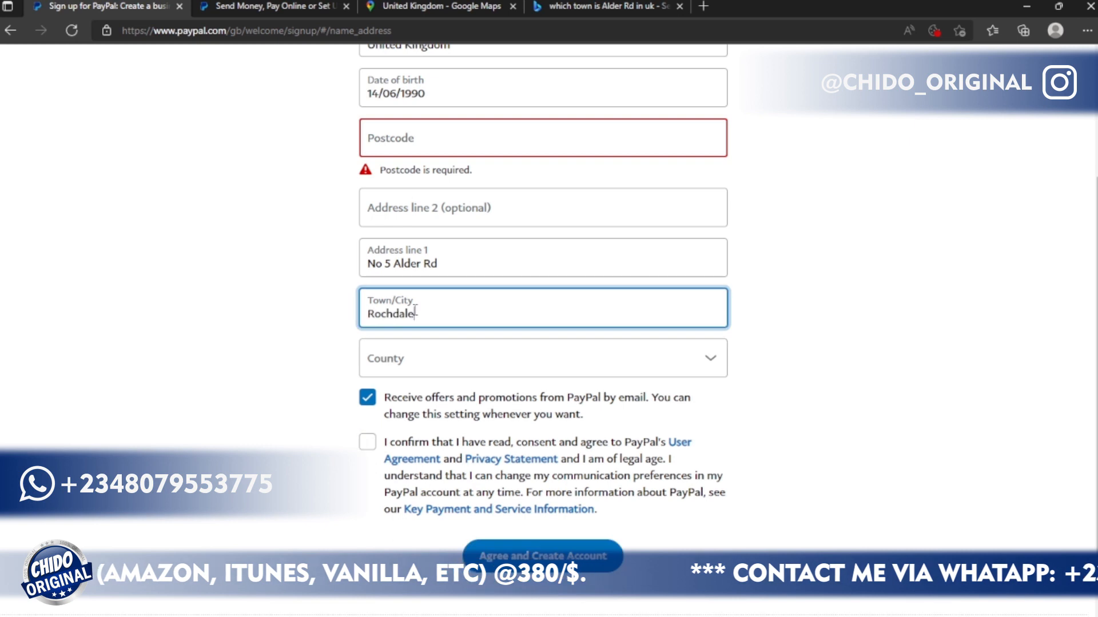
left_click(606, 6)
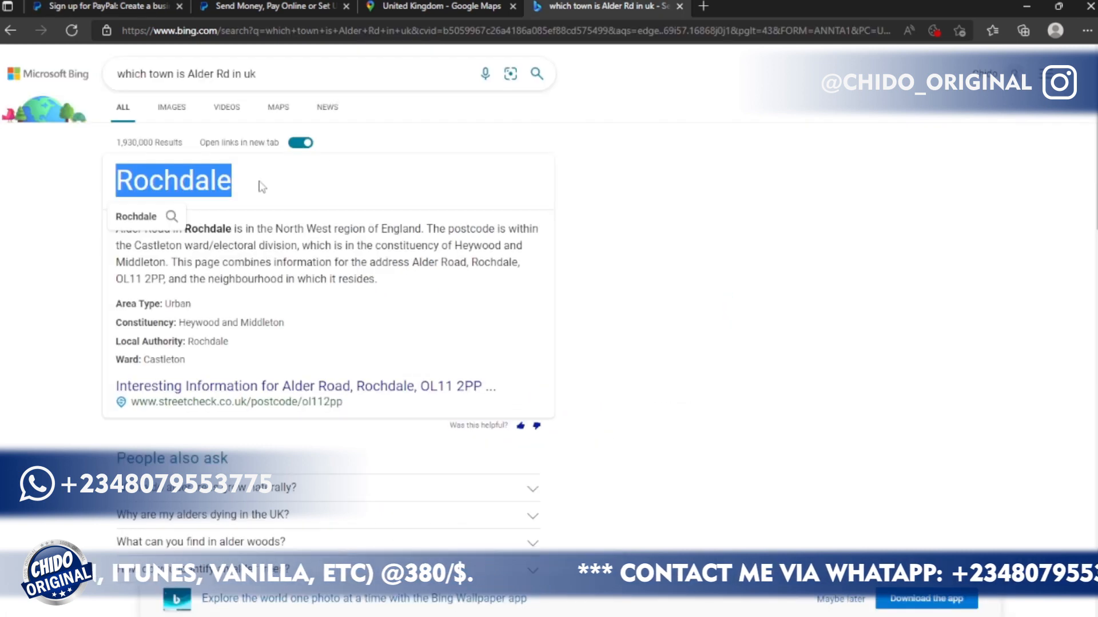
right_click(173, 180)
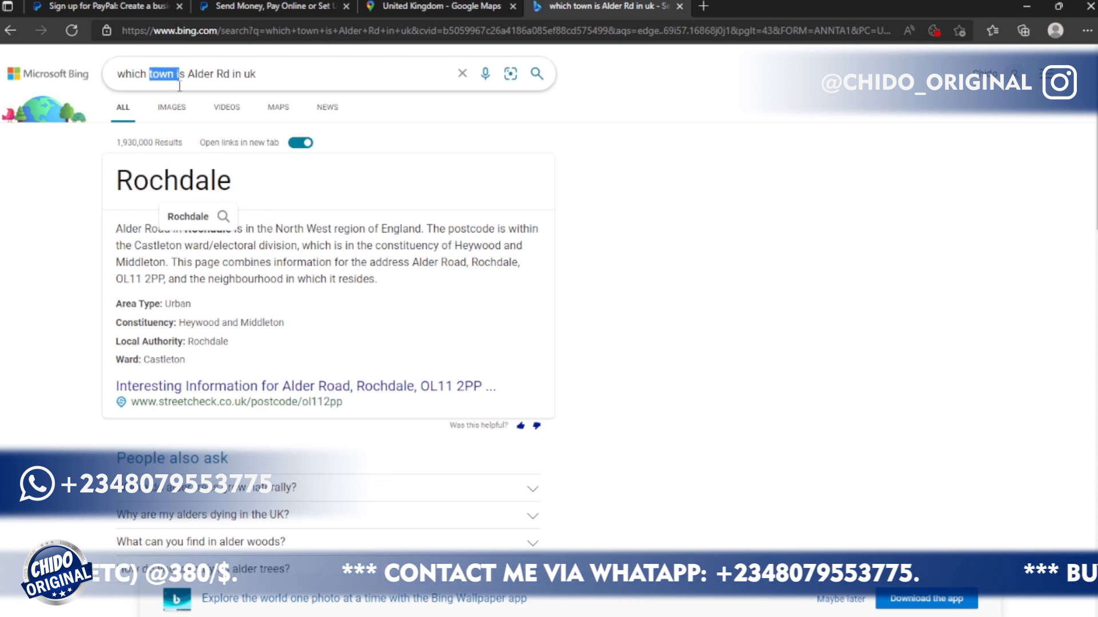
type("county")
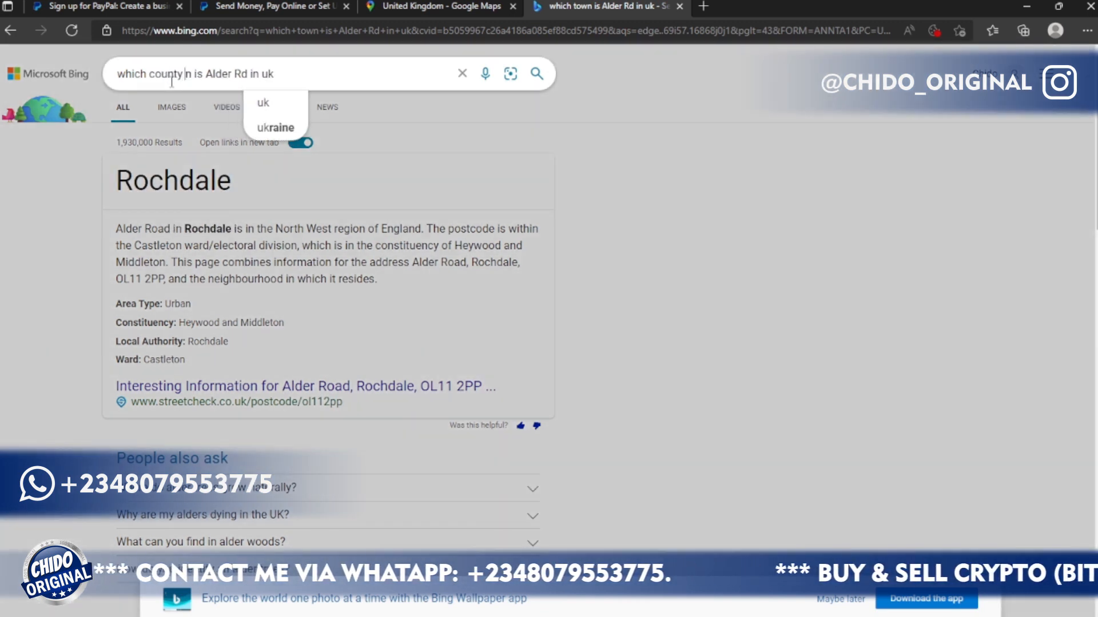
type("Rochdale")
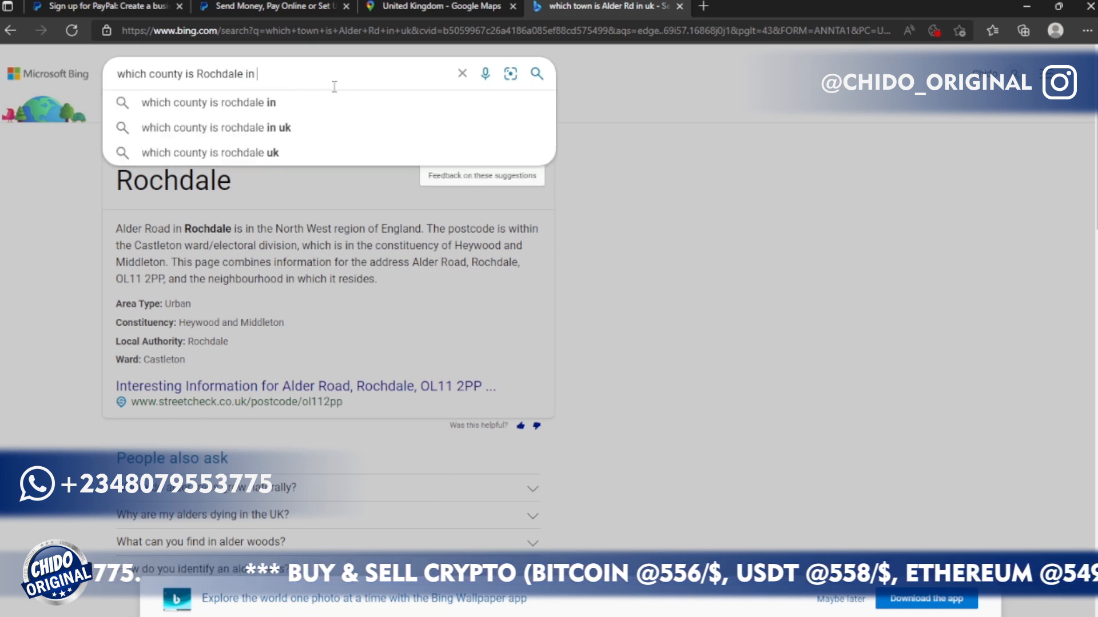
left_click(218, 128)
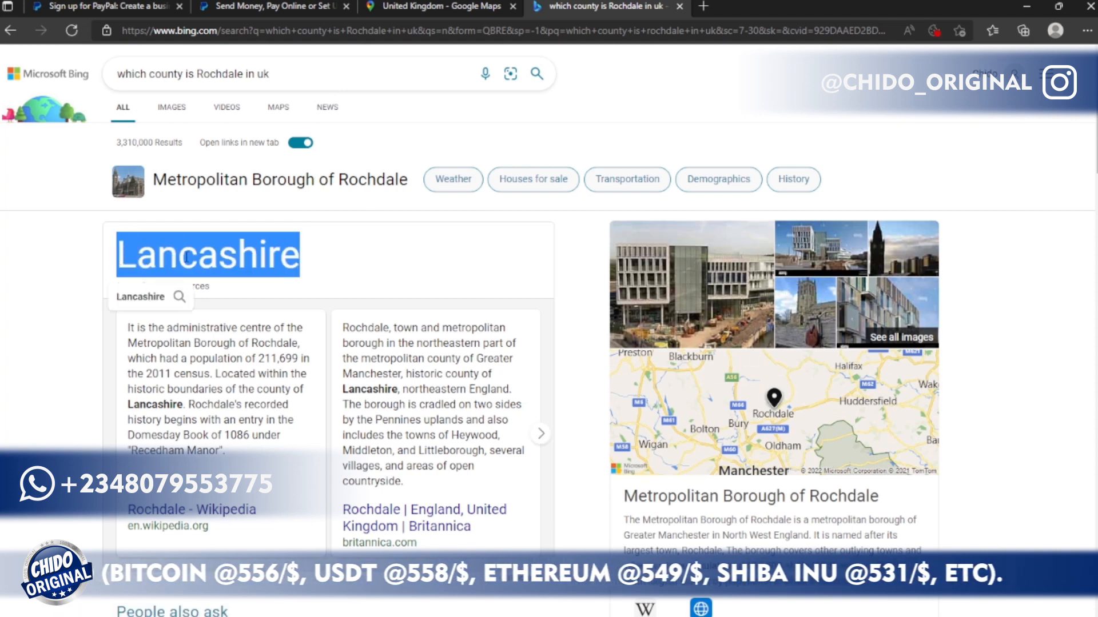
- Set the PayPal county to Lancashire, then return to the Bing results
left_click(105, 6)
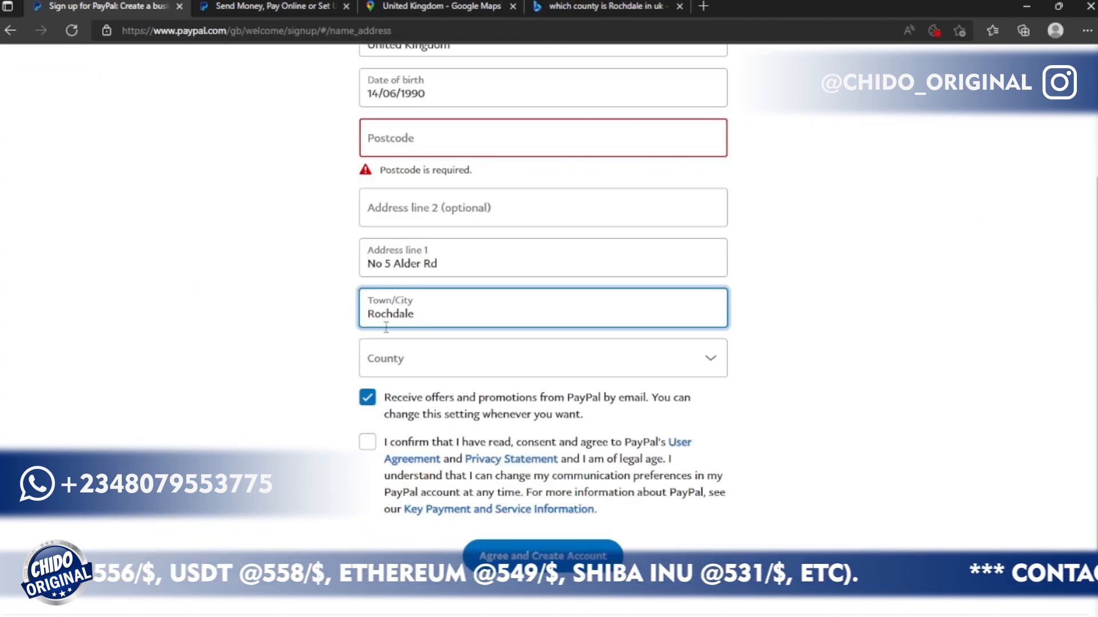
left_click(542, 358)
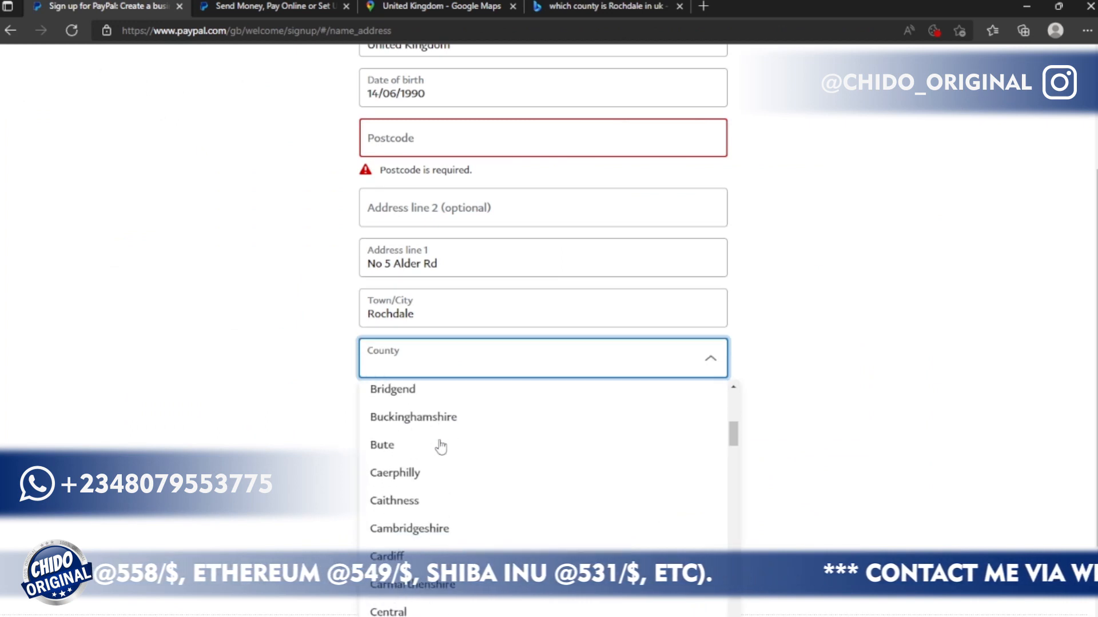
scroll("down", 3)
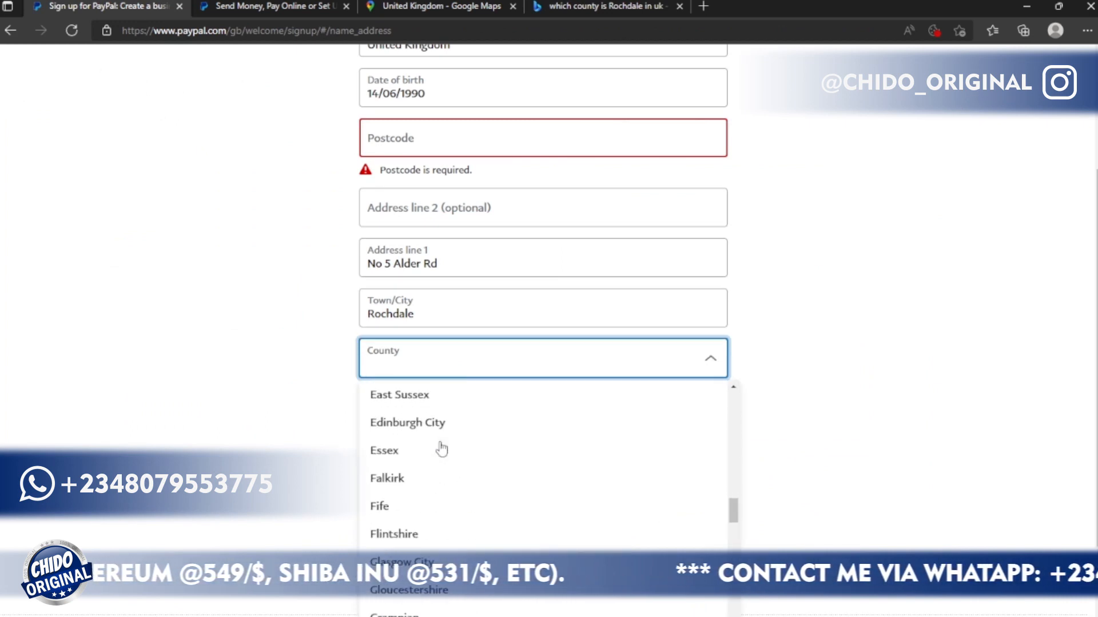
scroll("down", 3)
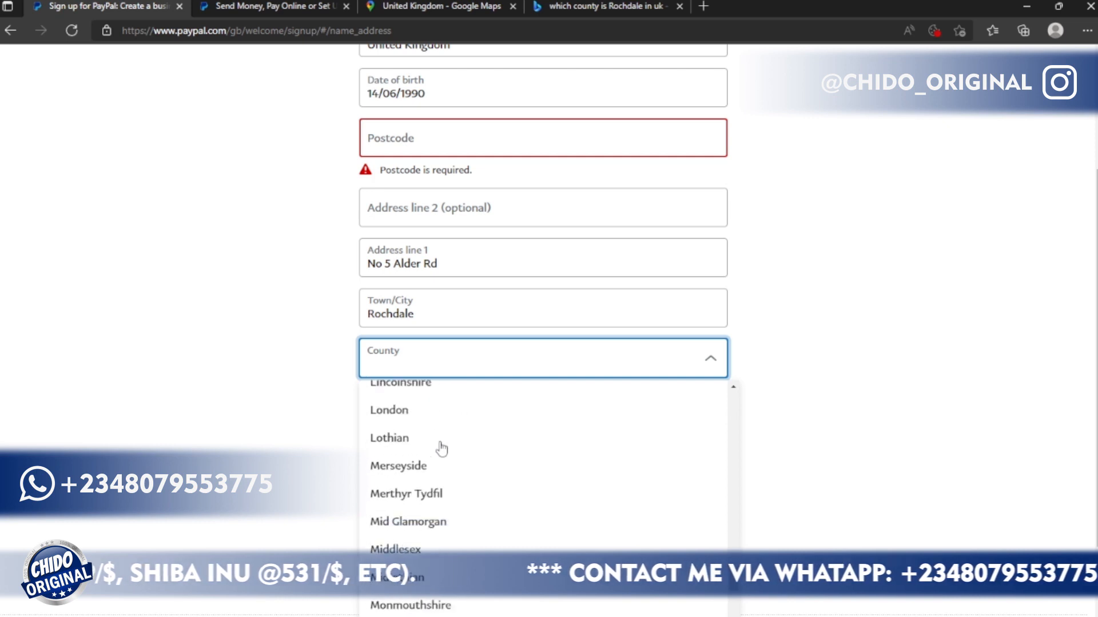
scroll("up", 3)
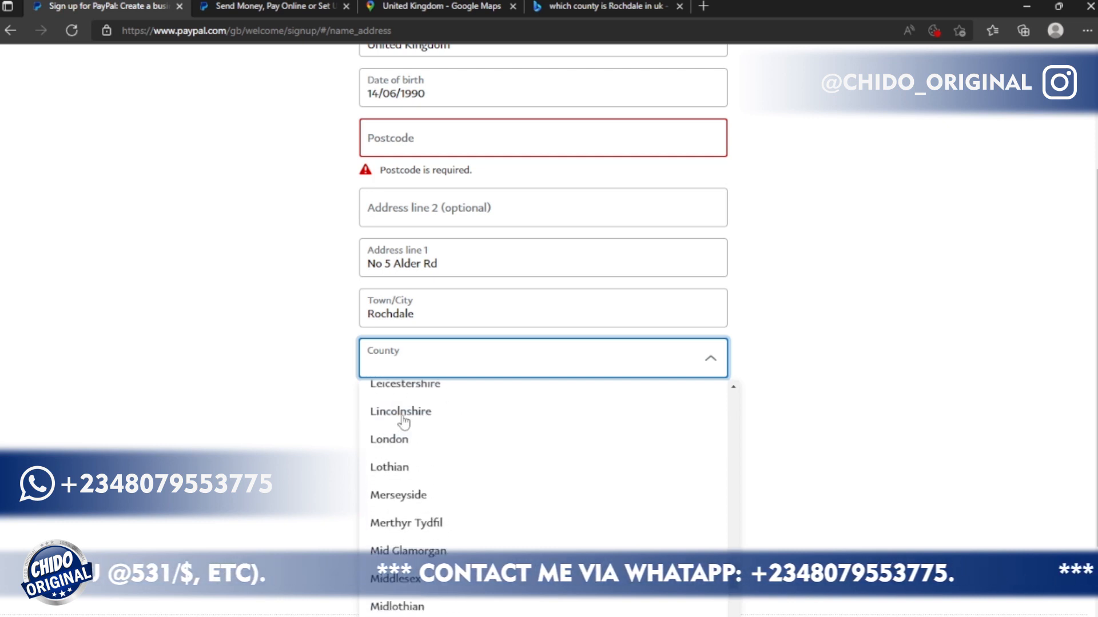
left_click(401, 411)
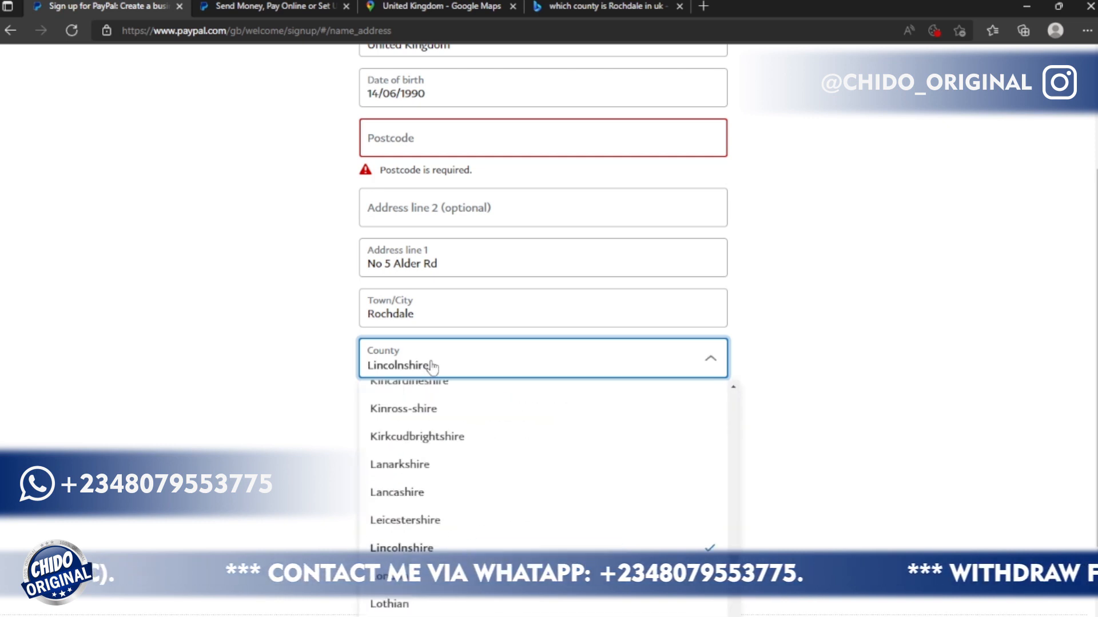
mouse_move(427, 469)
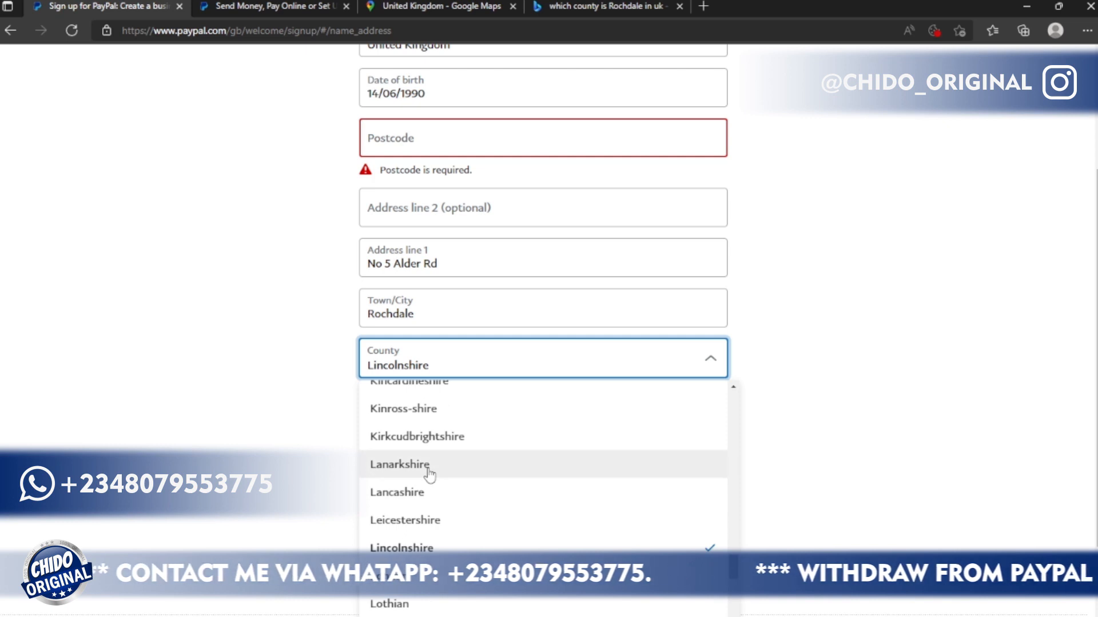
left_click(397, 493)
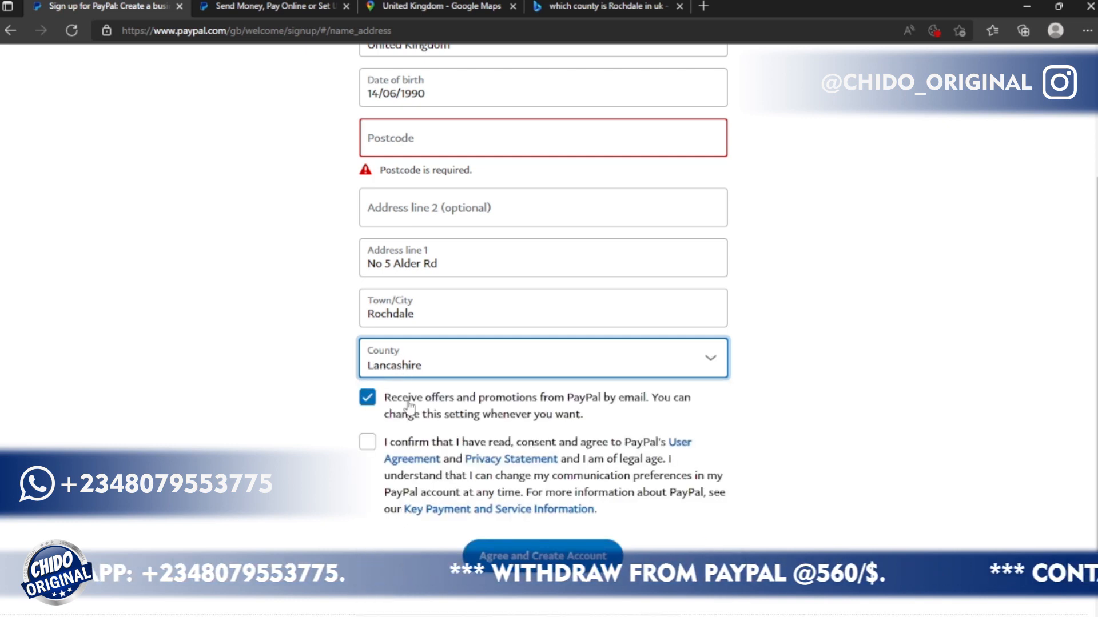
left_click(605, 6)
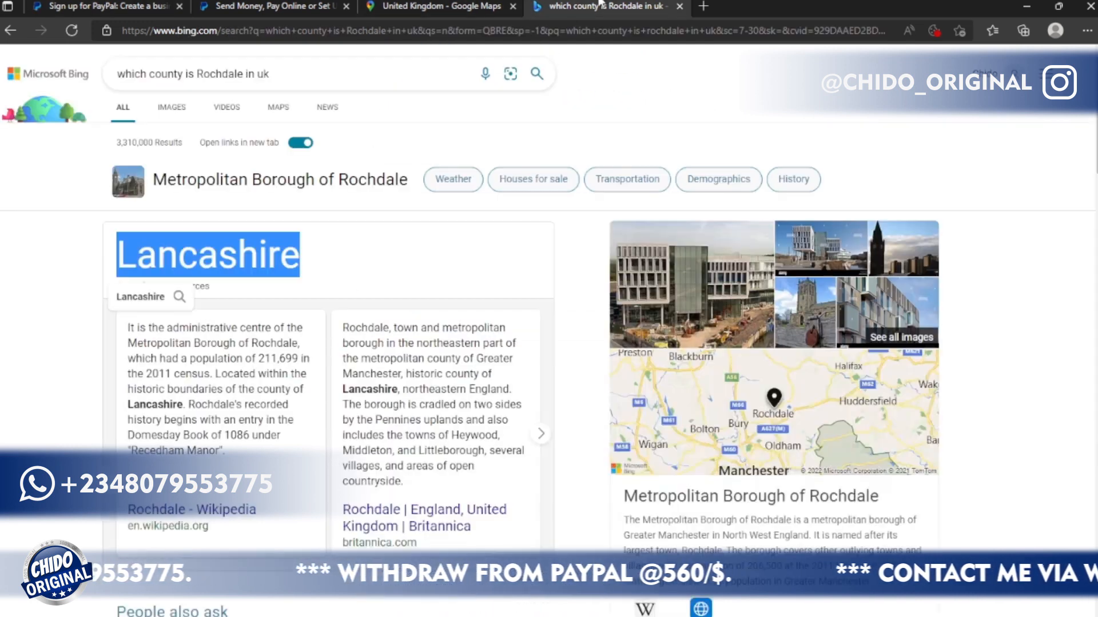
left_click(105, 6)
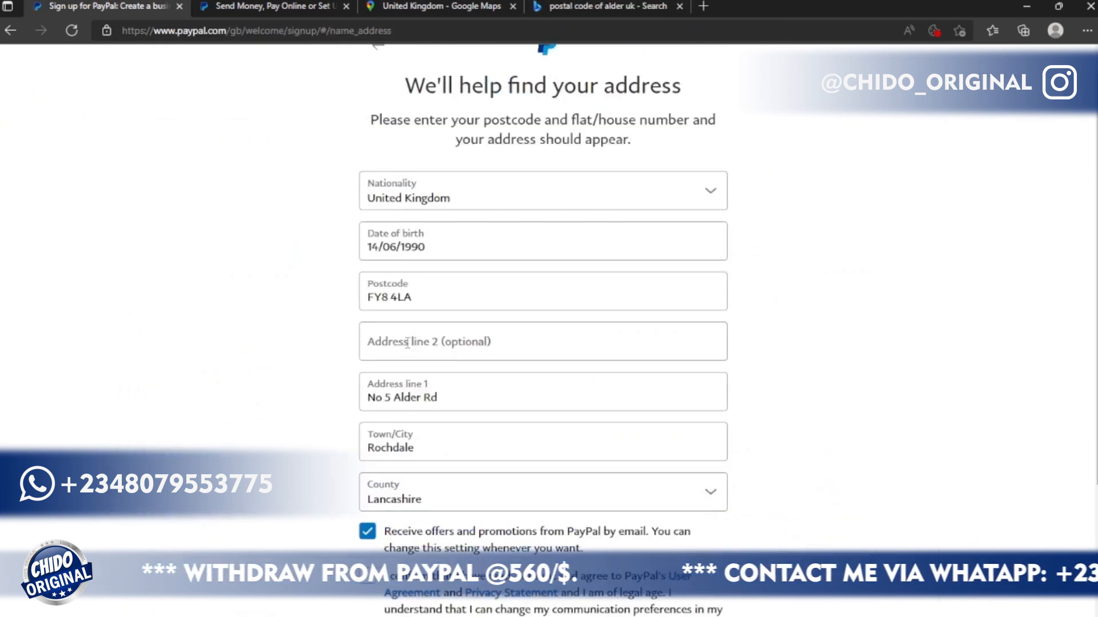
scroll("down", 3)
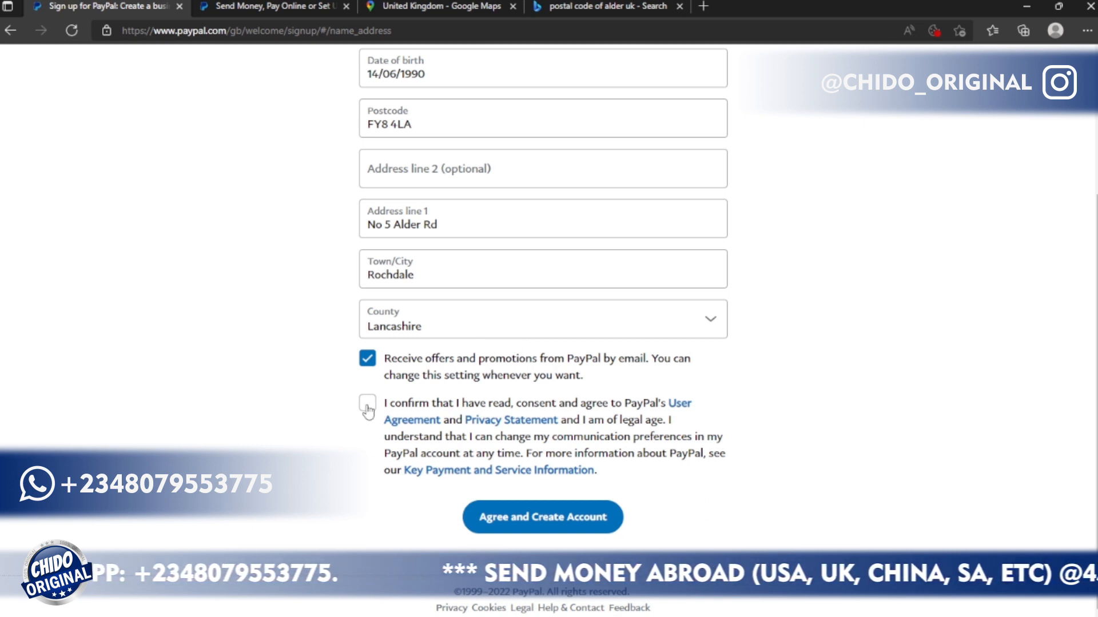
left_click(367, 410)
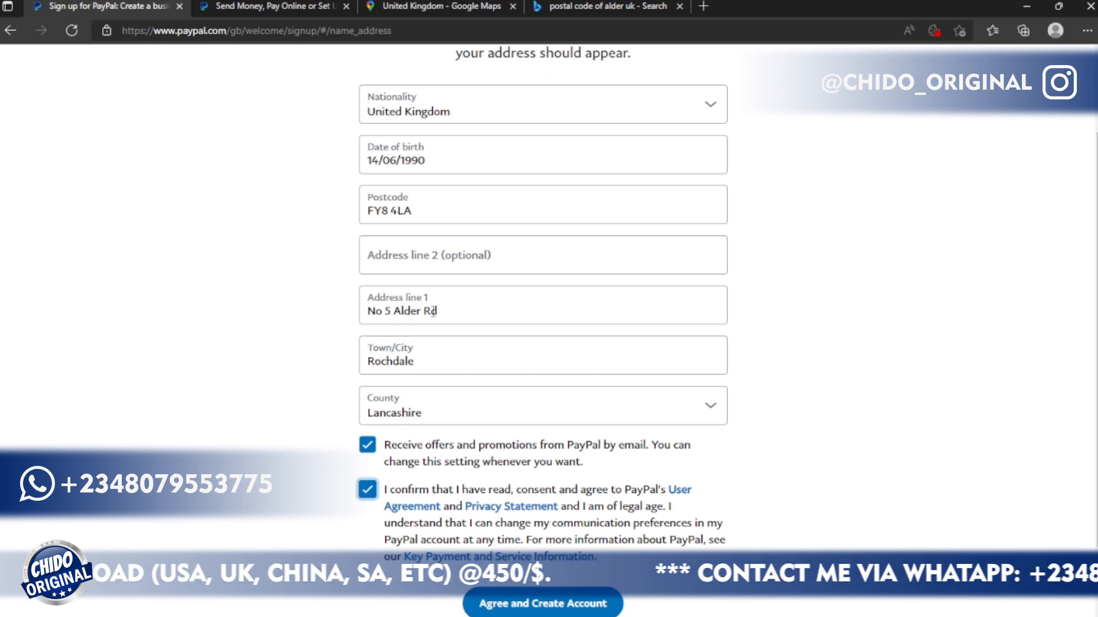
scroll("down", 3)
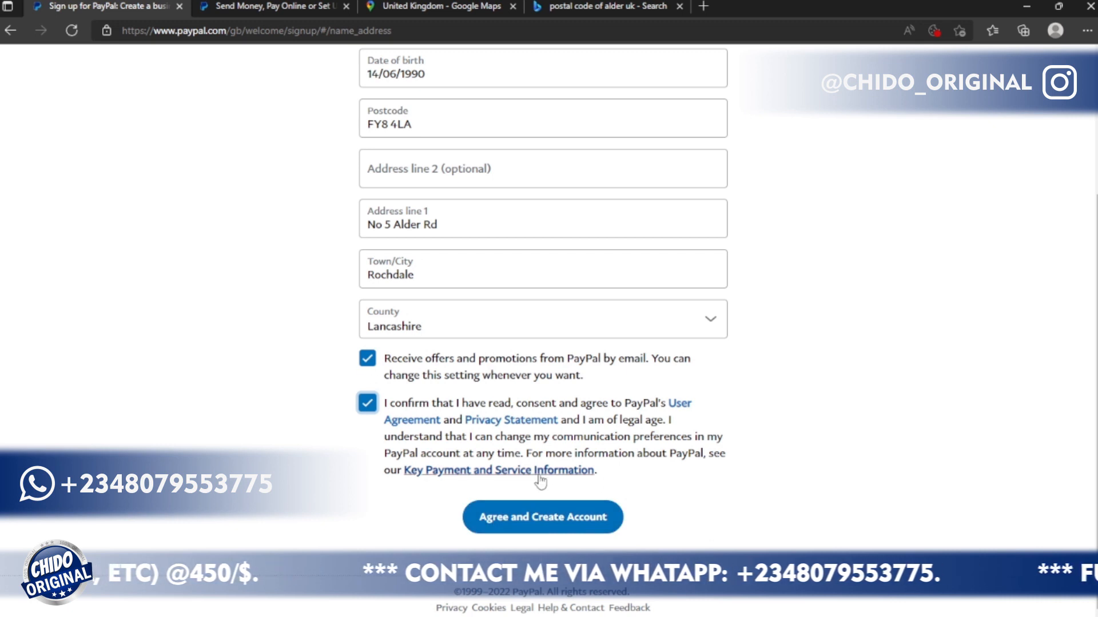
left_click(542, 517)
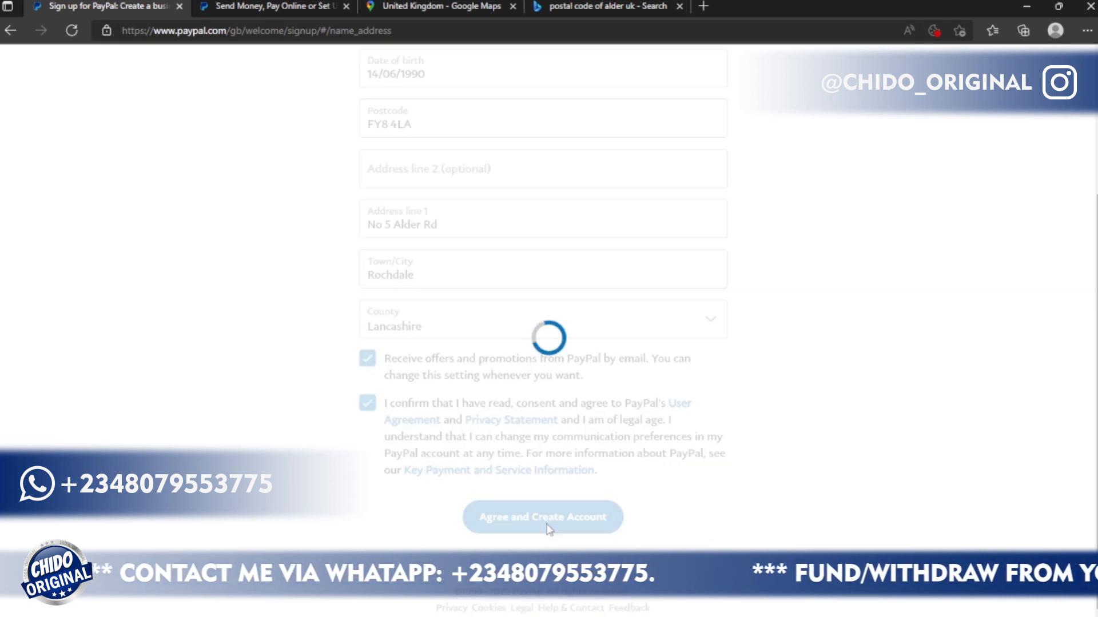
- Choose 'Add a card to use later' on the next-steps page
left_click(542, 517)
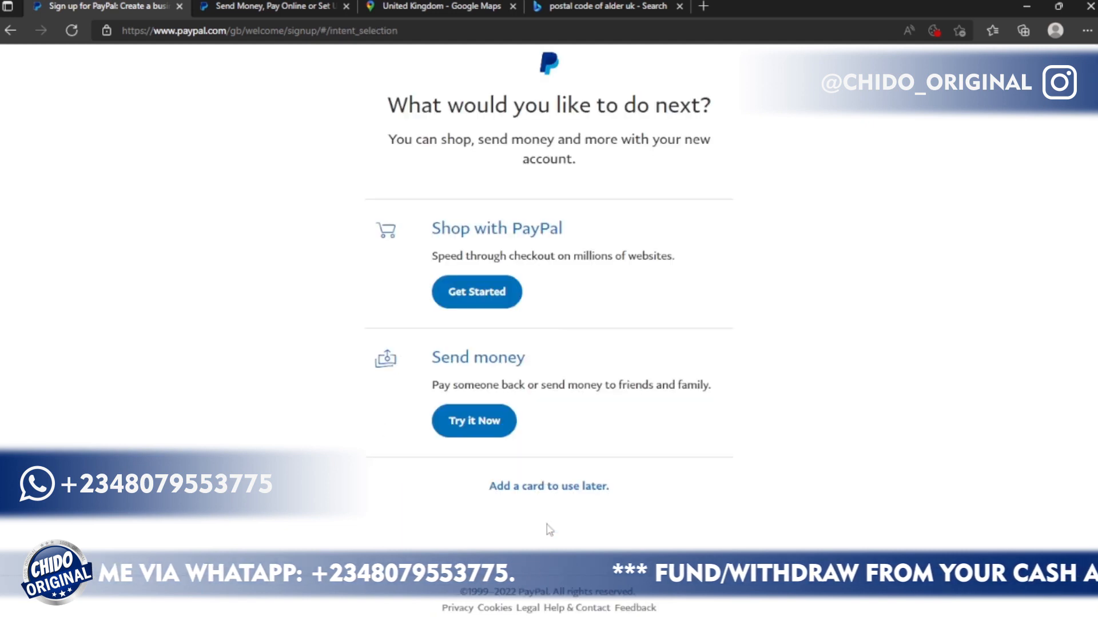
mouse_move(515, 186)
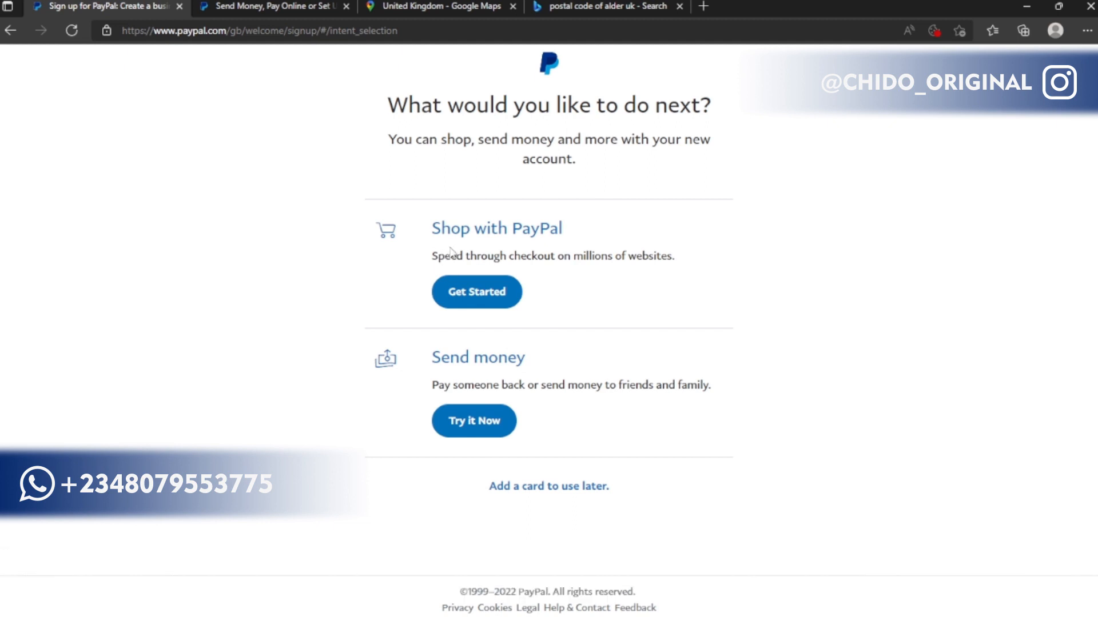
mouse_move(482, 377)
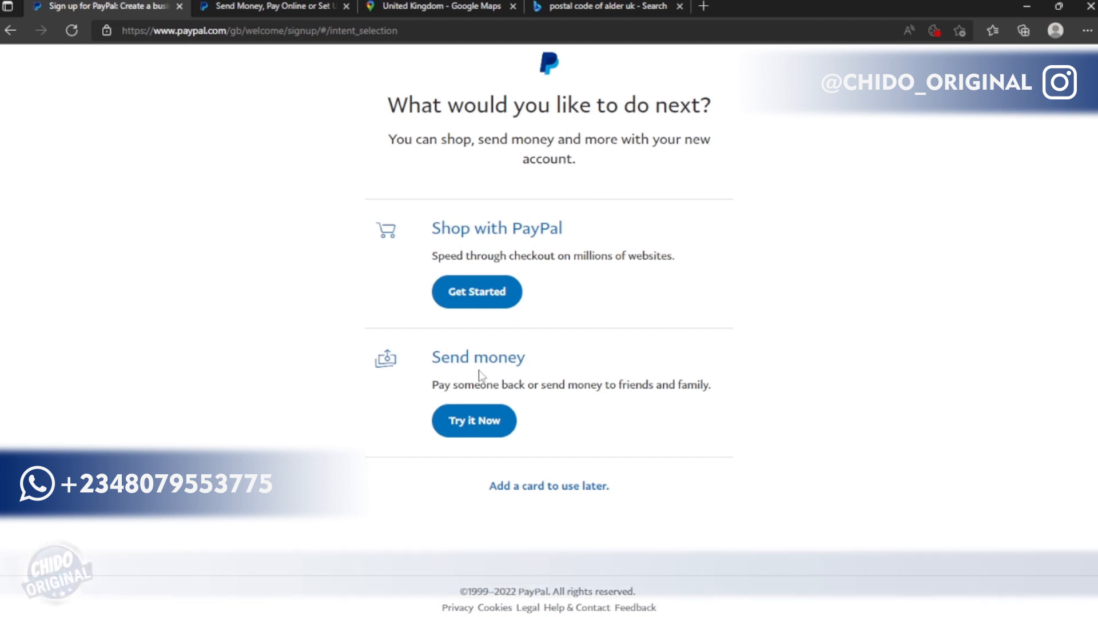
mouse_move(670, 386)
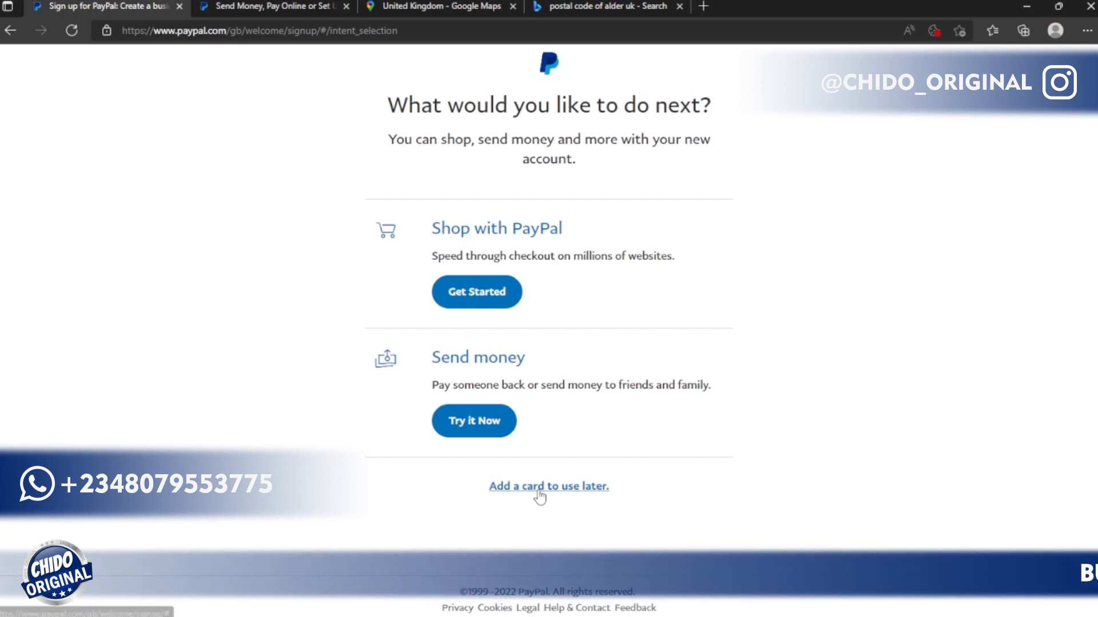
mouse_move(520, 527)
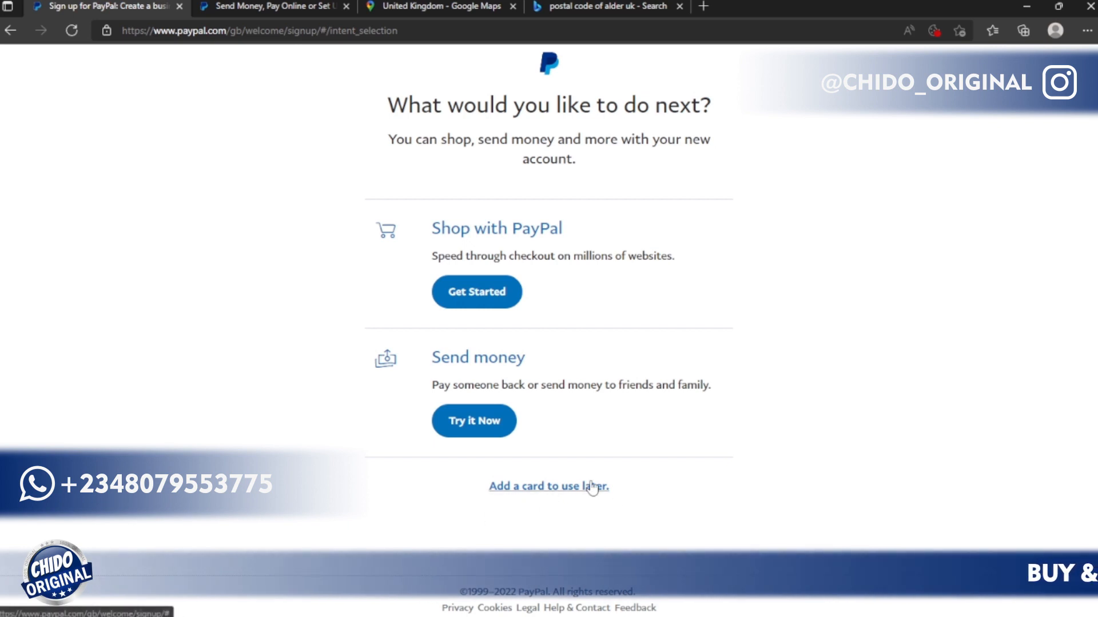
left_click(549, 486)
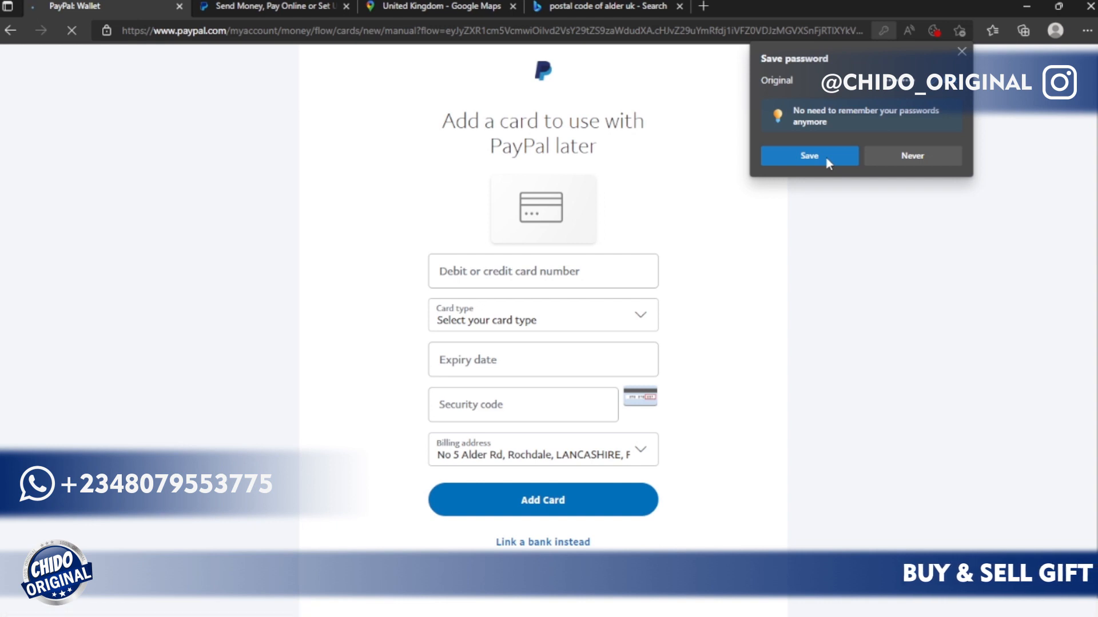
- Save the account password in the browser's save-password prompt
left_click(808, 156)
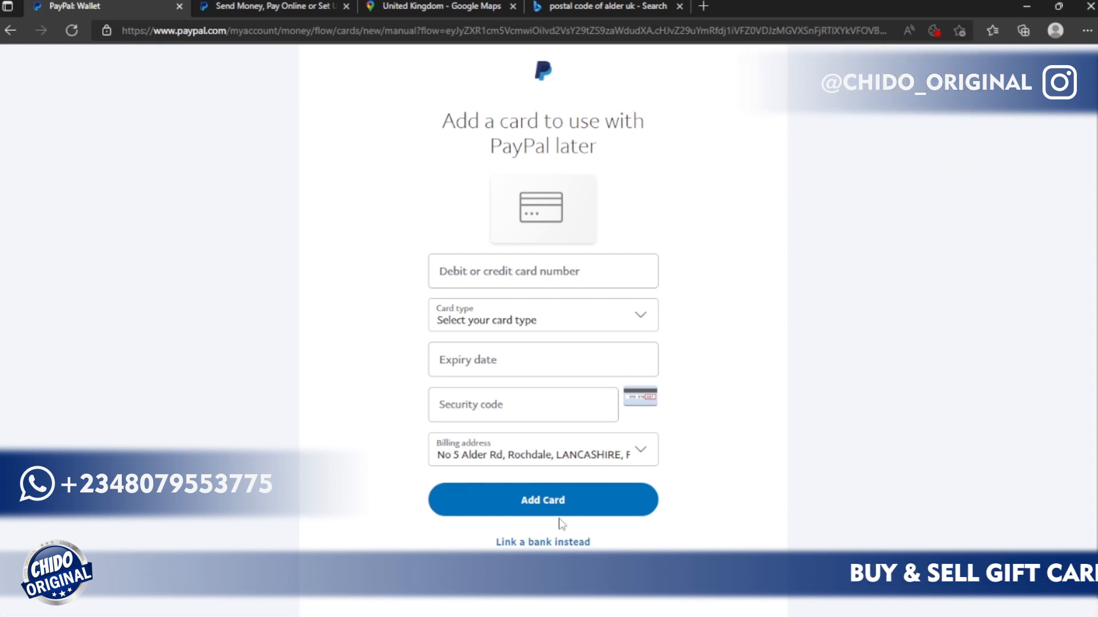
mouse_move(501, 299)
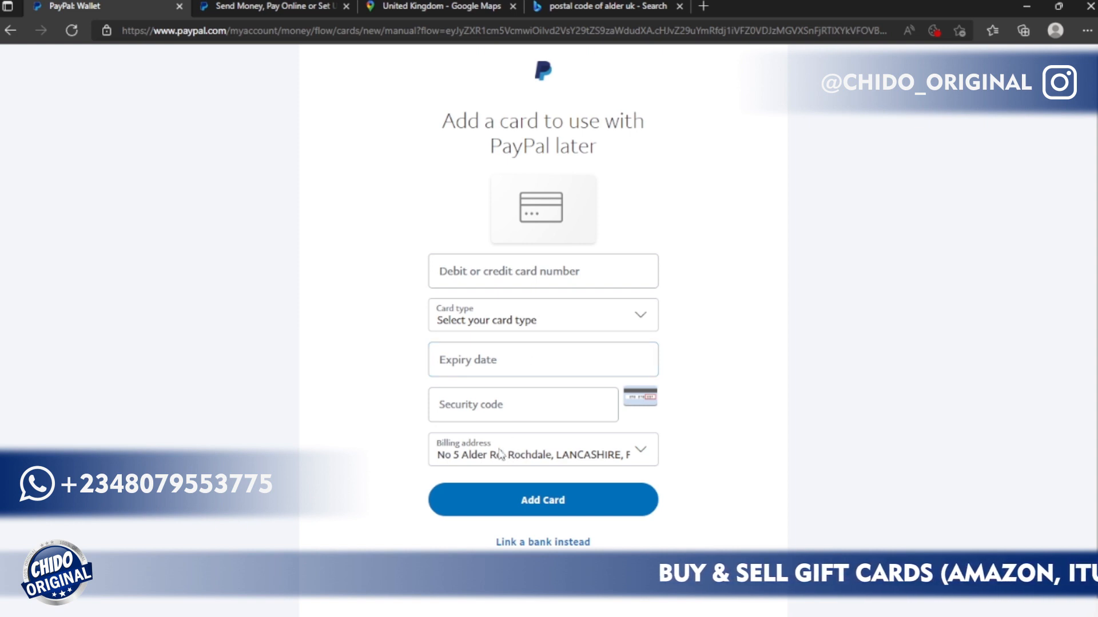
mouse_move(630, 455)
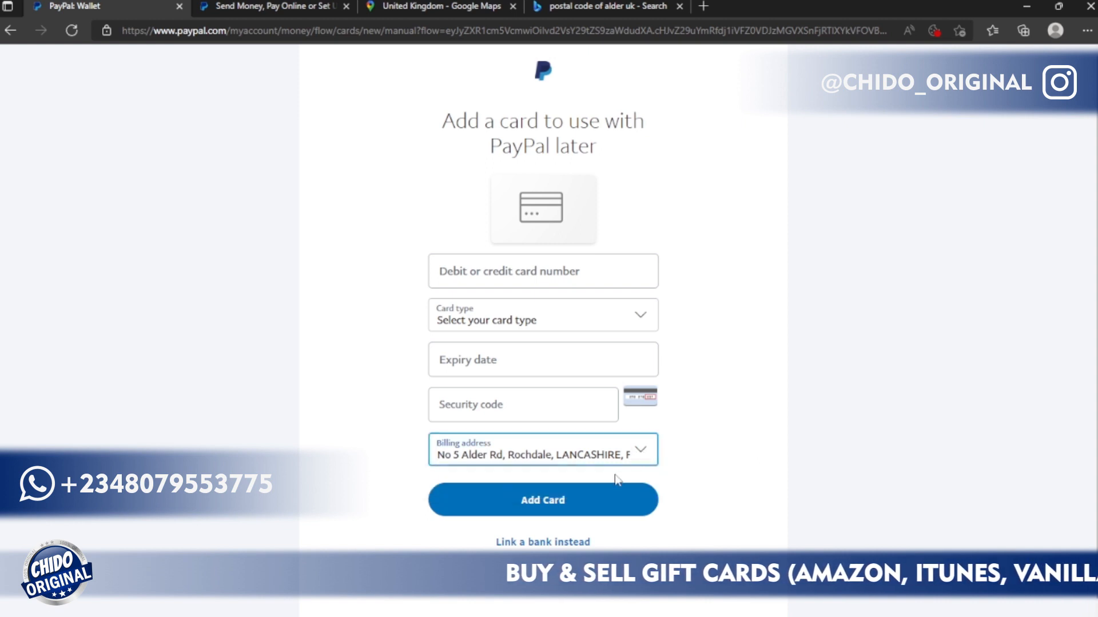
mouse_move(564, 444)
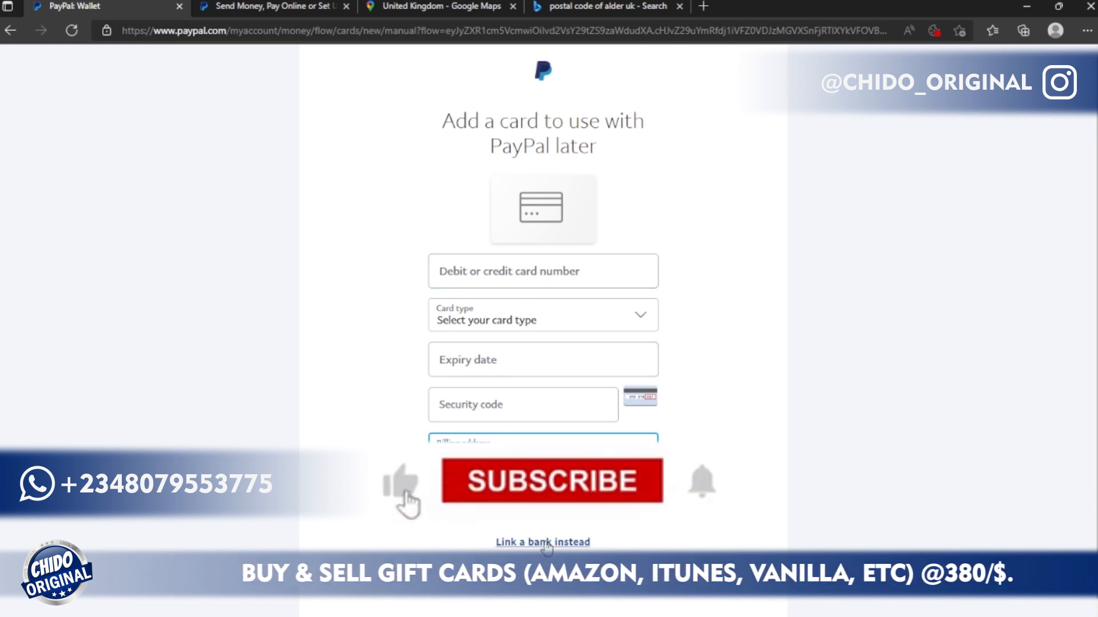
- Link a Barclays bank account manually instead of a card, then reload the page
left_click(542, 542)
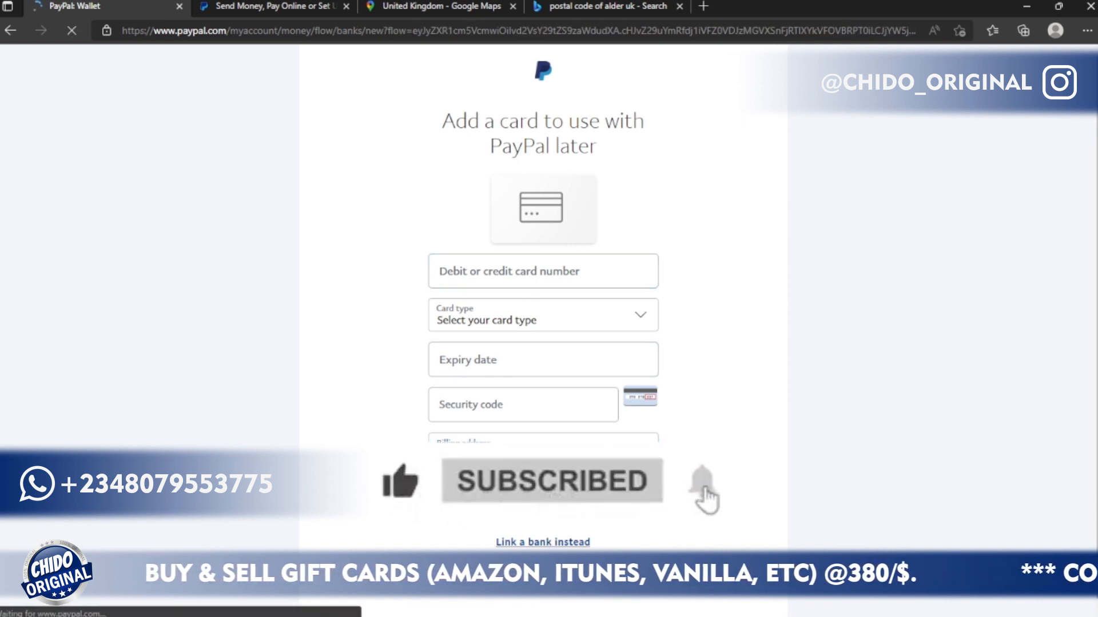
left_click(542, 542)
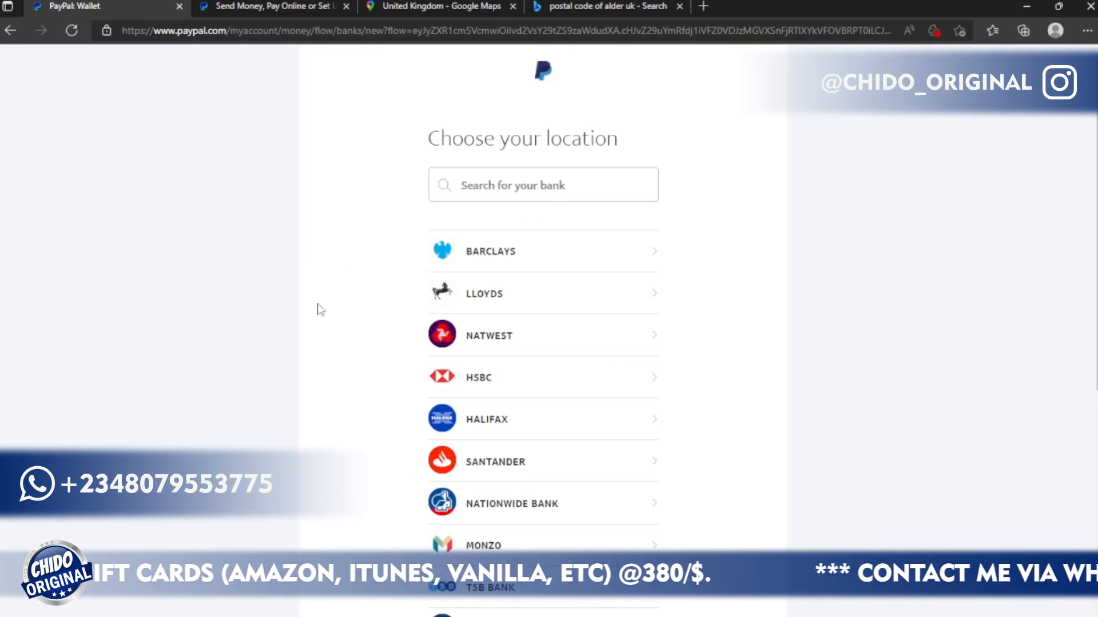
left_click(542, 252)
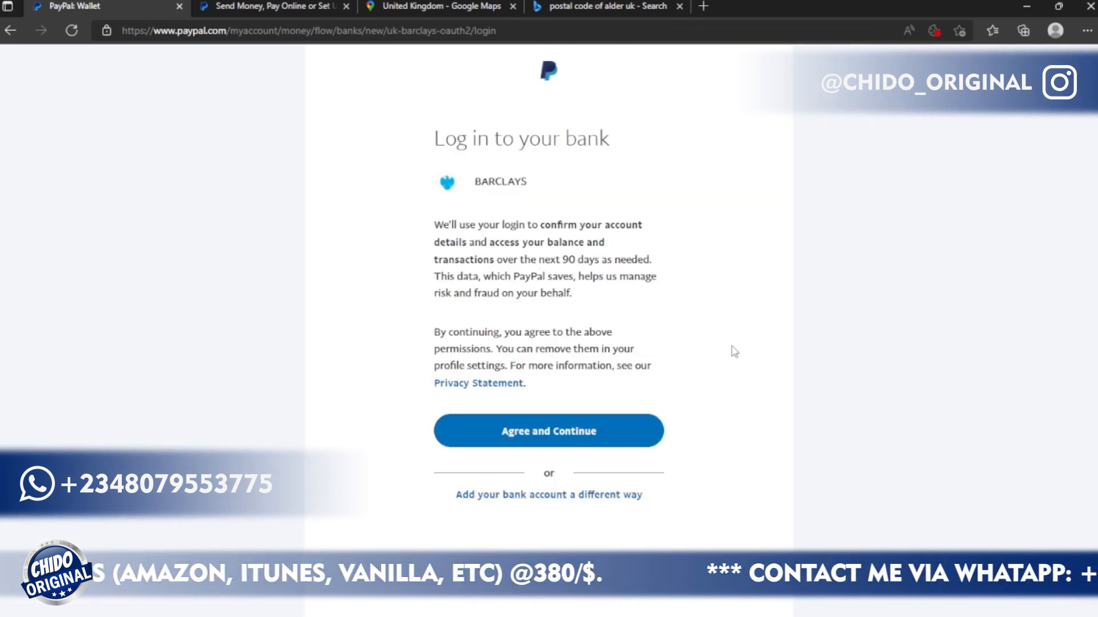
mouse_move(788, 430)
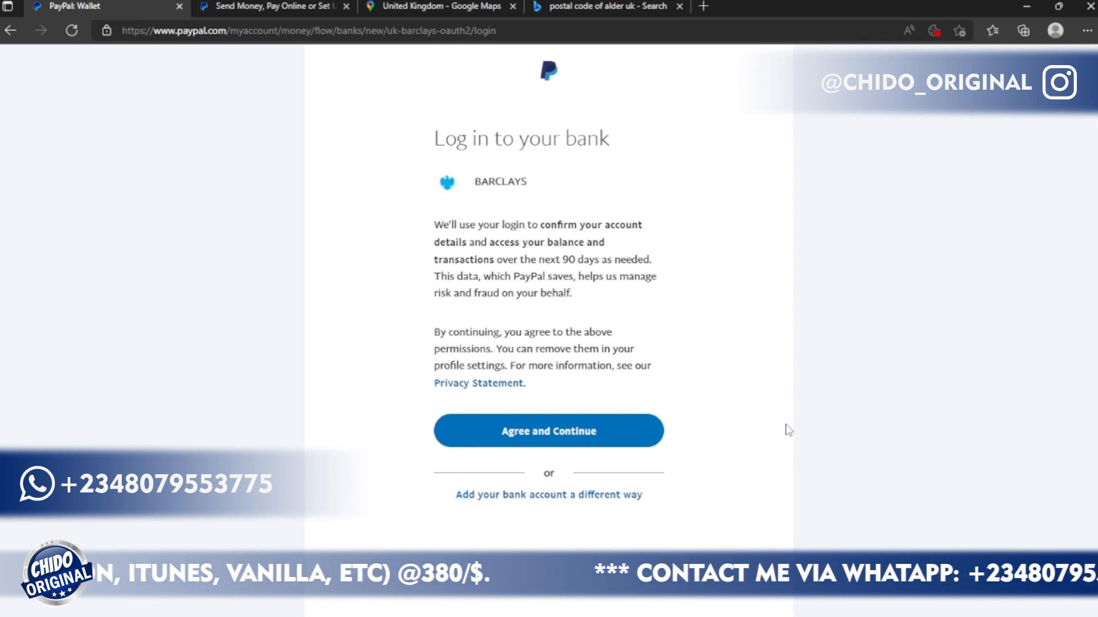
mouse_move(618, 502)
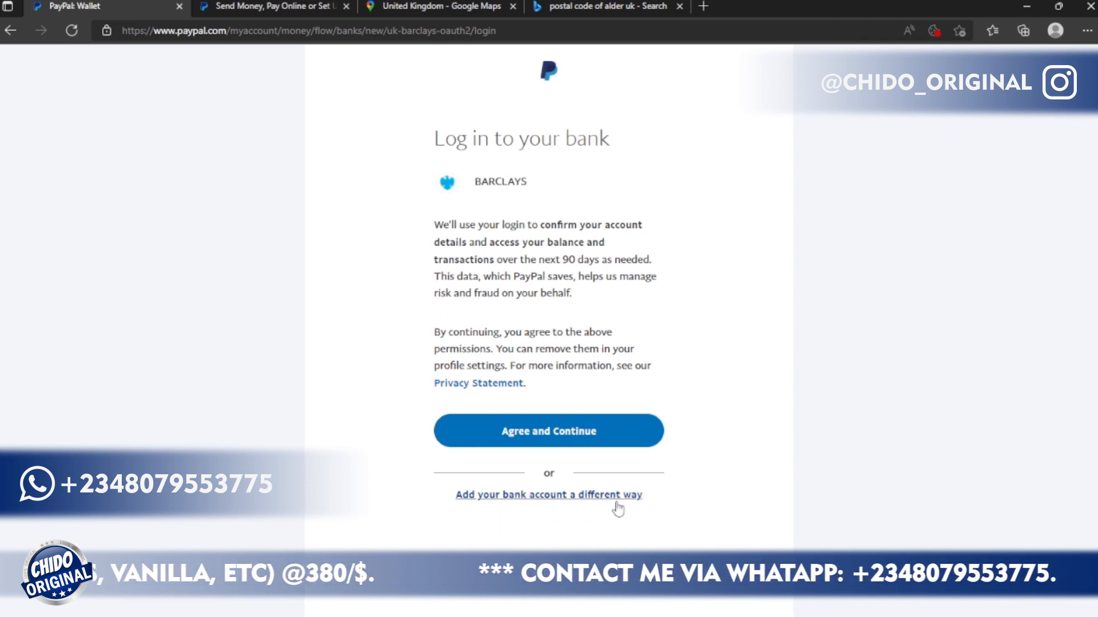
left_click(549, 495)
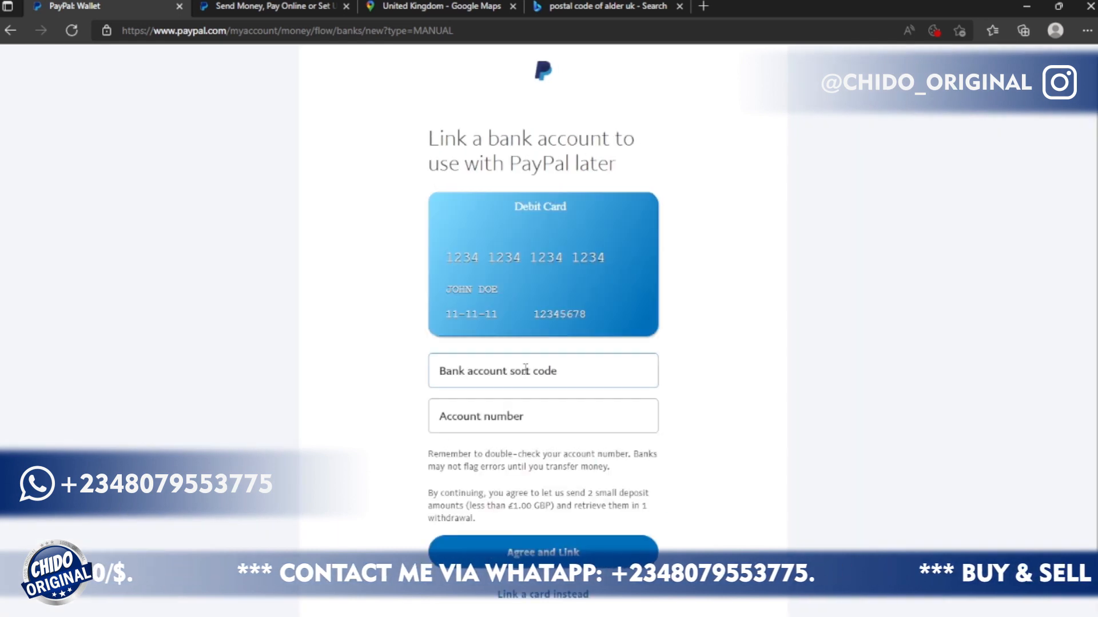
scroll("down", 3)
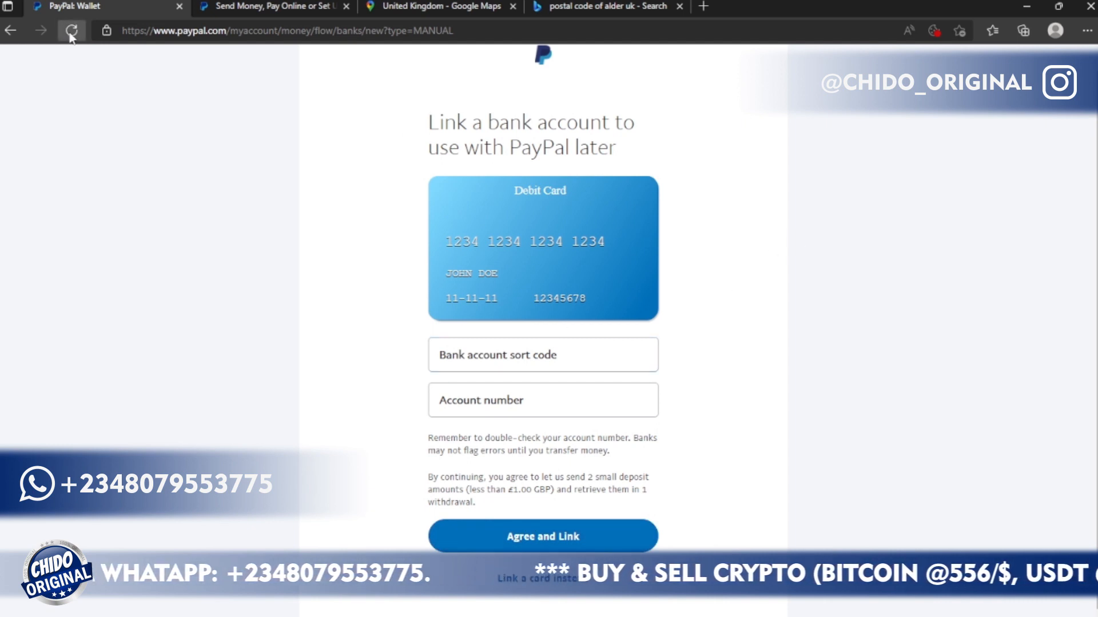
left_click(71, 31)
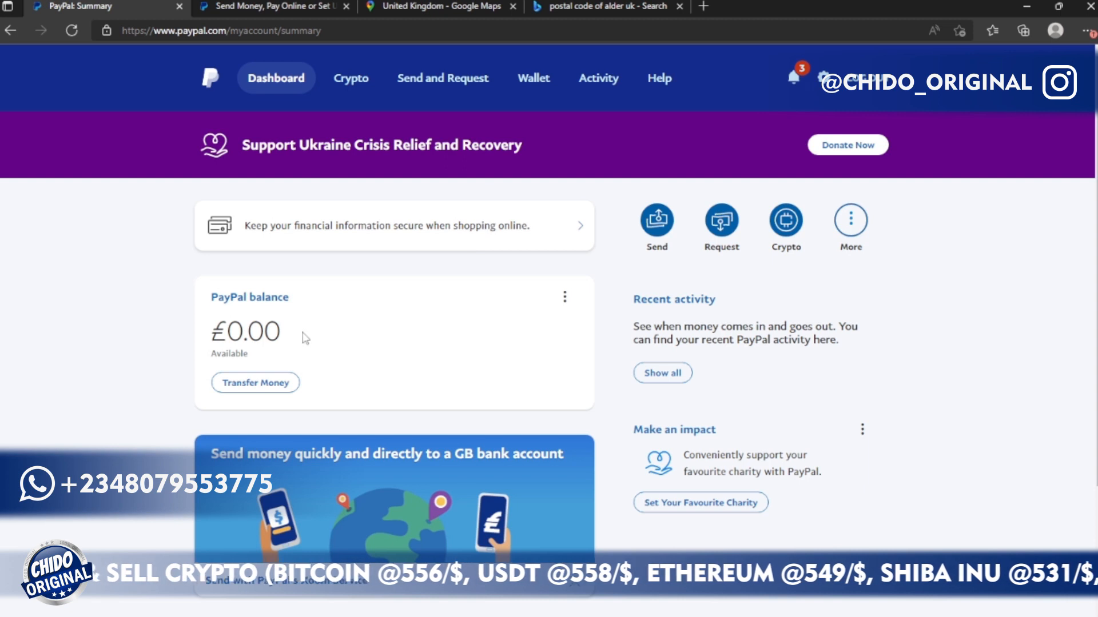
- Highlight the £0.00 balance on the new account dashboard
double_click(245, 332)
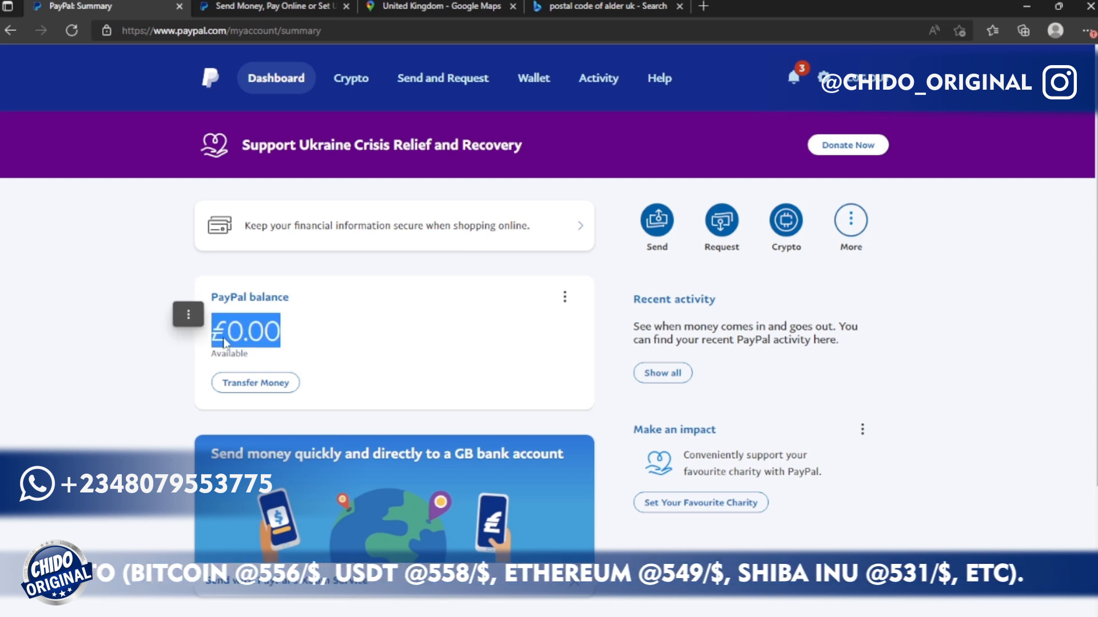
mouse_move(158, 387)
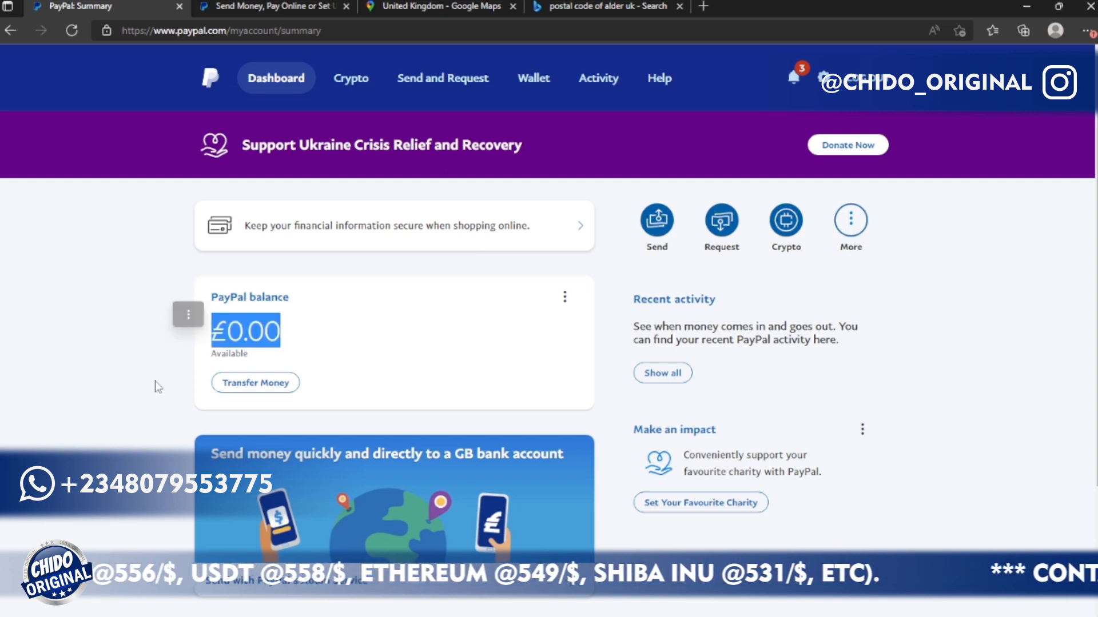
scroll("down", 3)
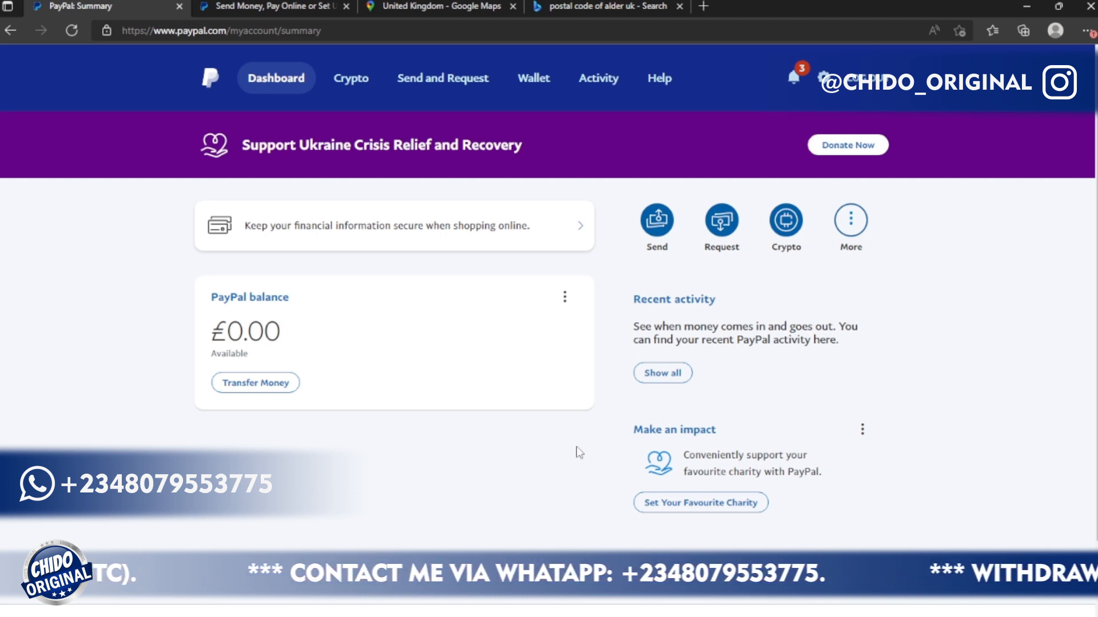
mouse_move(676, 318)
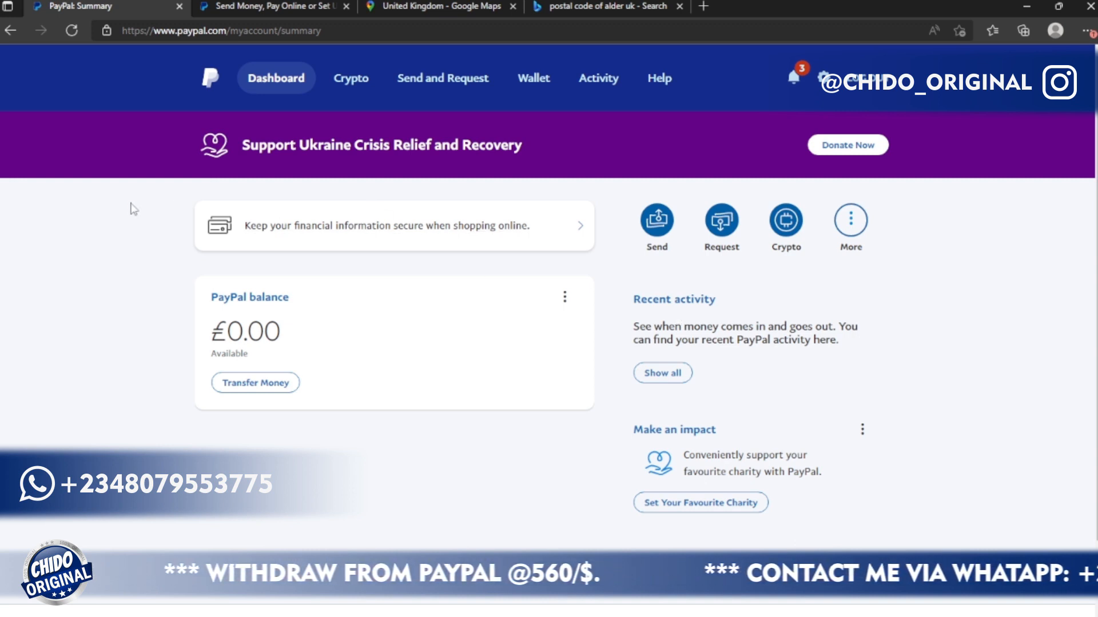
mouse_move(224, 156)
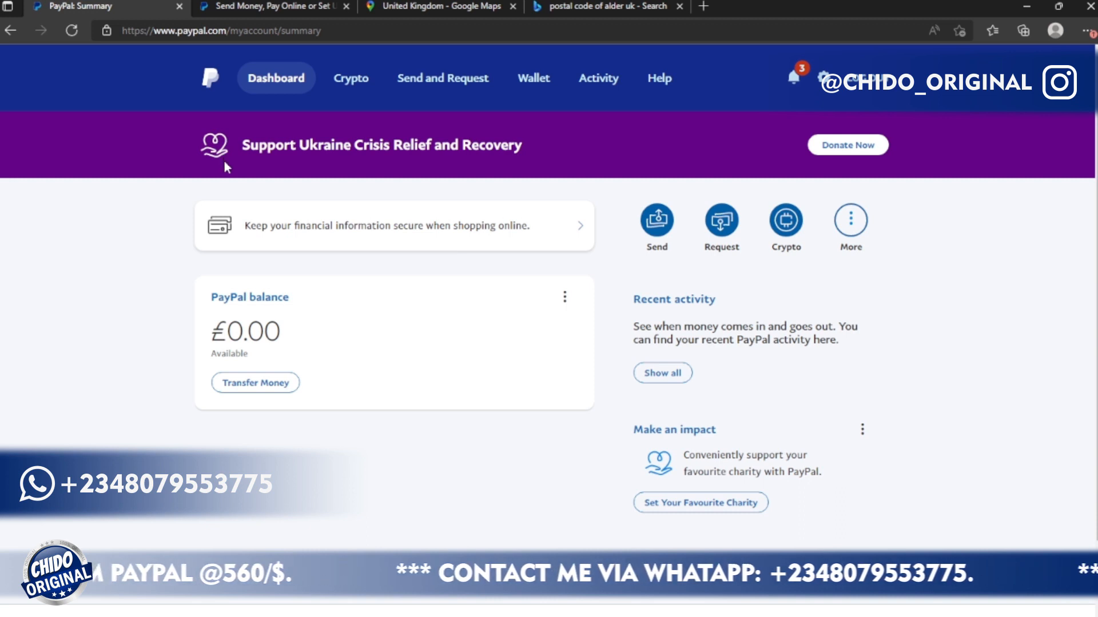
scroll("down", 3)
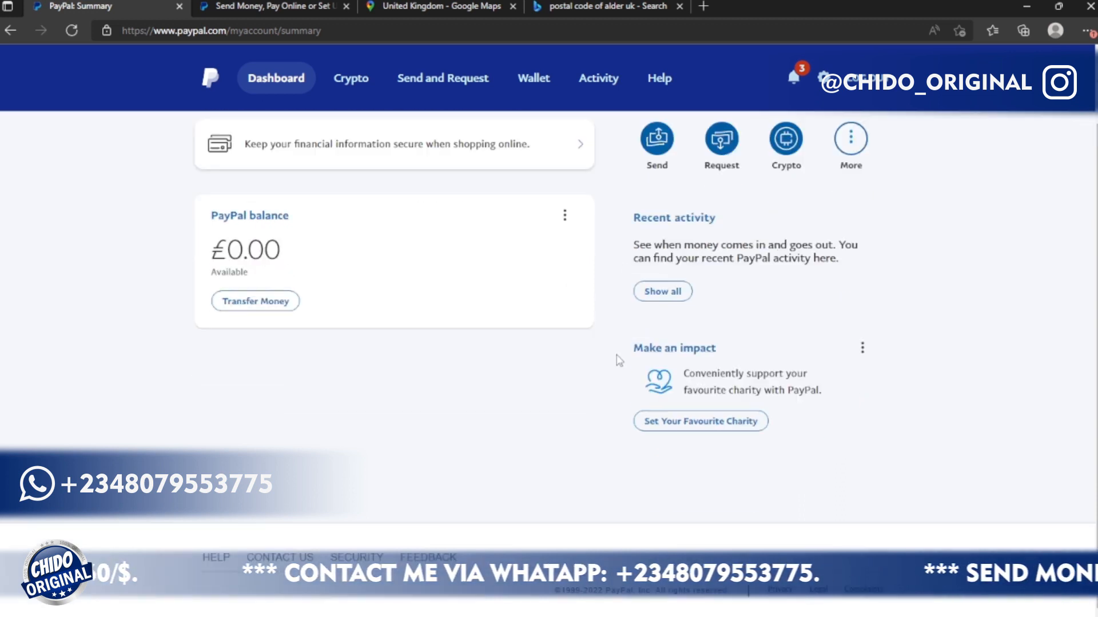
left_click(795, 77)
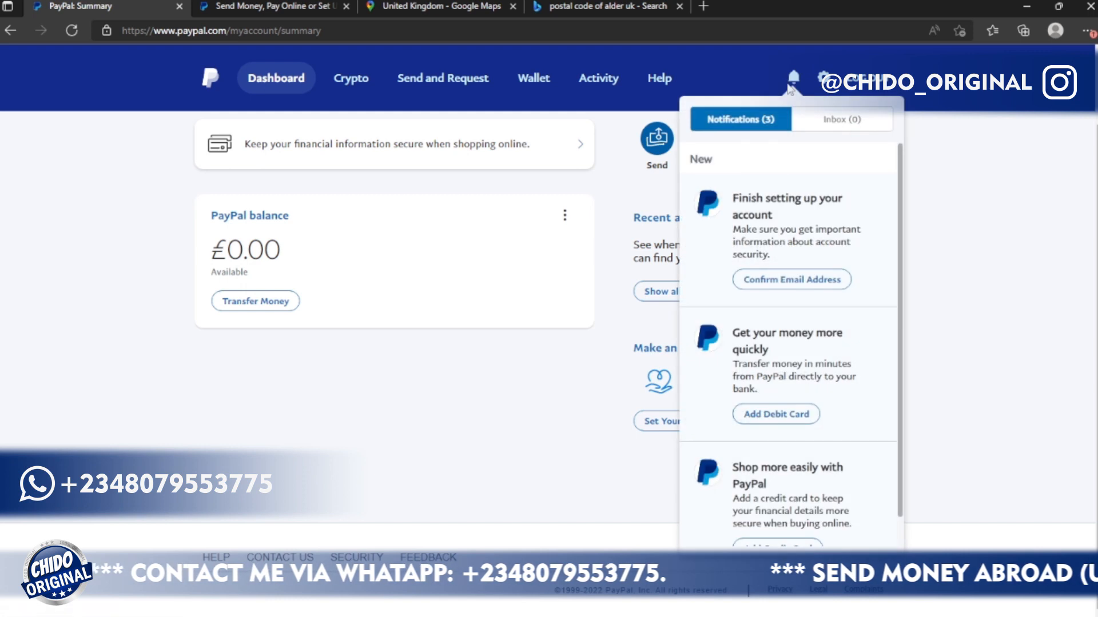
mouse_move(734, 290)
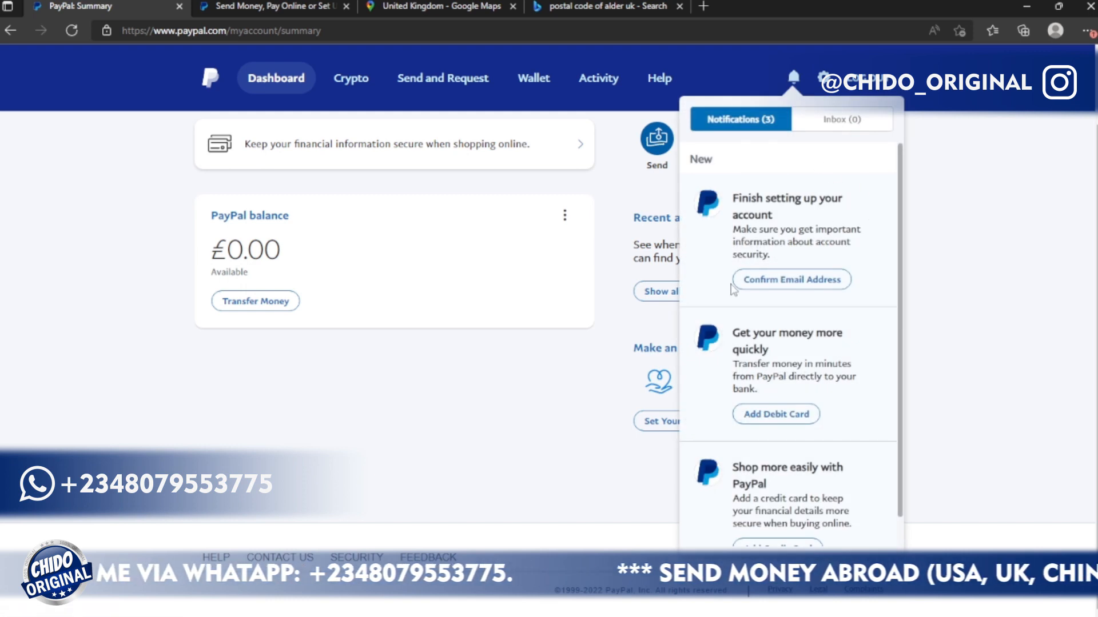
scroll("down", 3)
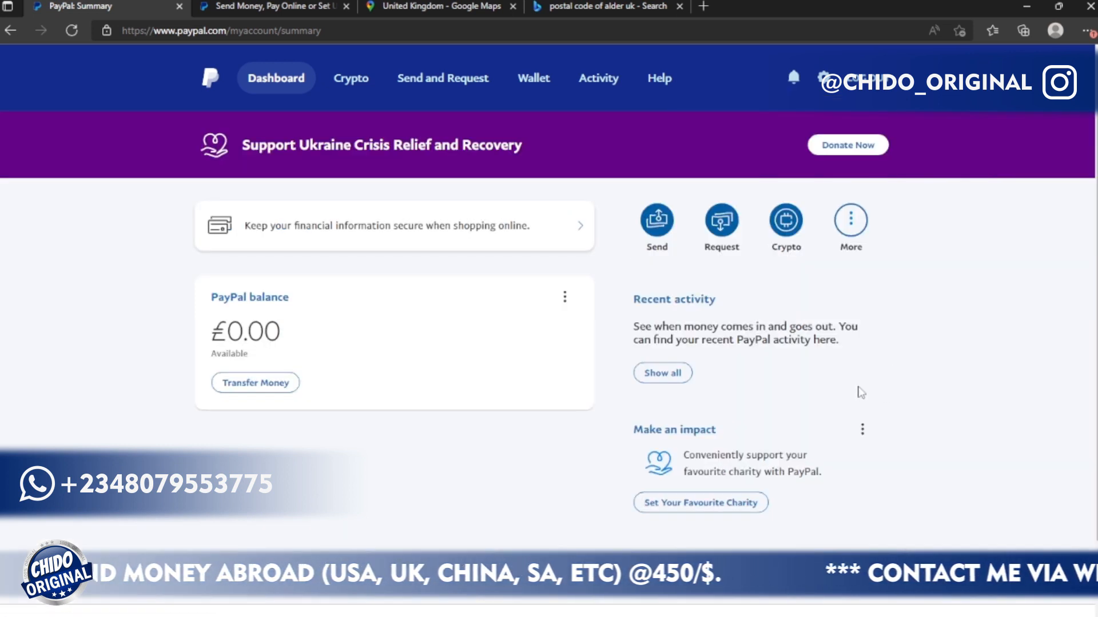
scroll("down", 3)
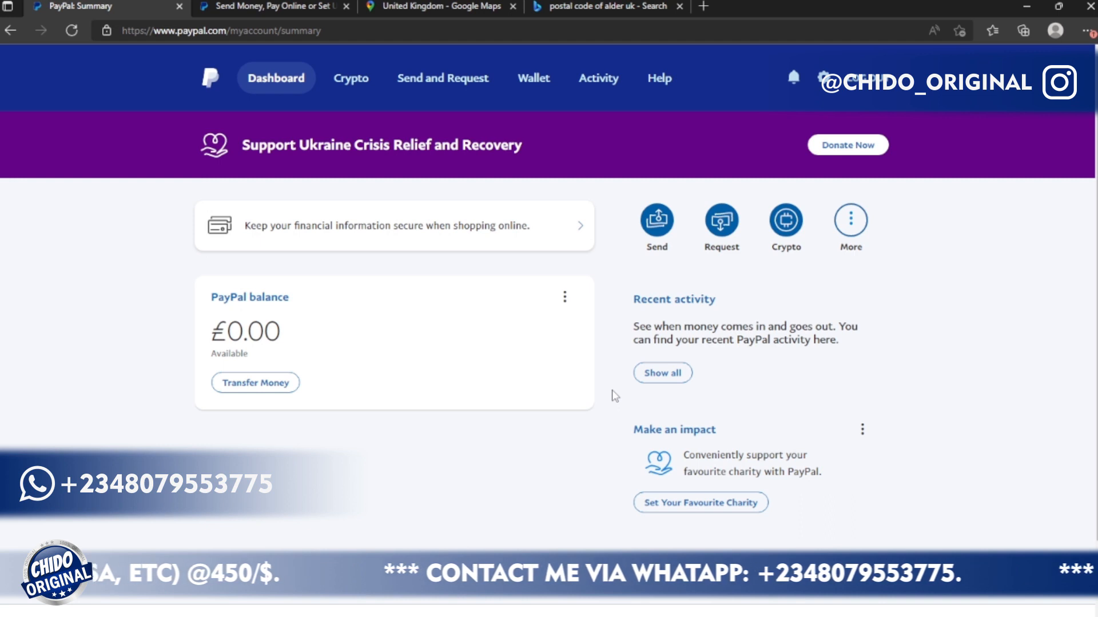
scroll("down", 3)
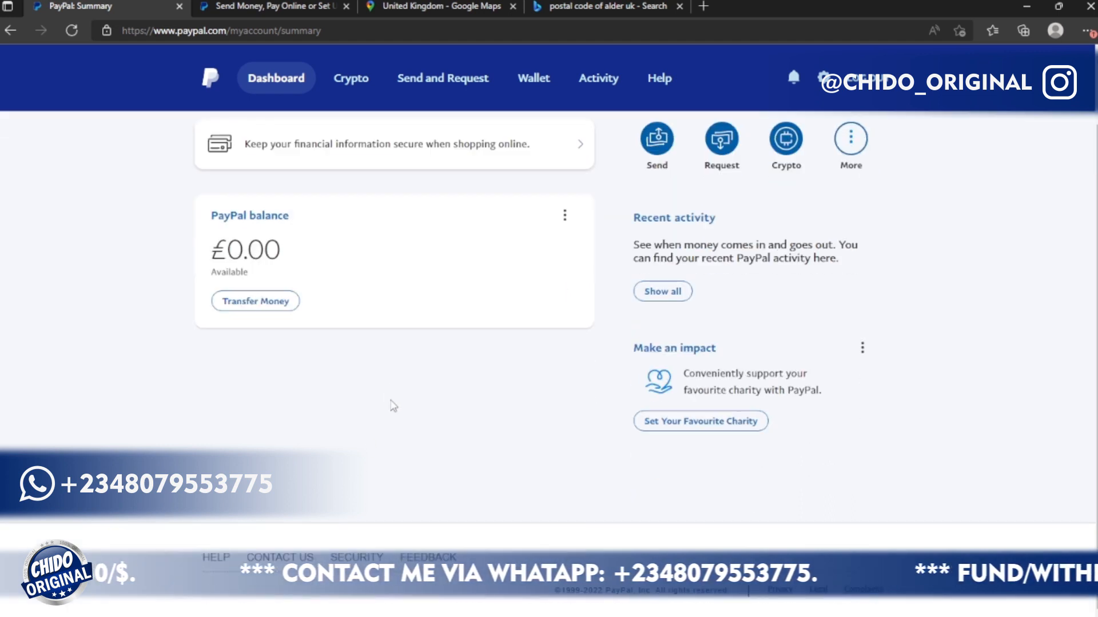